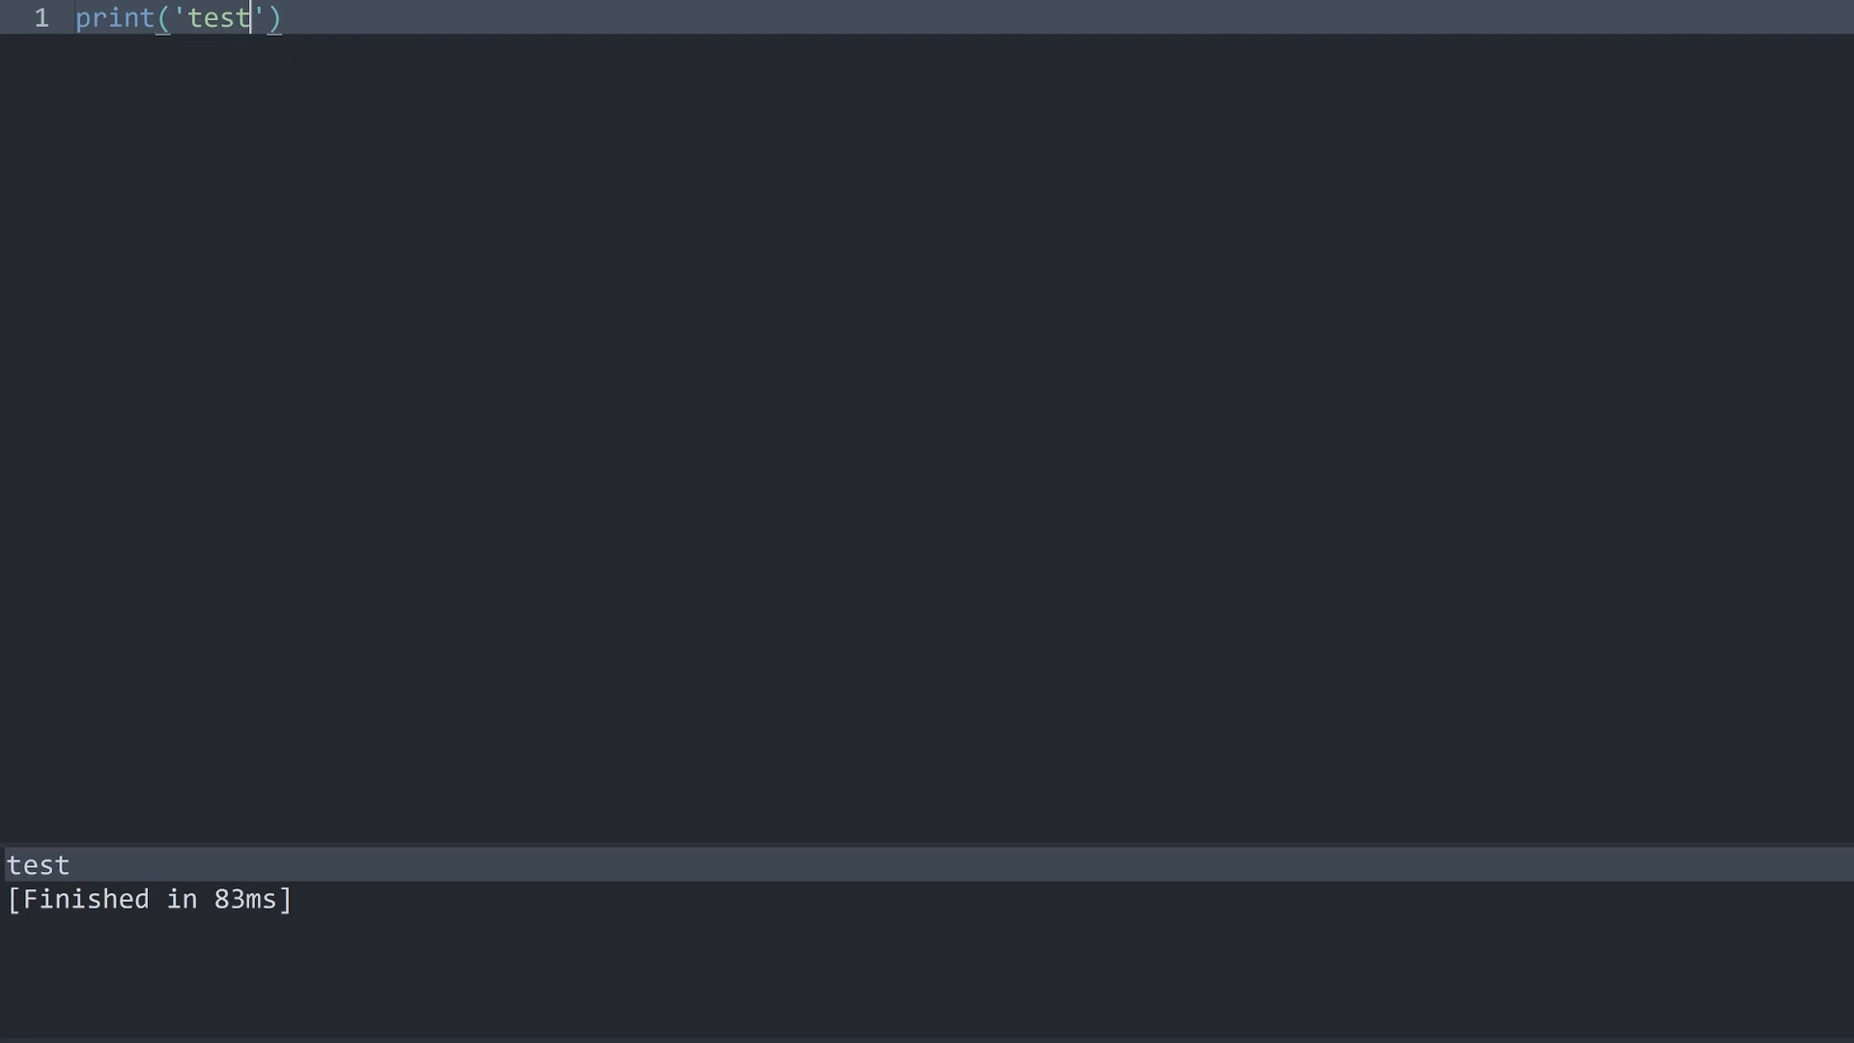
Step: Add len('another word') on line 2 and run the script
key(Return)
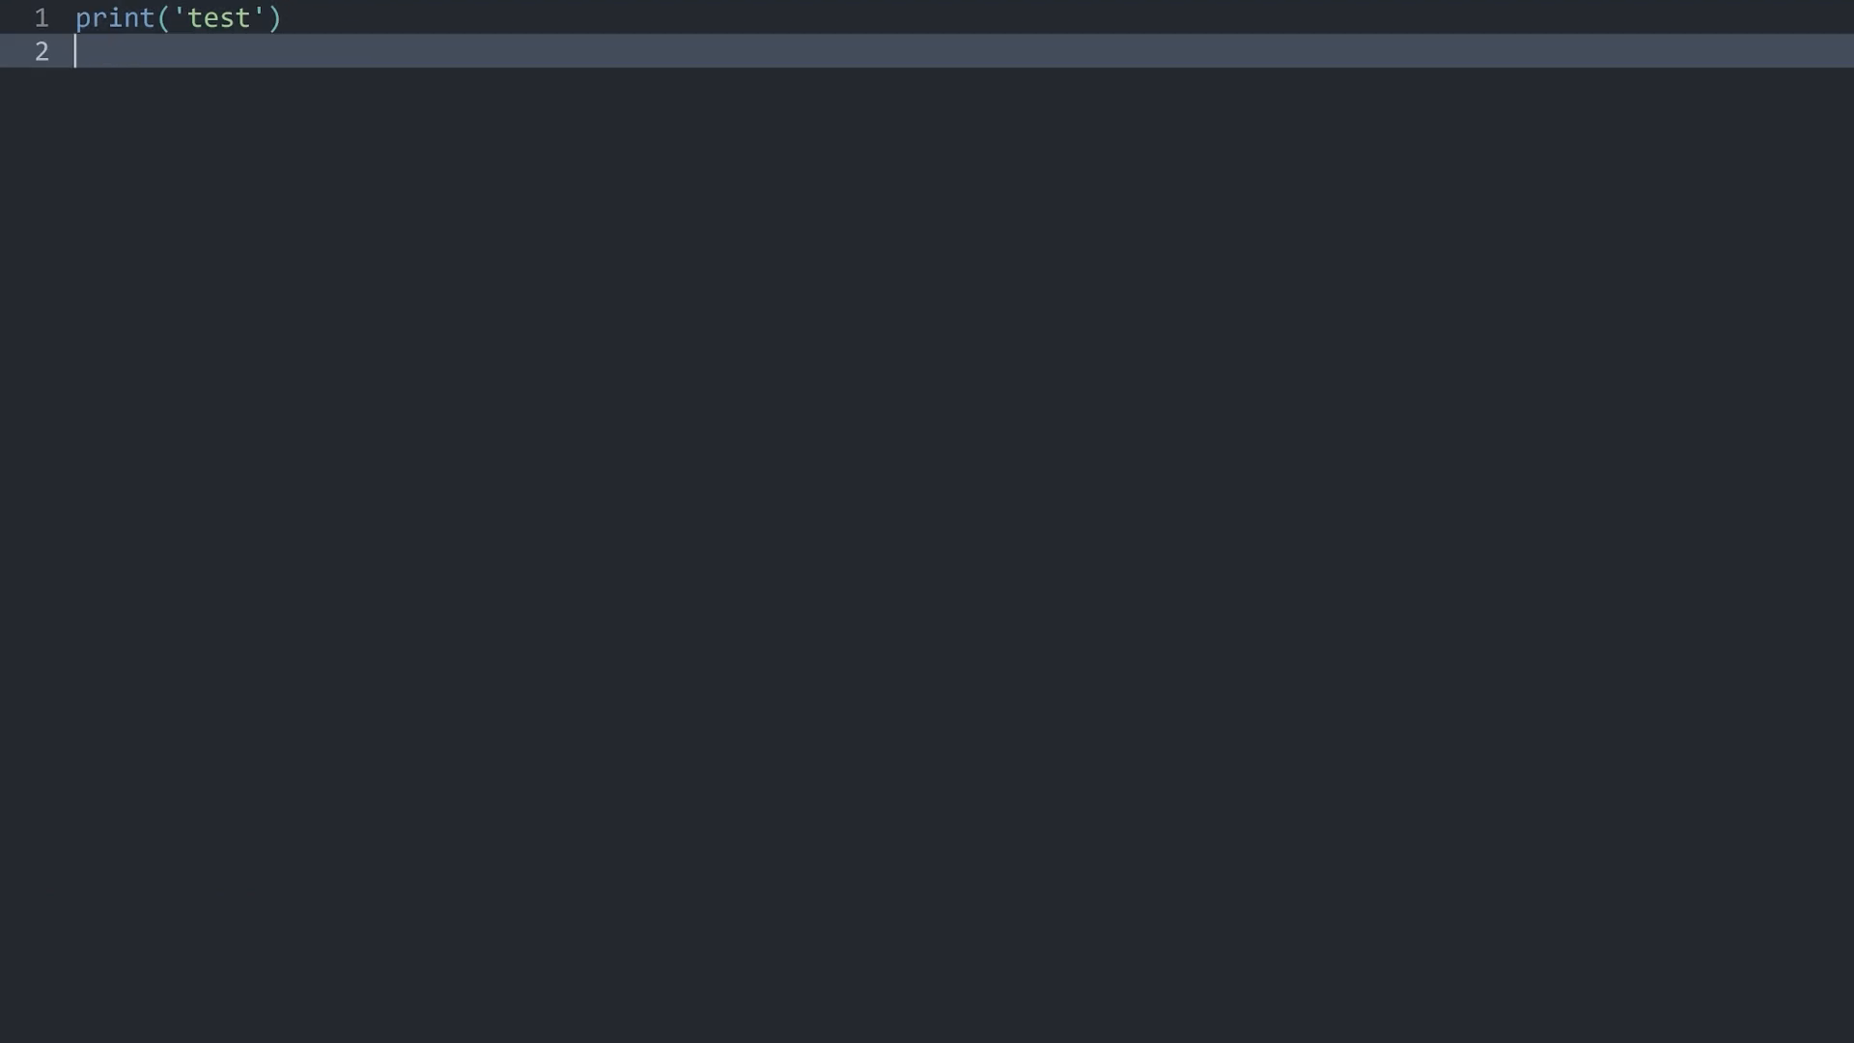
text(len()
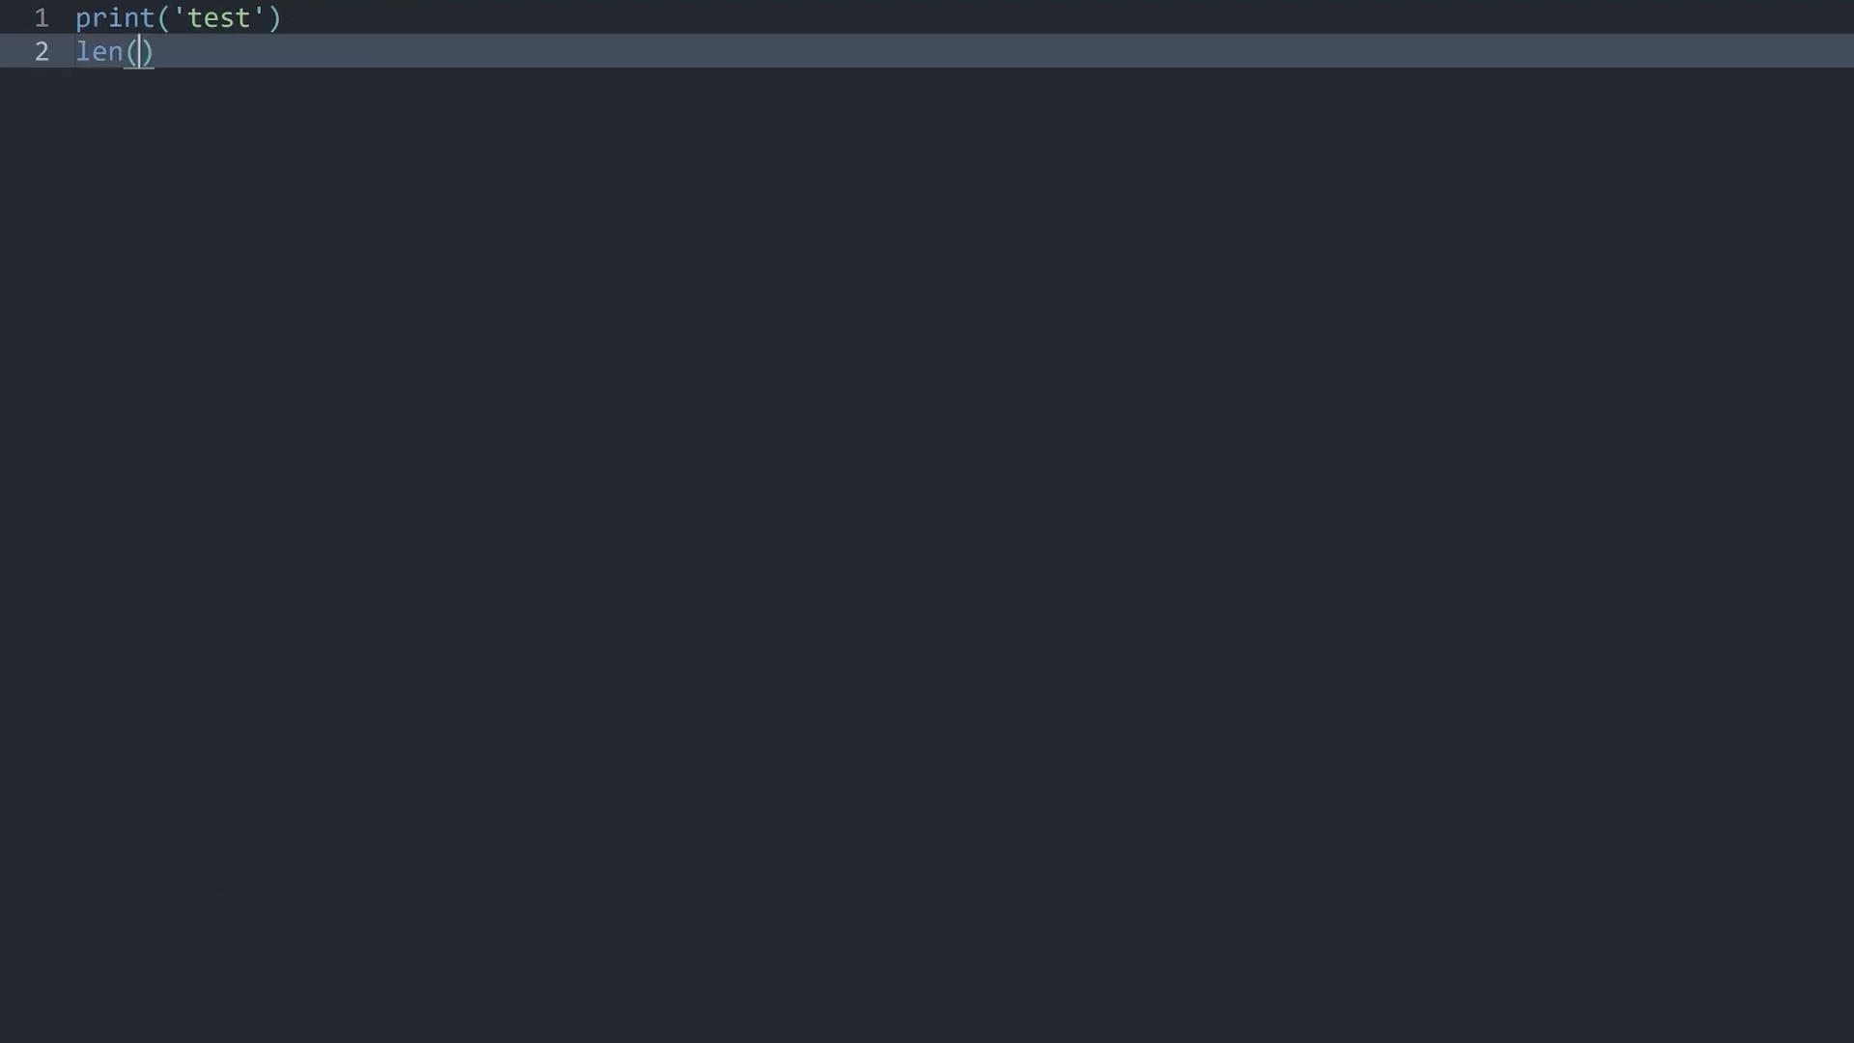
text(')
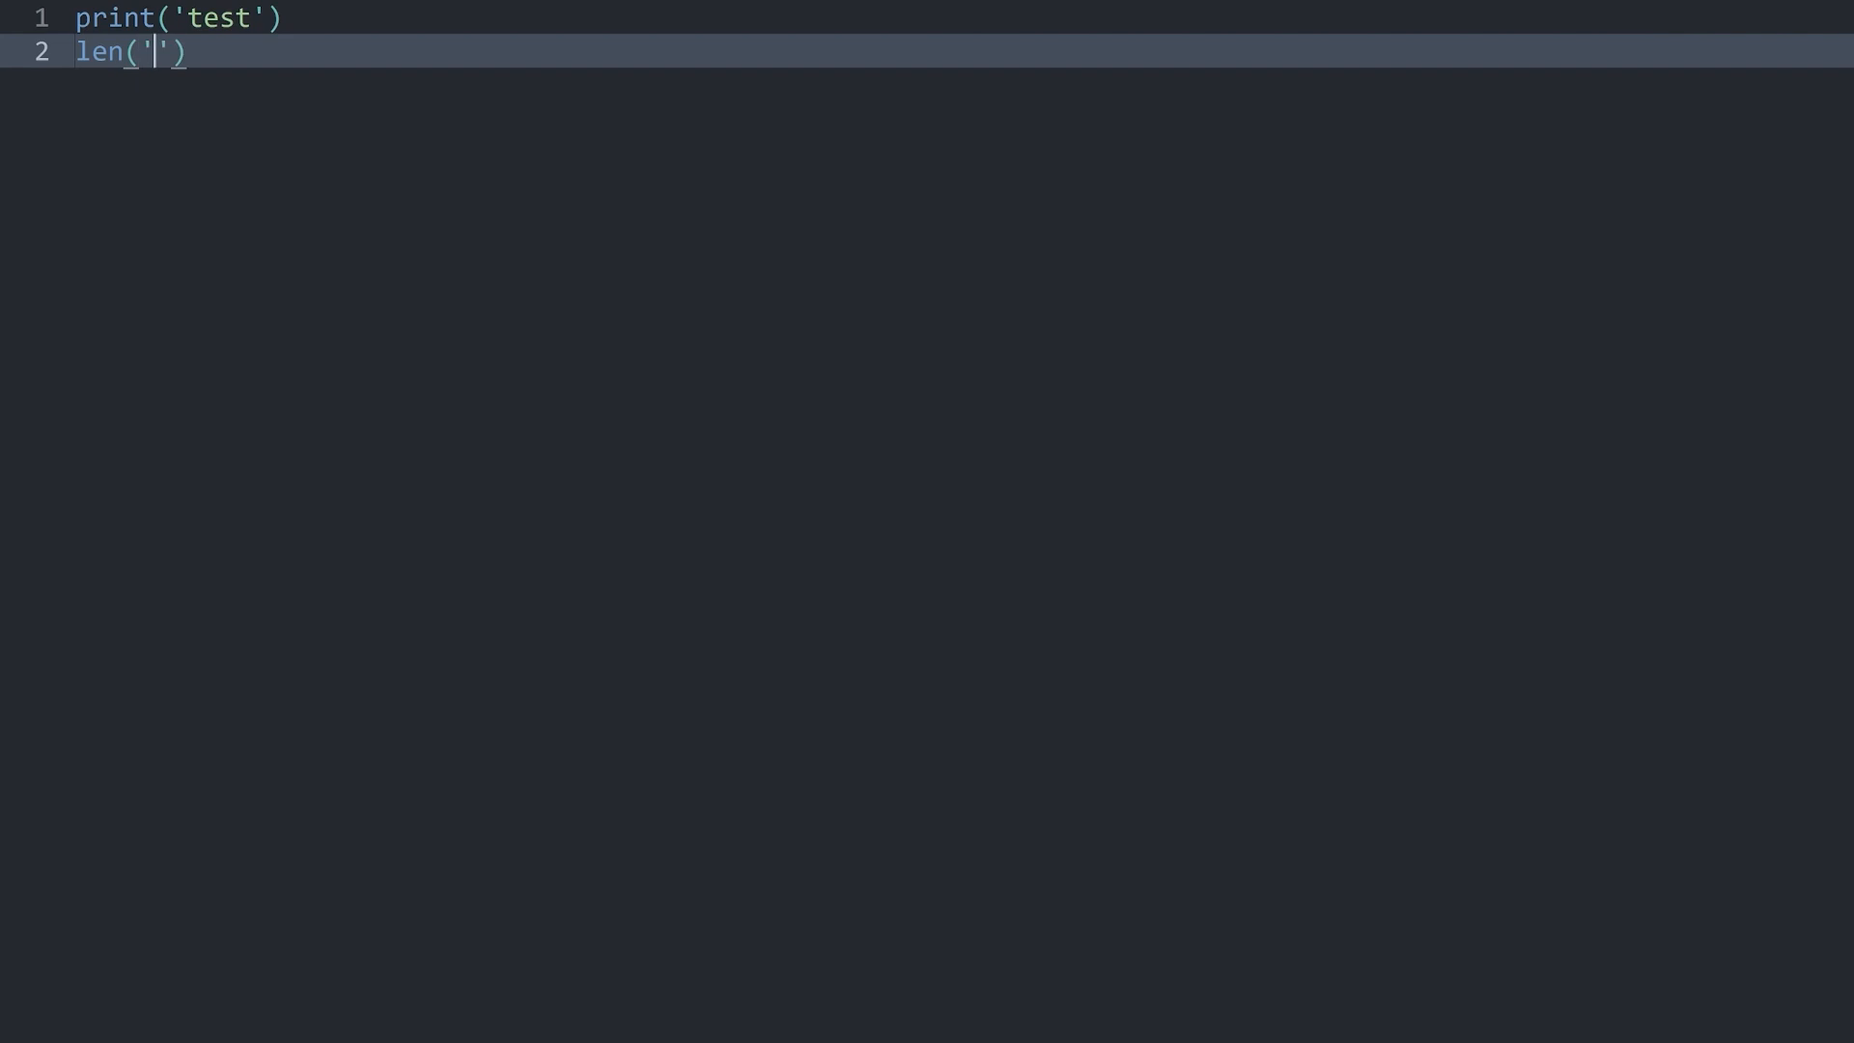
text(another word)
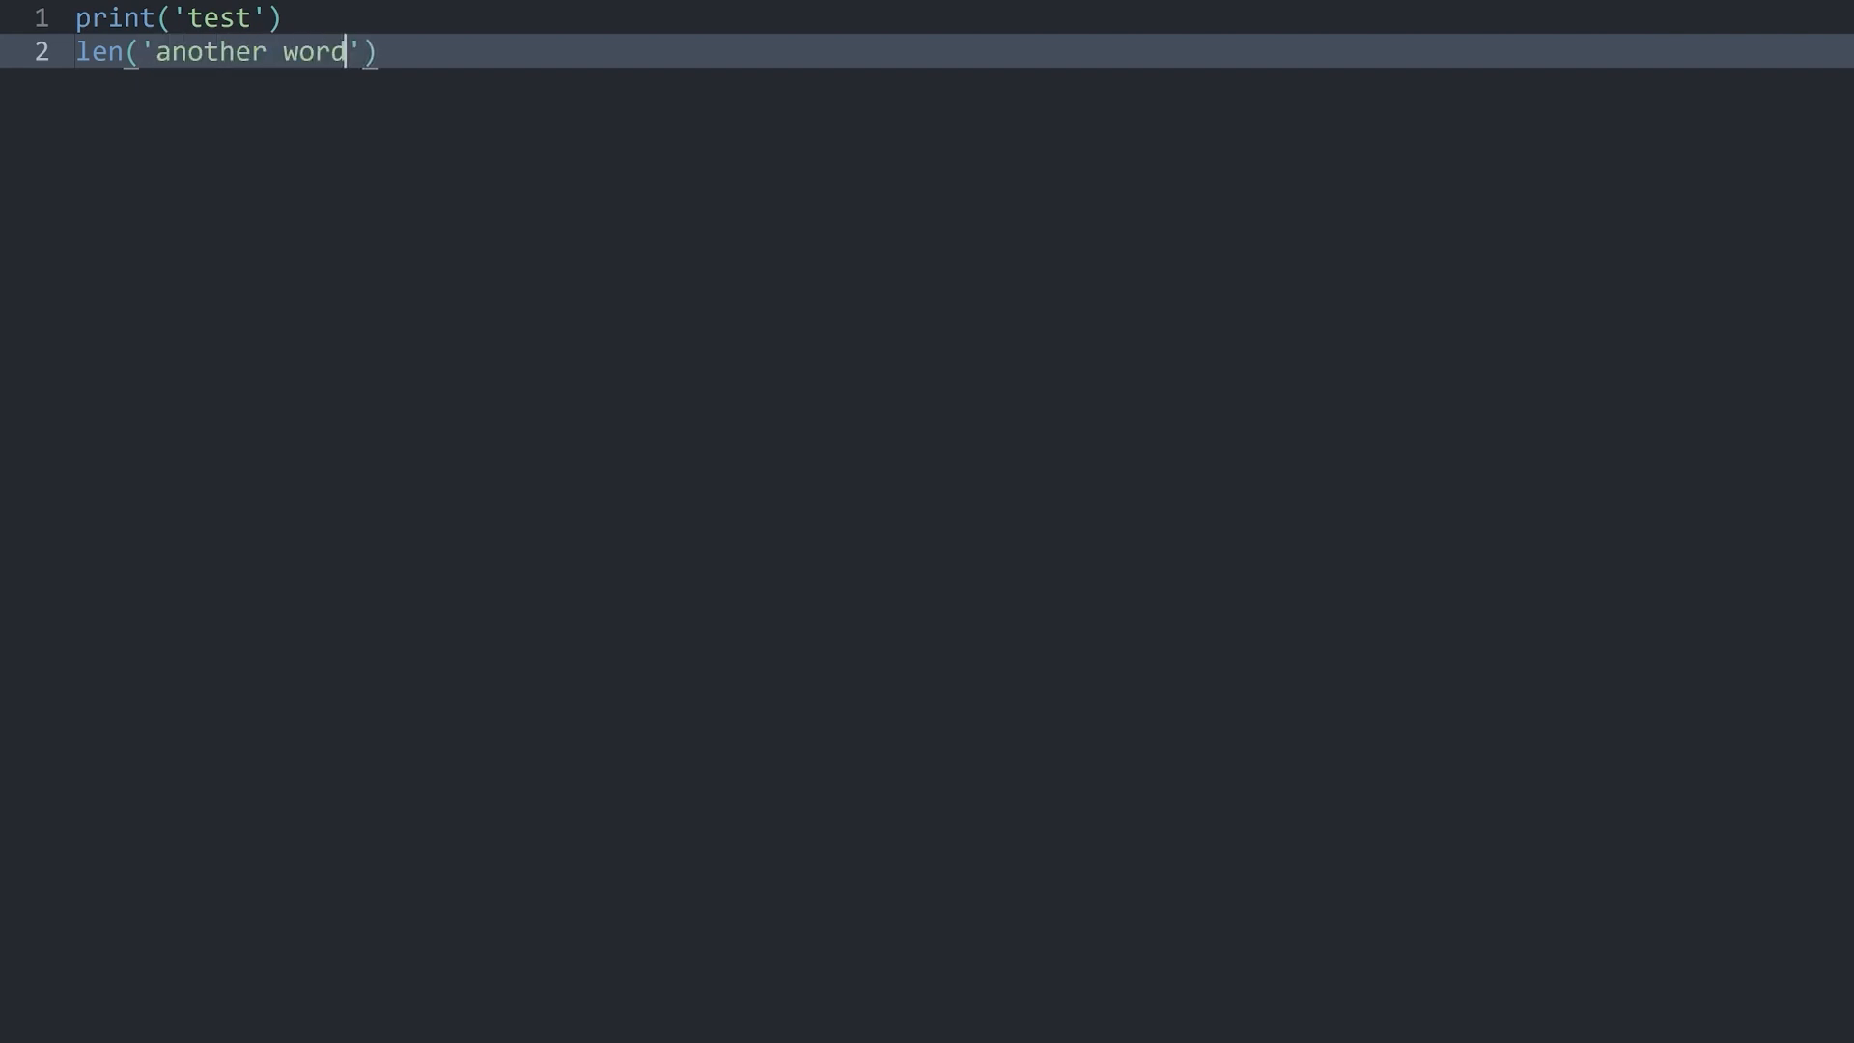
key(ctrl+b)
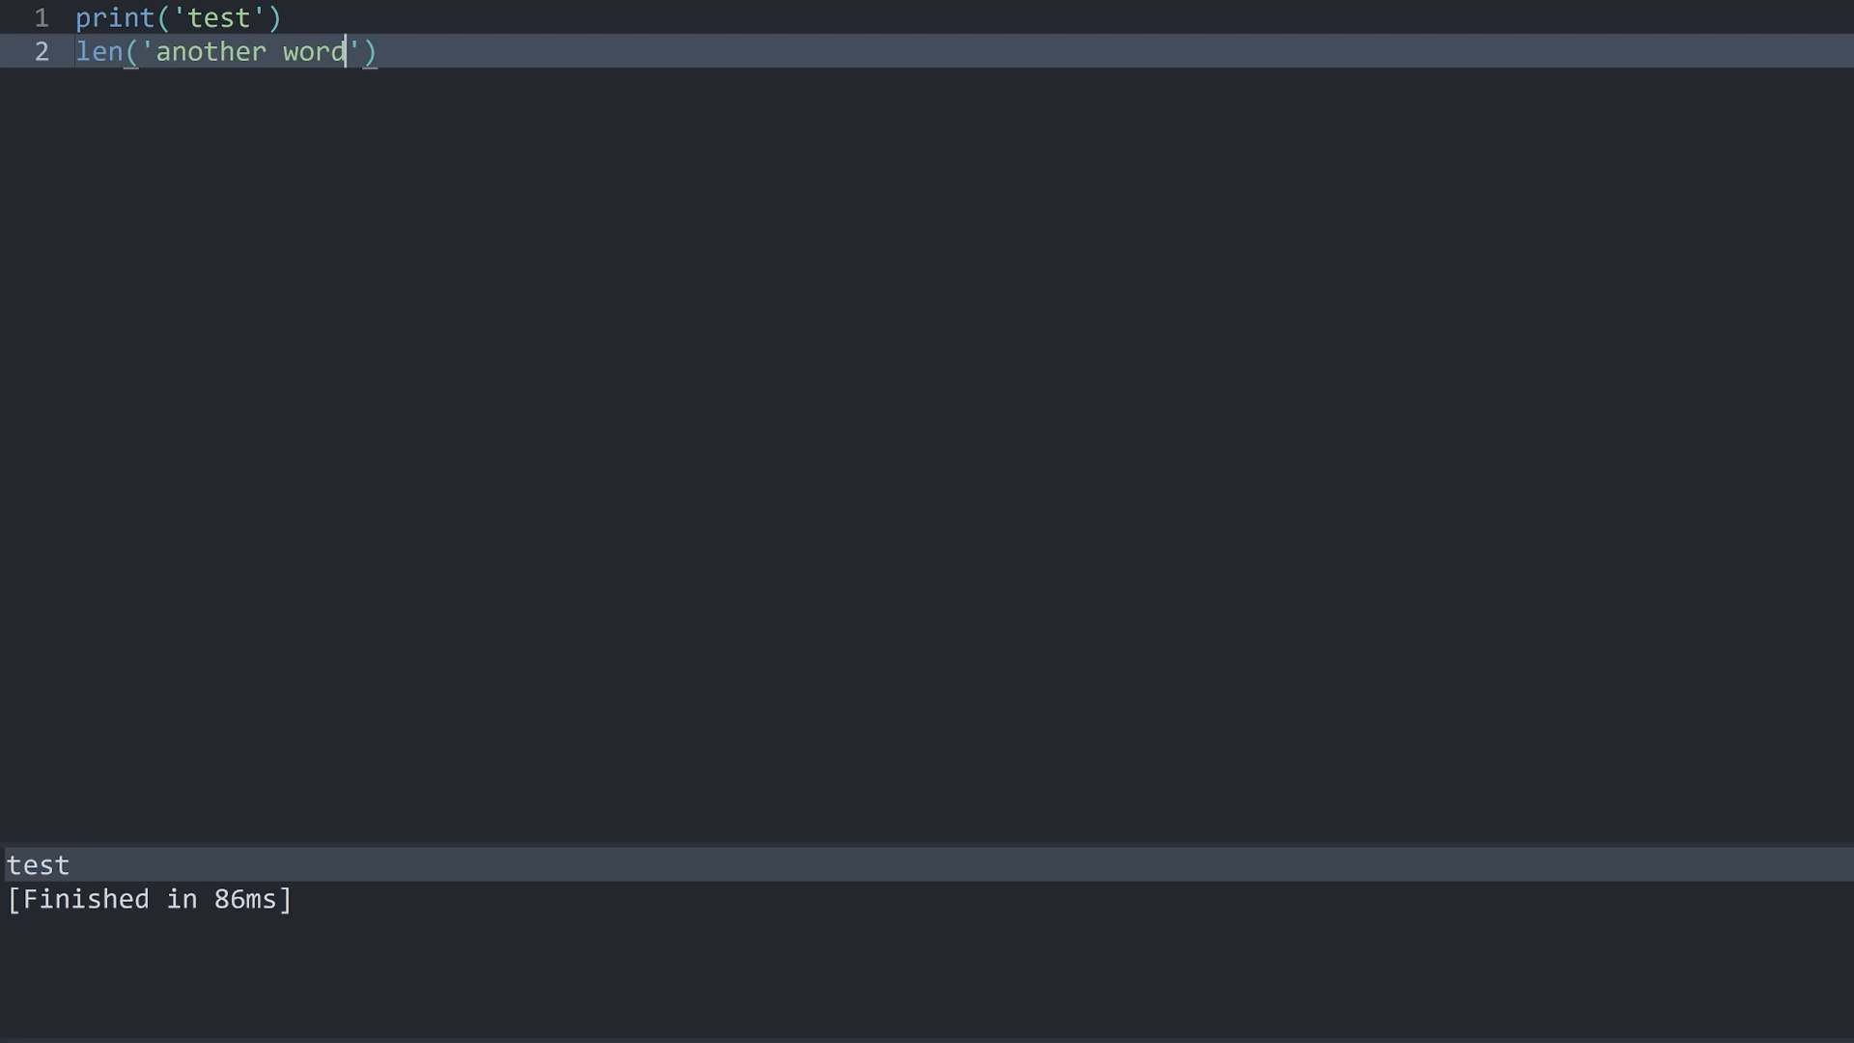
Step: Wrap the len call in print and run again, getting 12 in the output
key(Home)
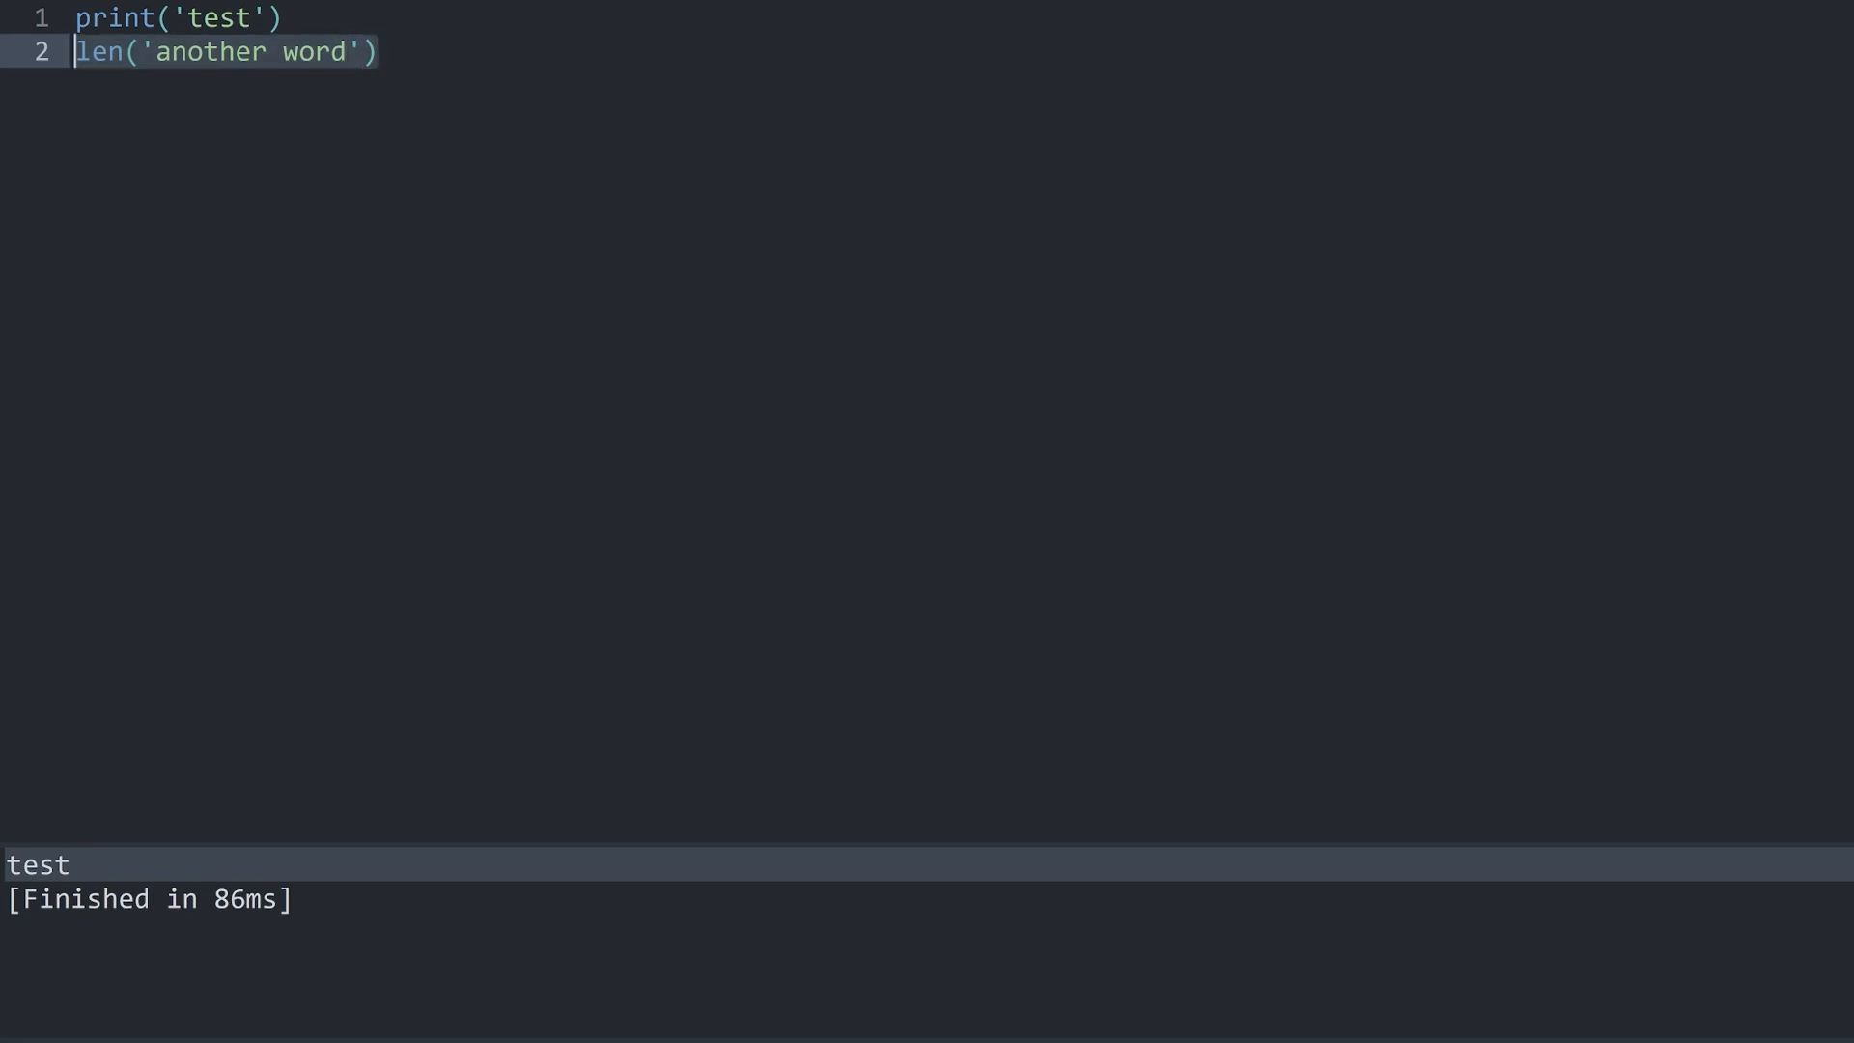
text(()
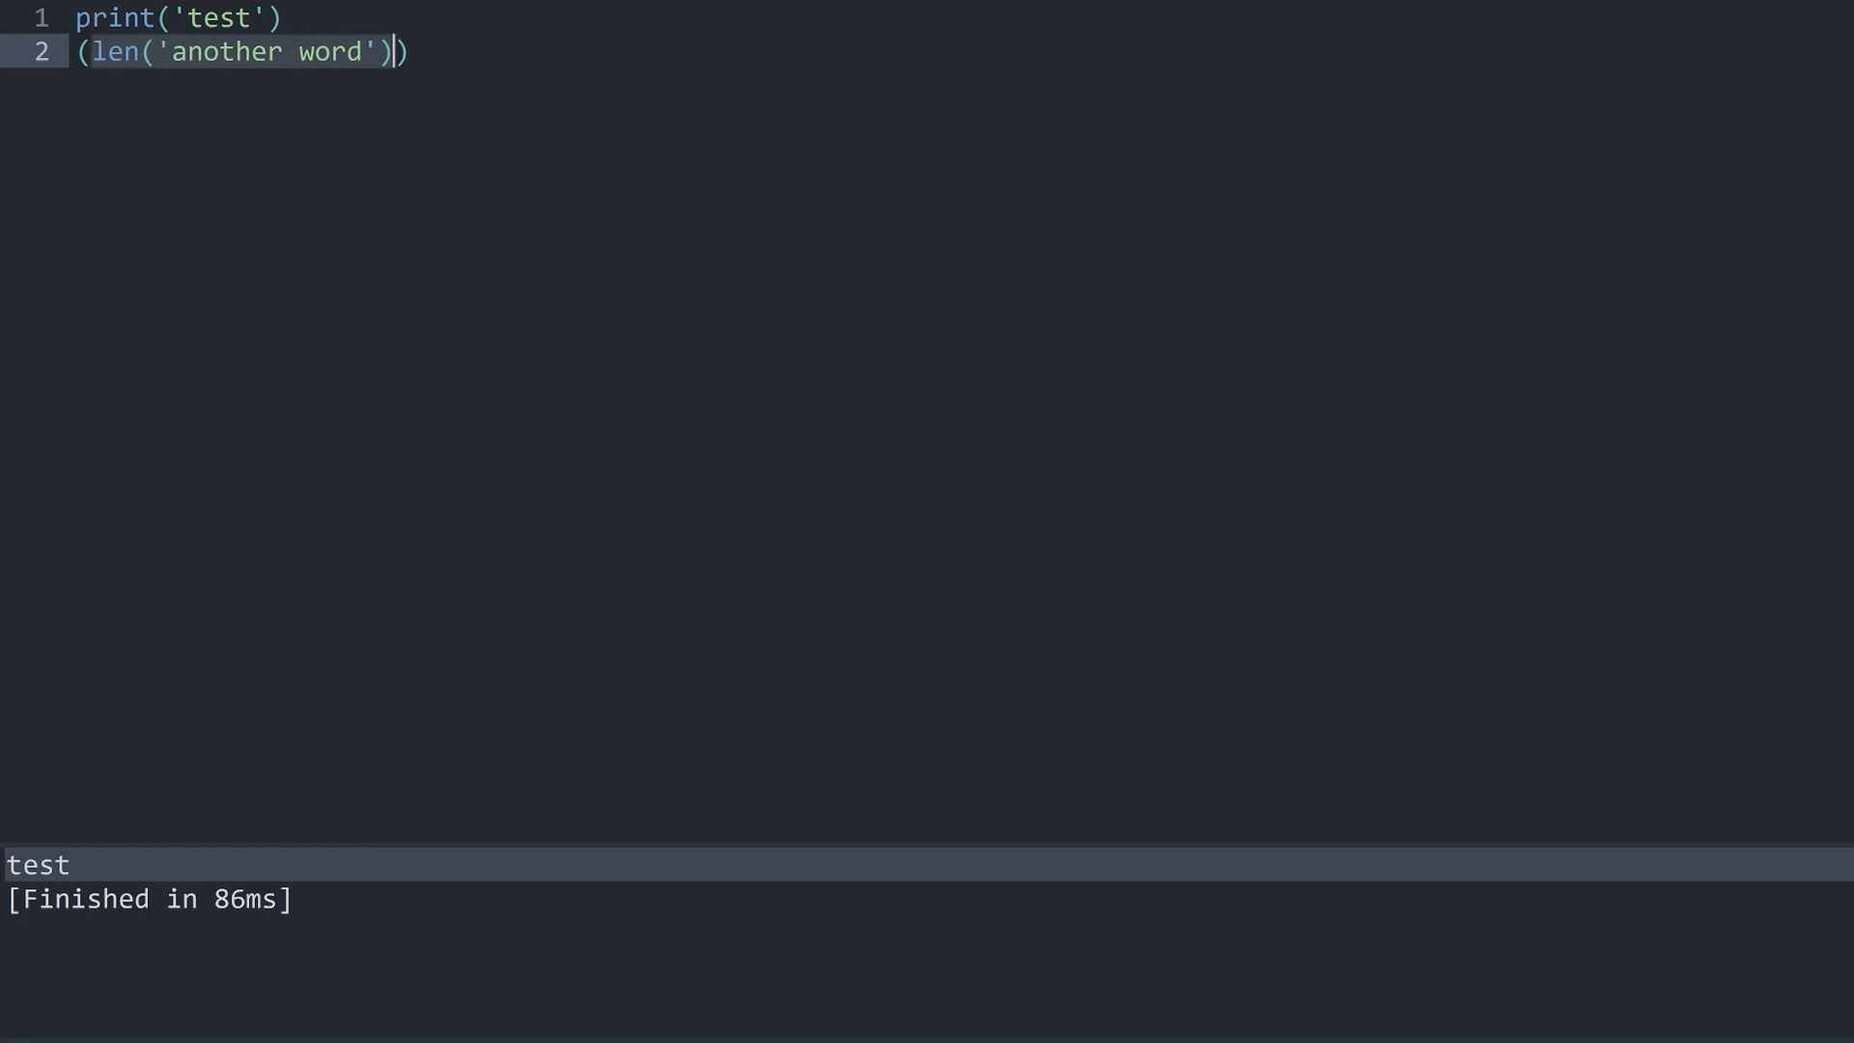
text(print)
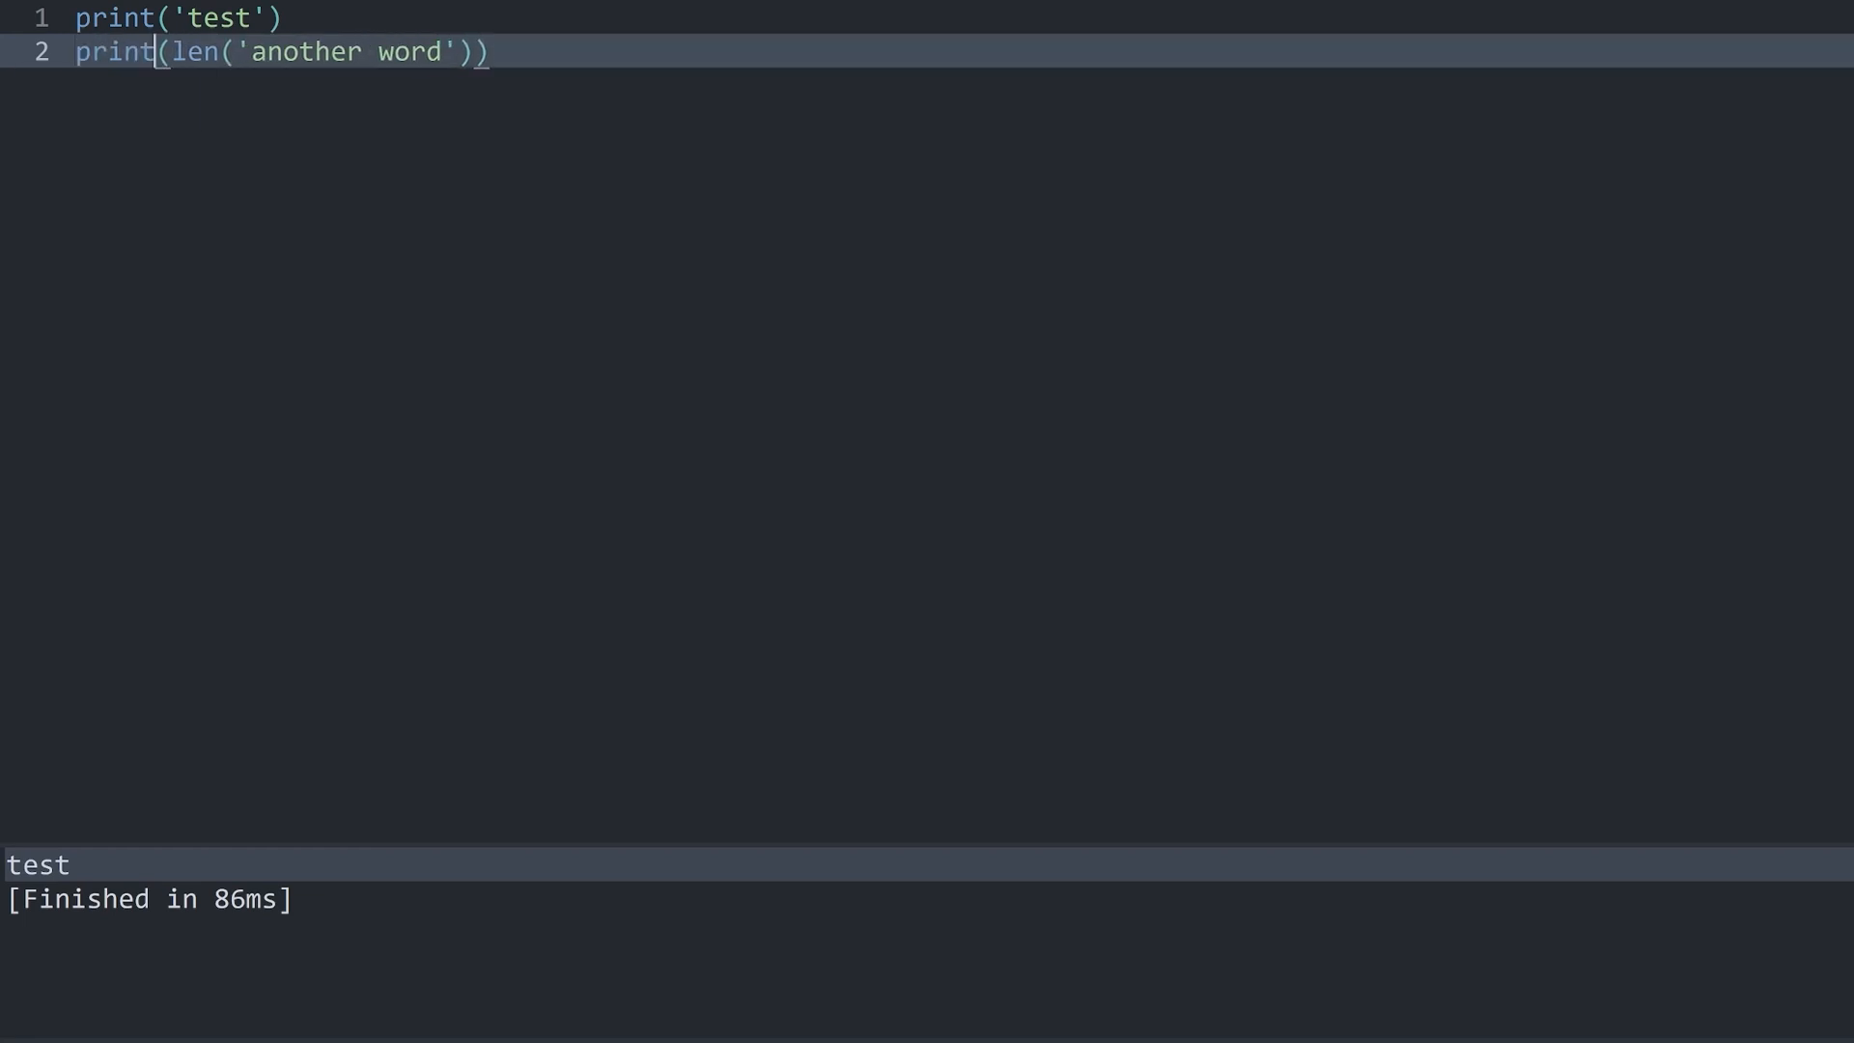
key(ctrl+b)
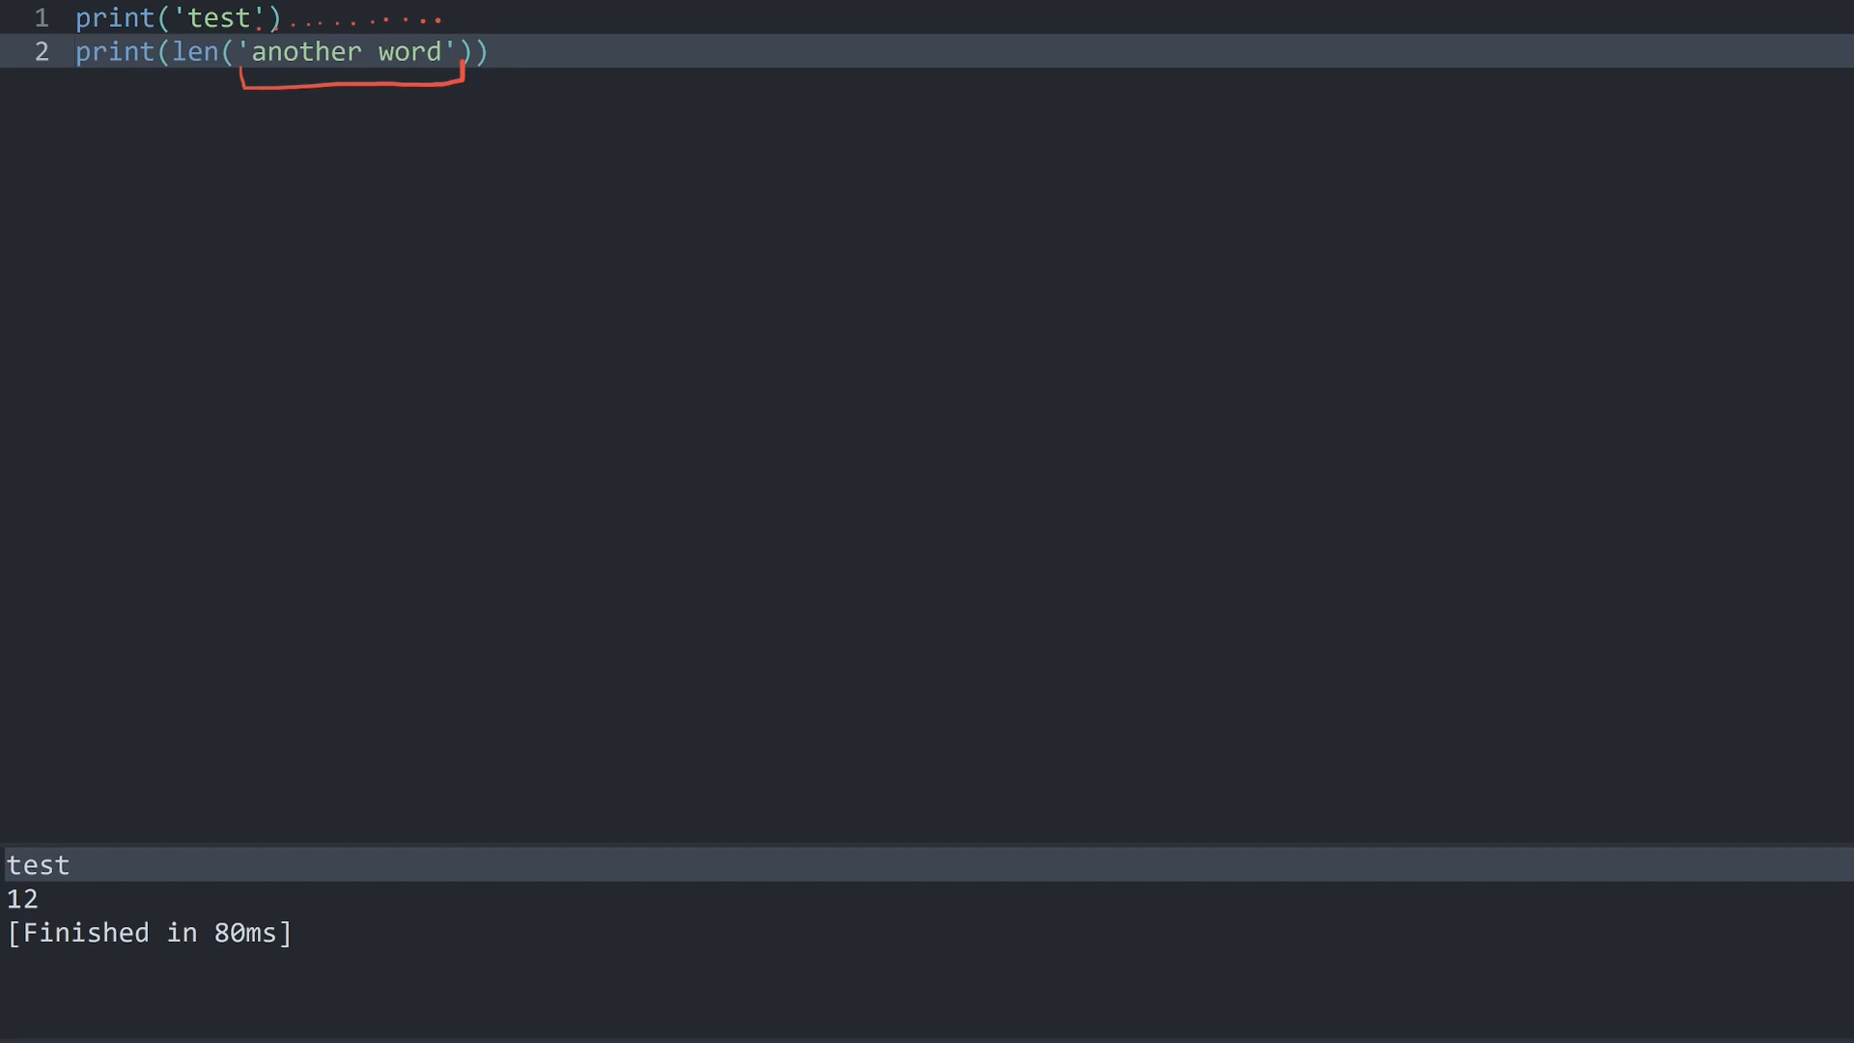
text(_)
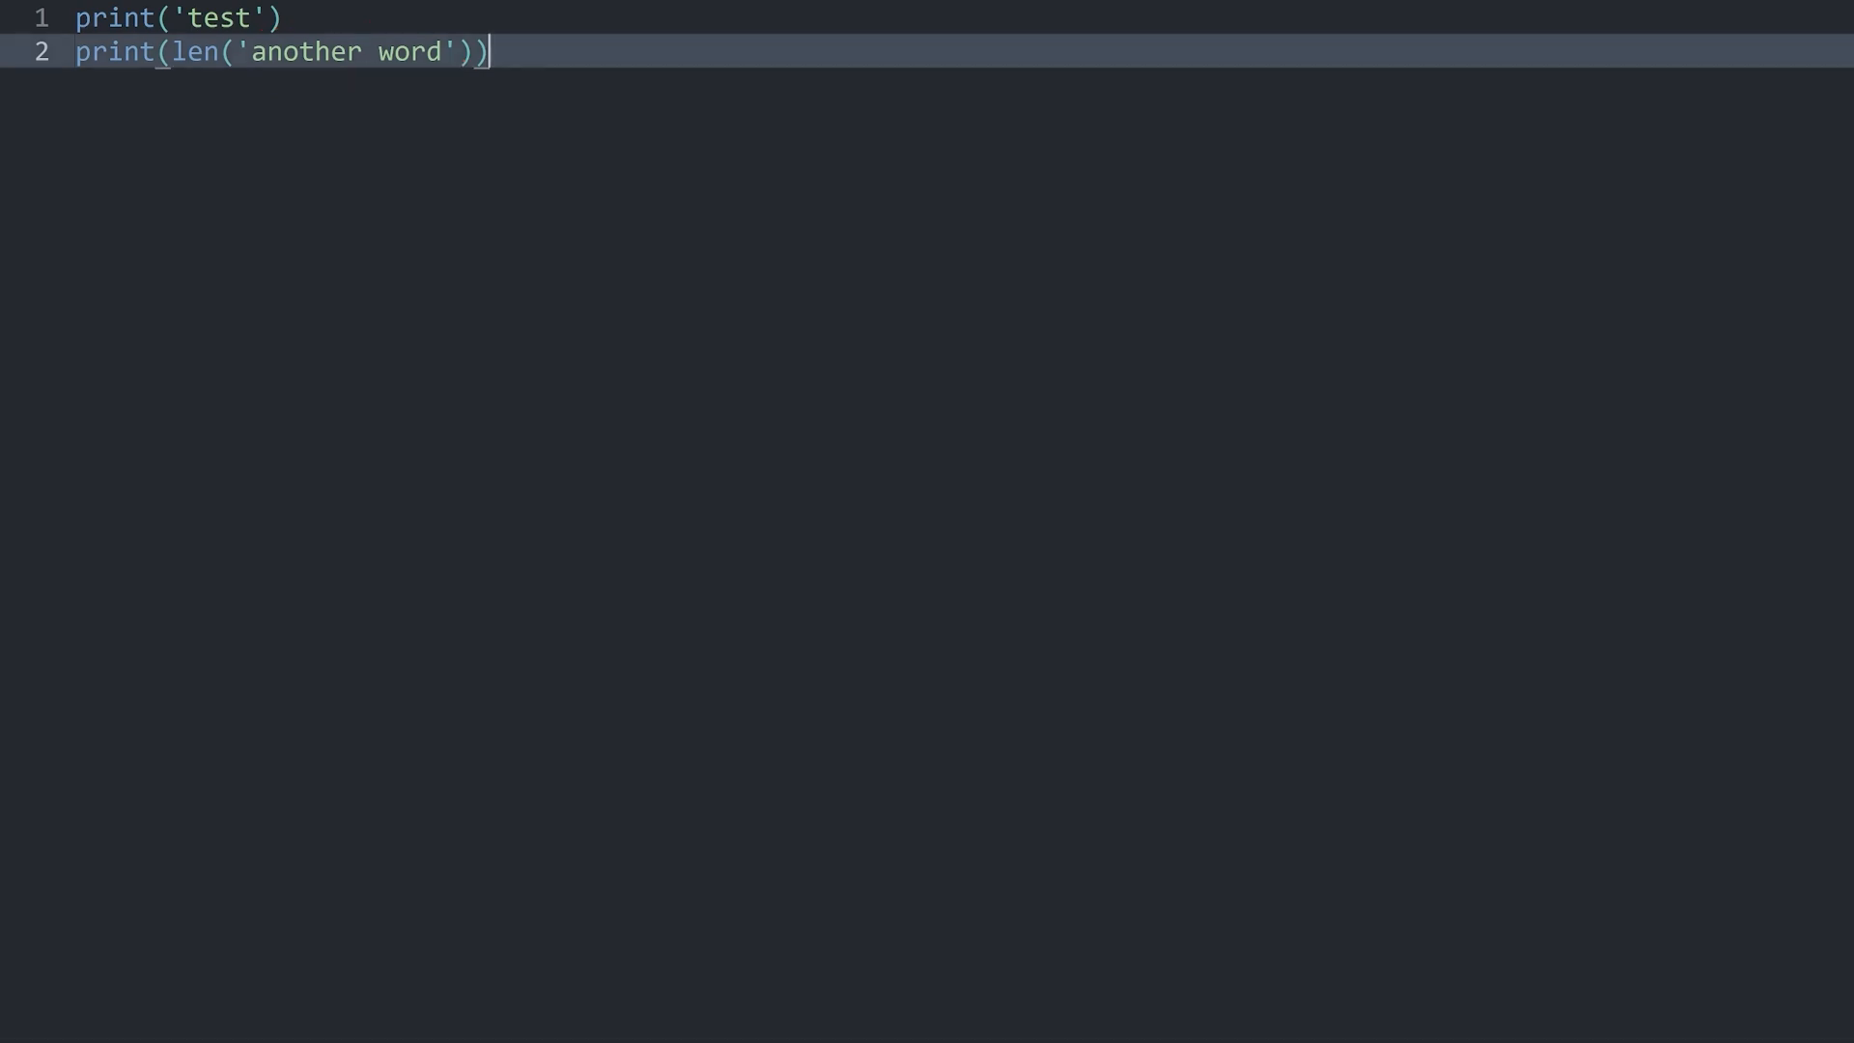
Step: Edit line 2 toward storing the length in word_length
key(Backspace)
text(word_length = )
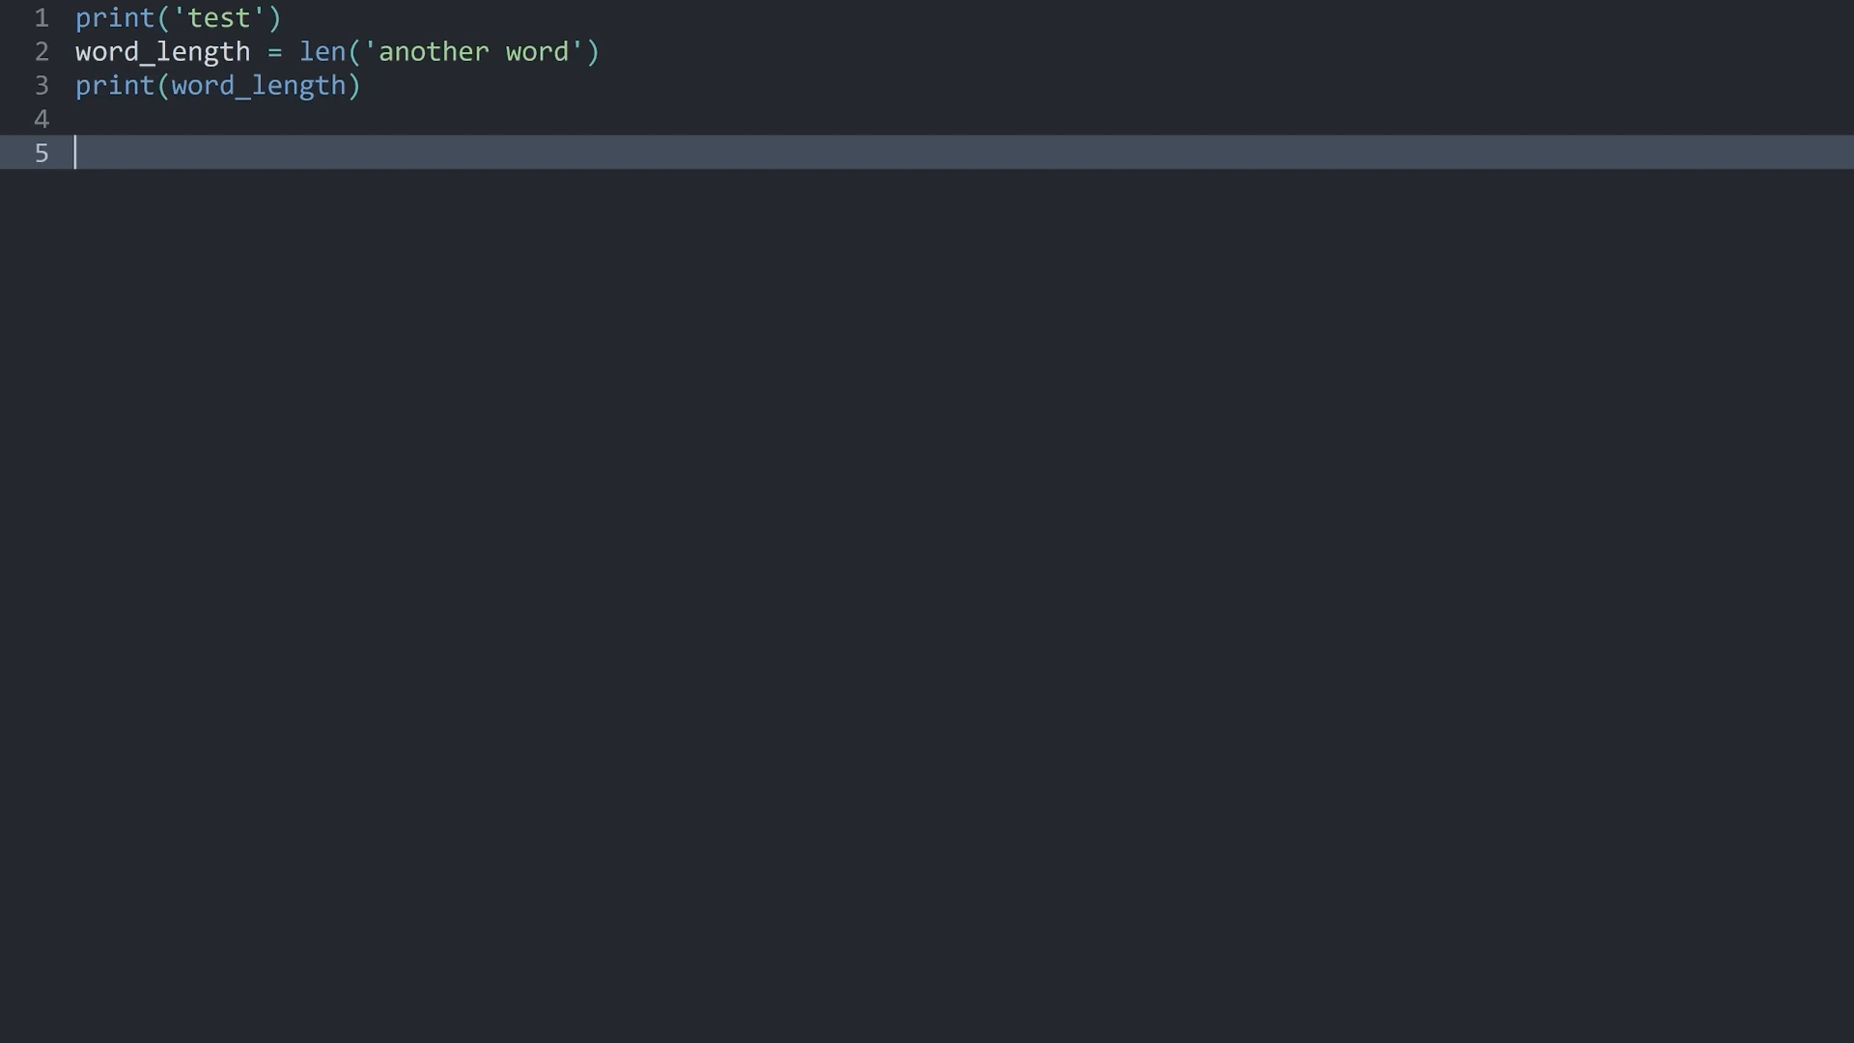
Step: Add print(abs(-50)) on line 5 and run it, getting 50
text(abs)
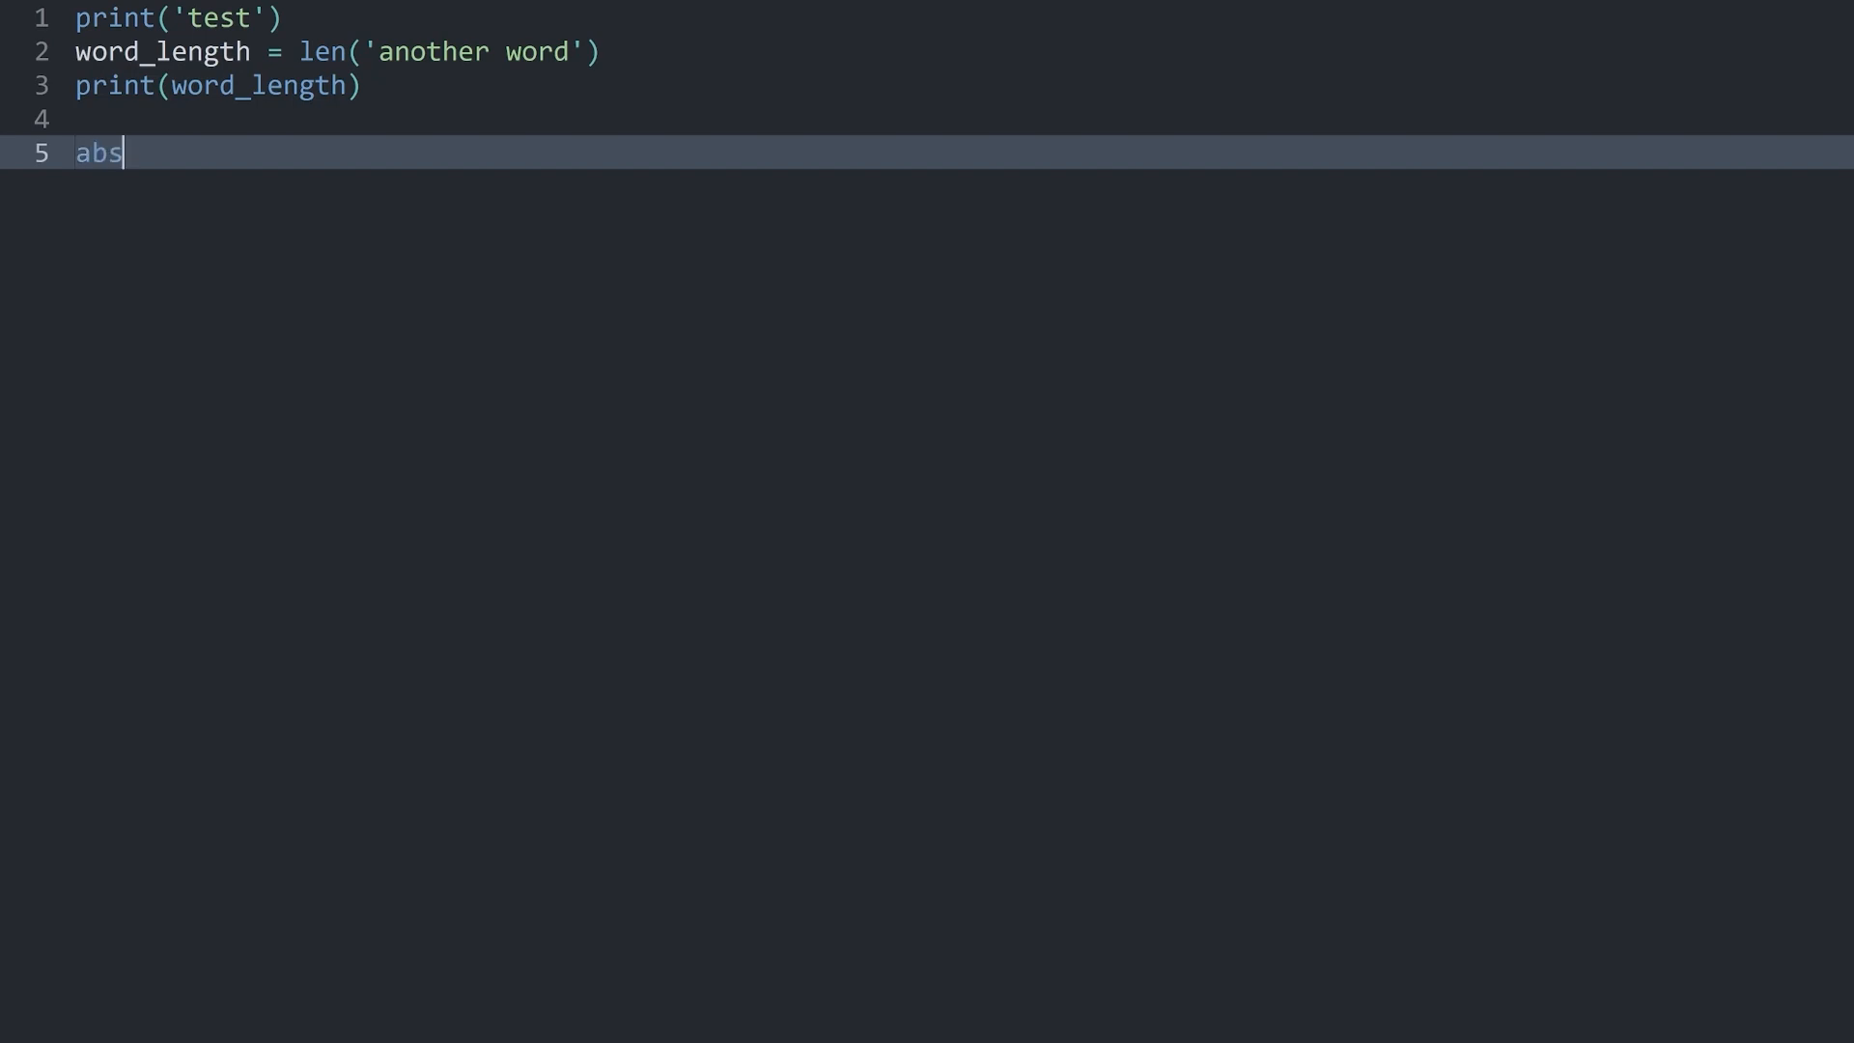
text(()
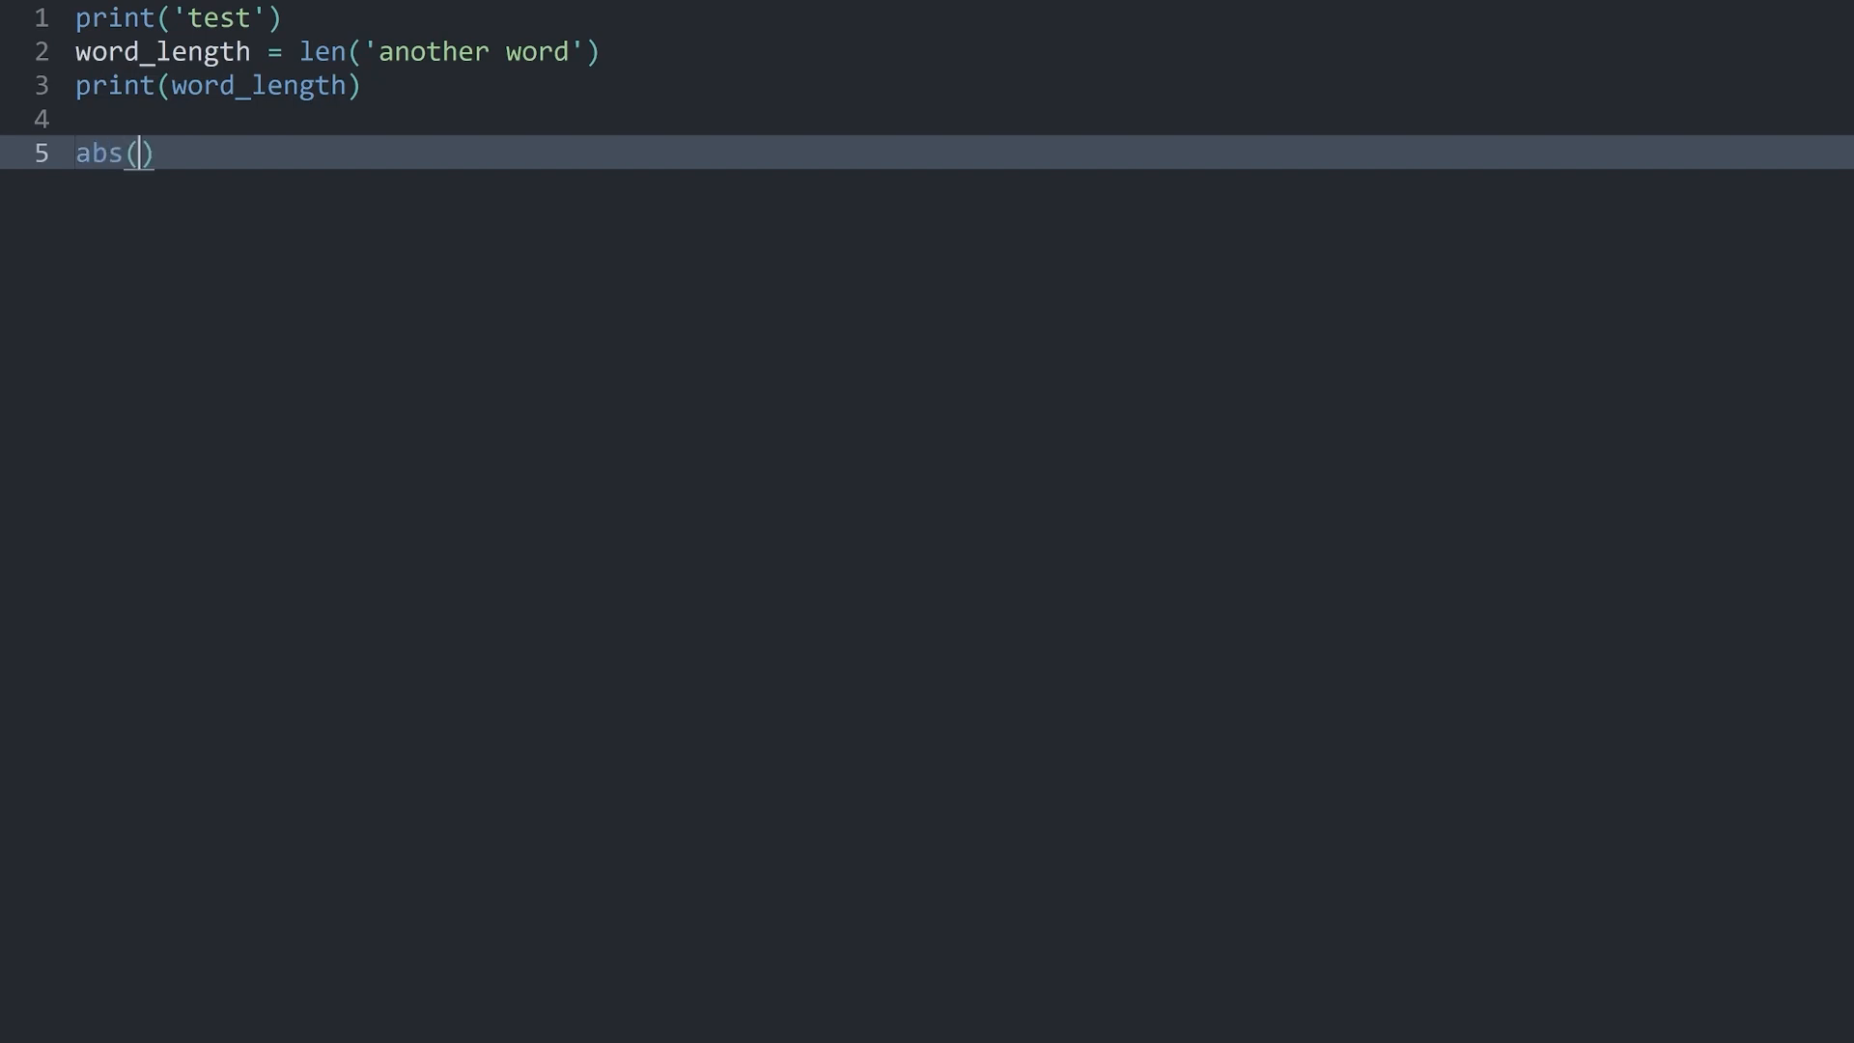
text(-50)
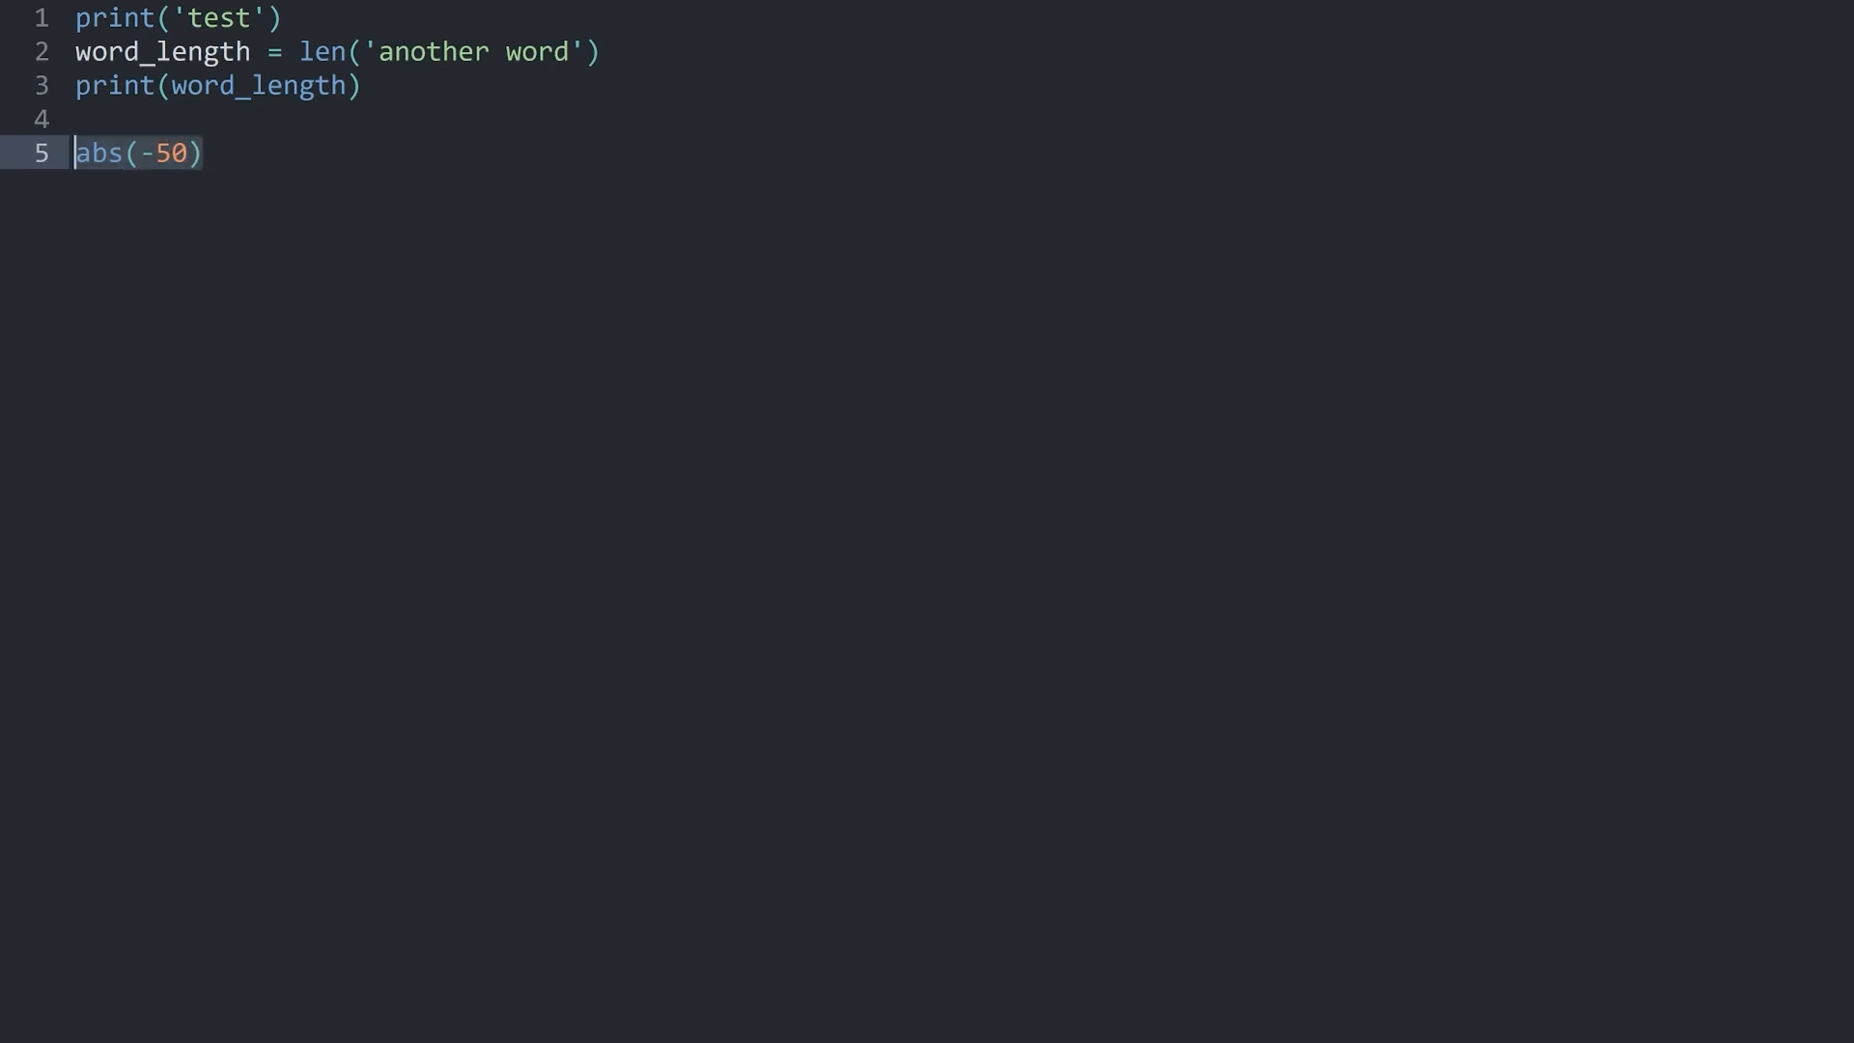
text(()
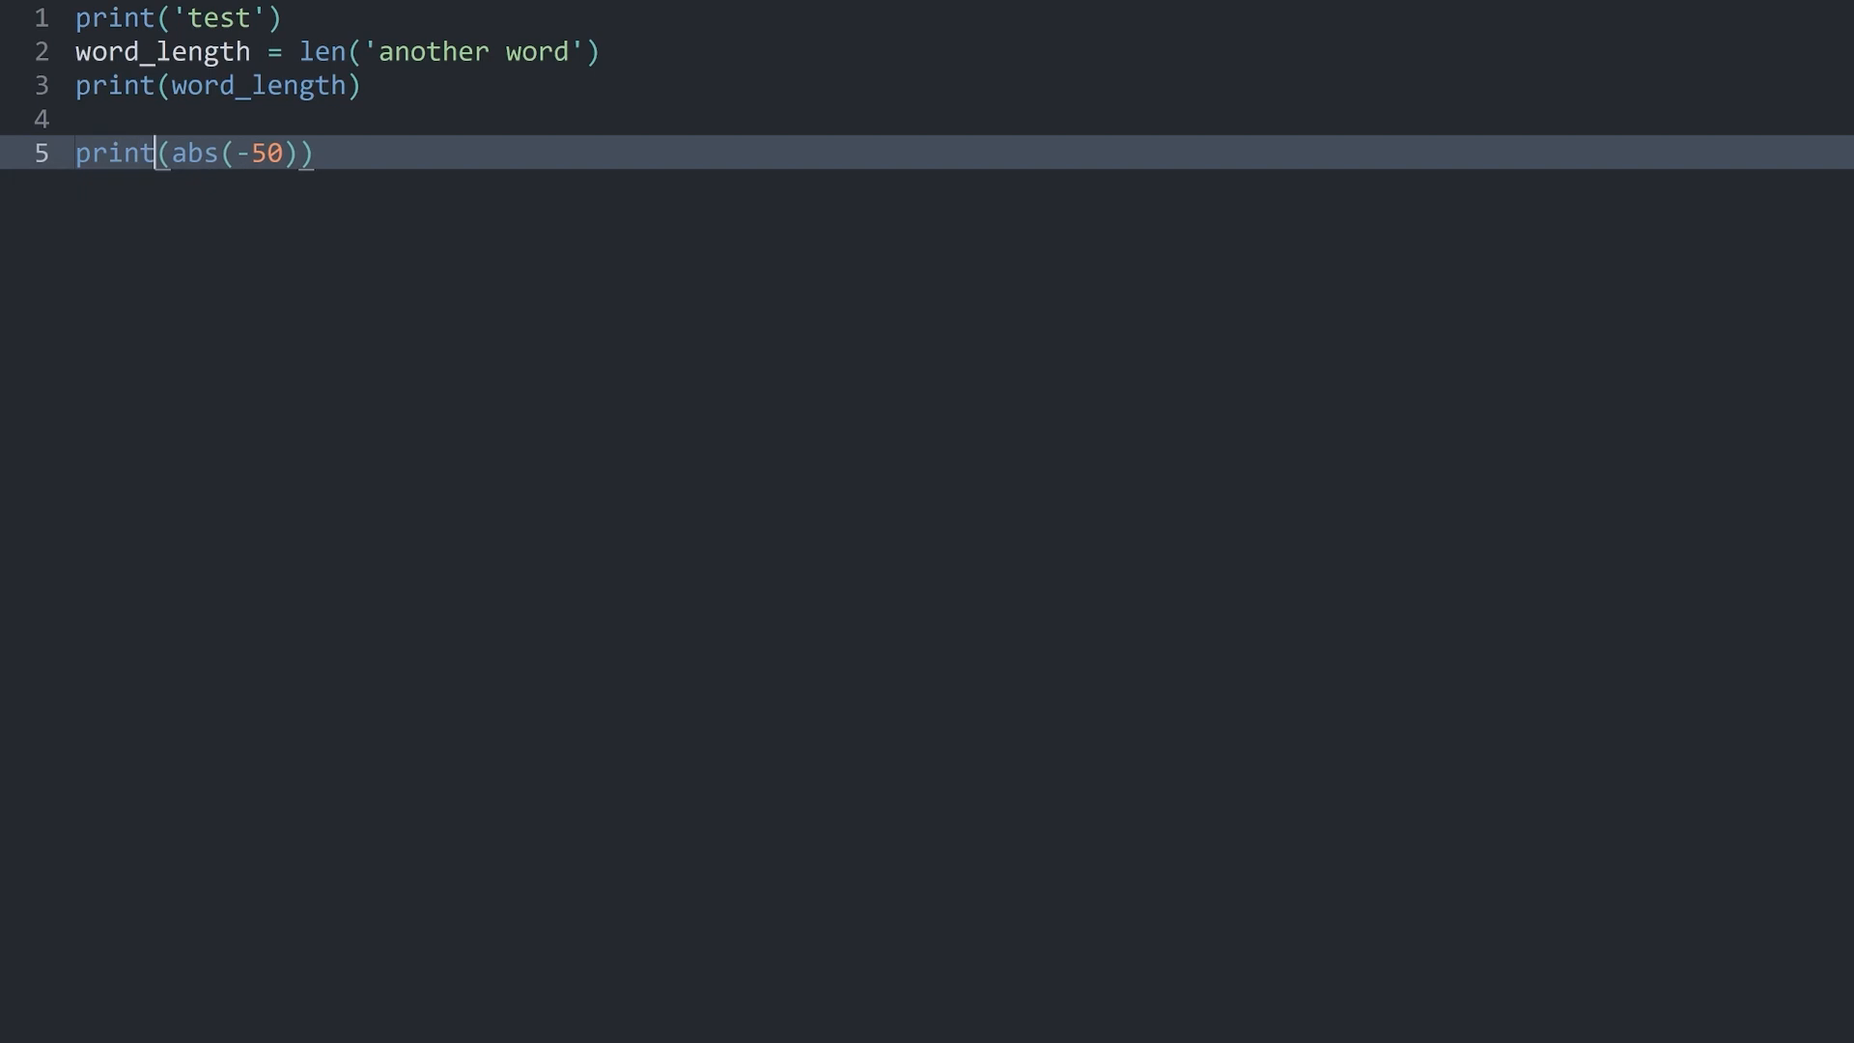
key(ctrl+b)
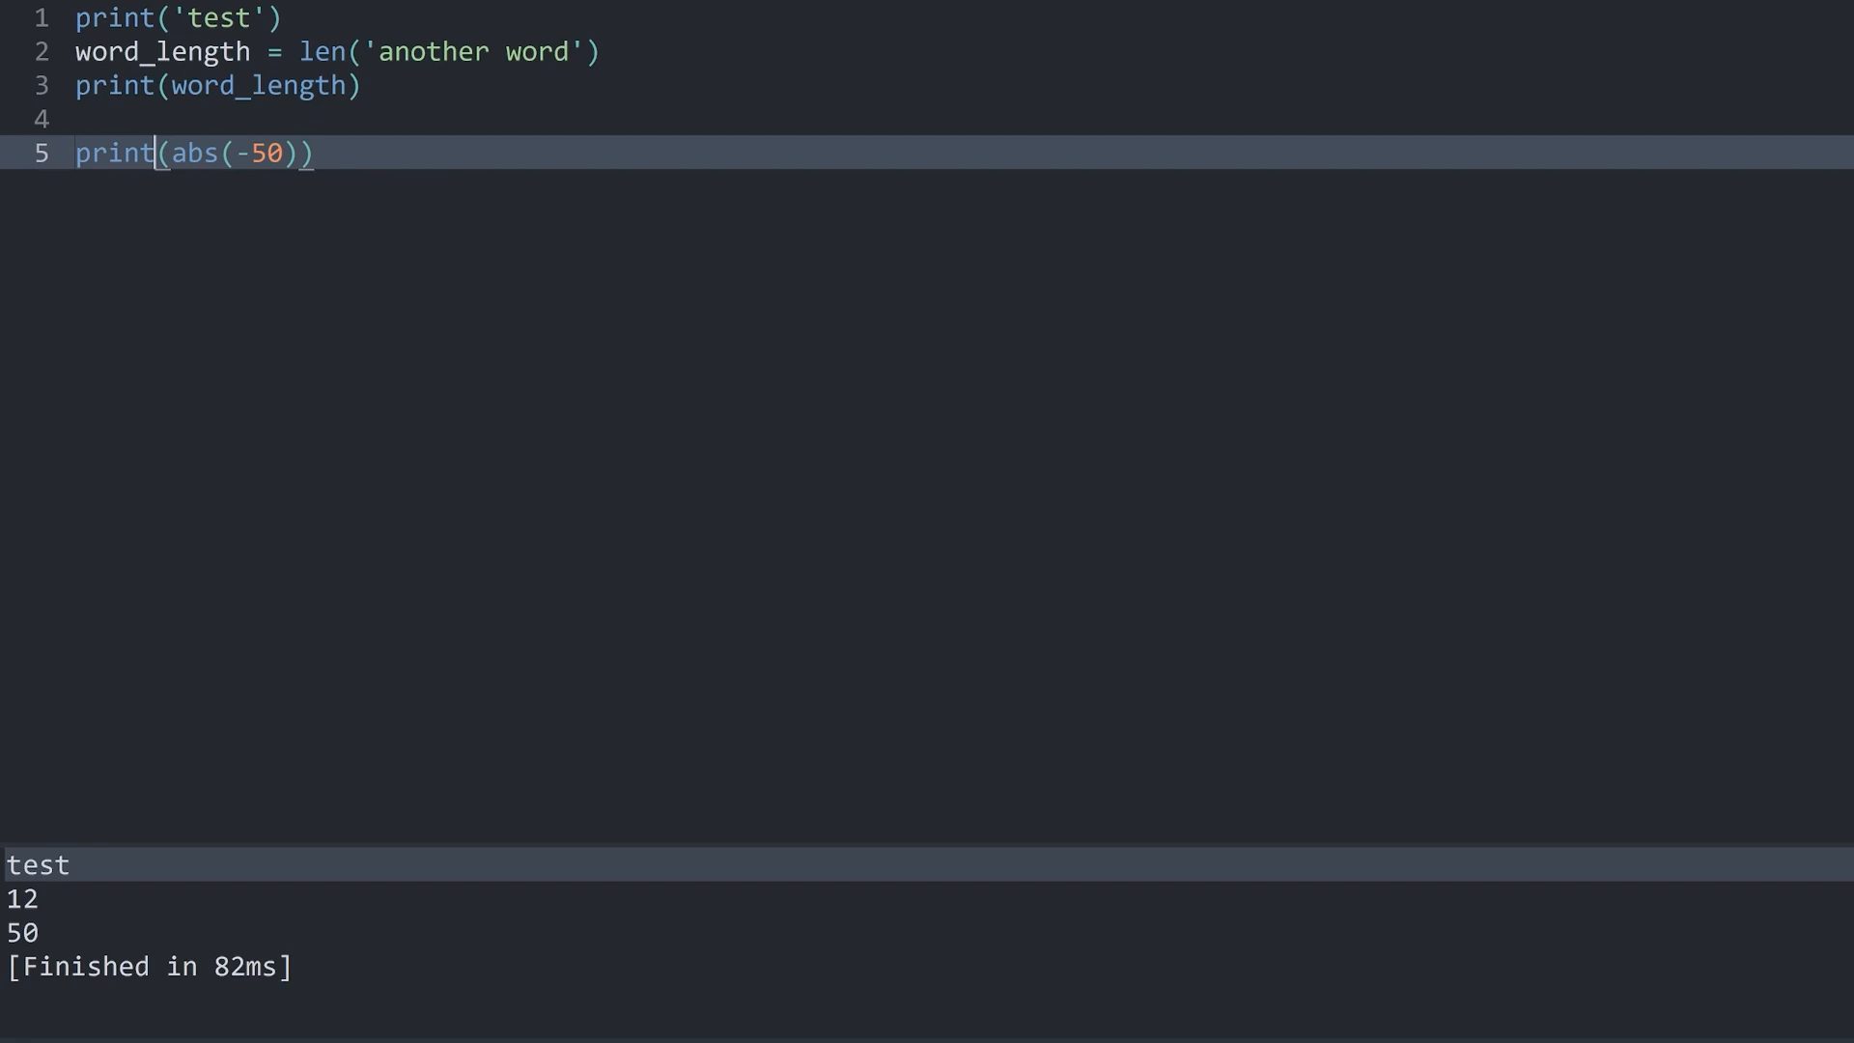
click(234, 154)
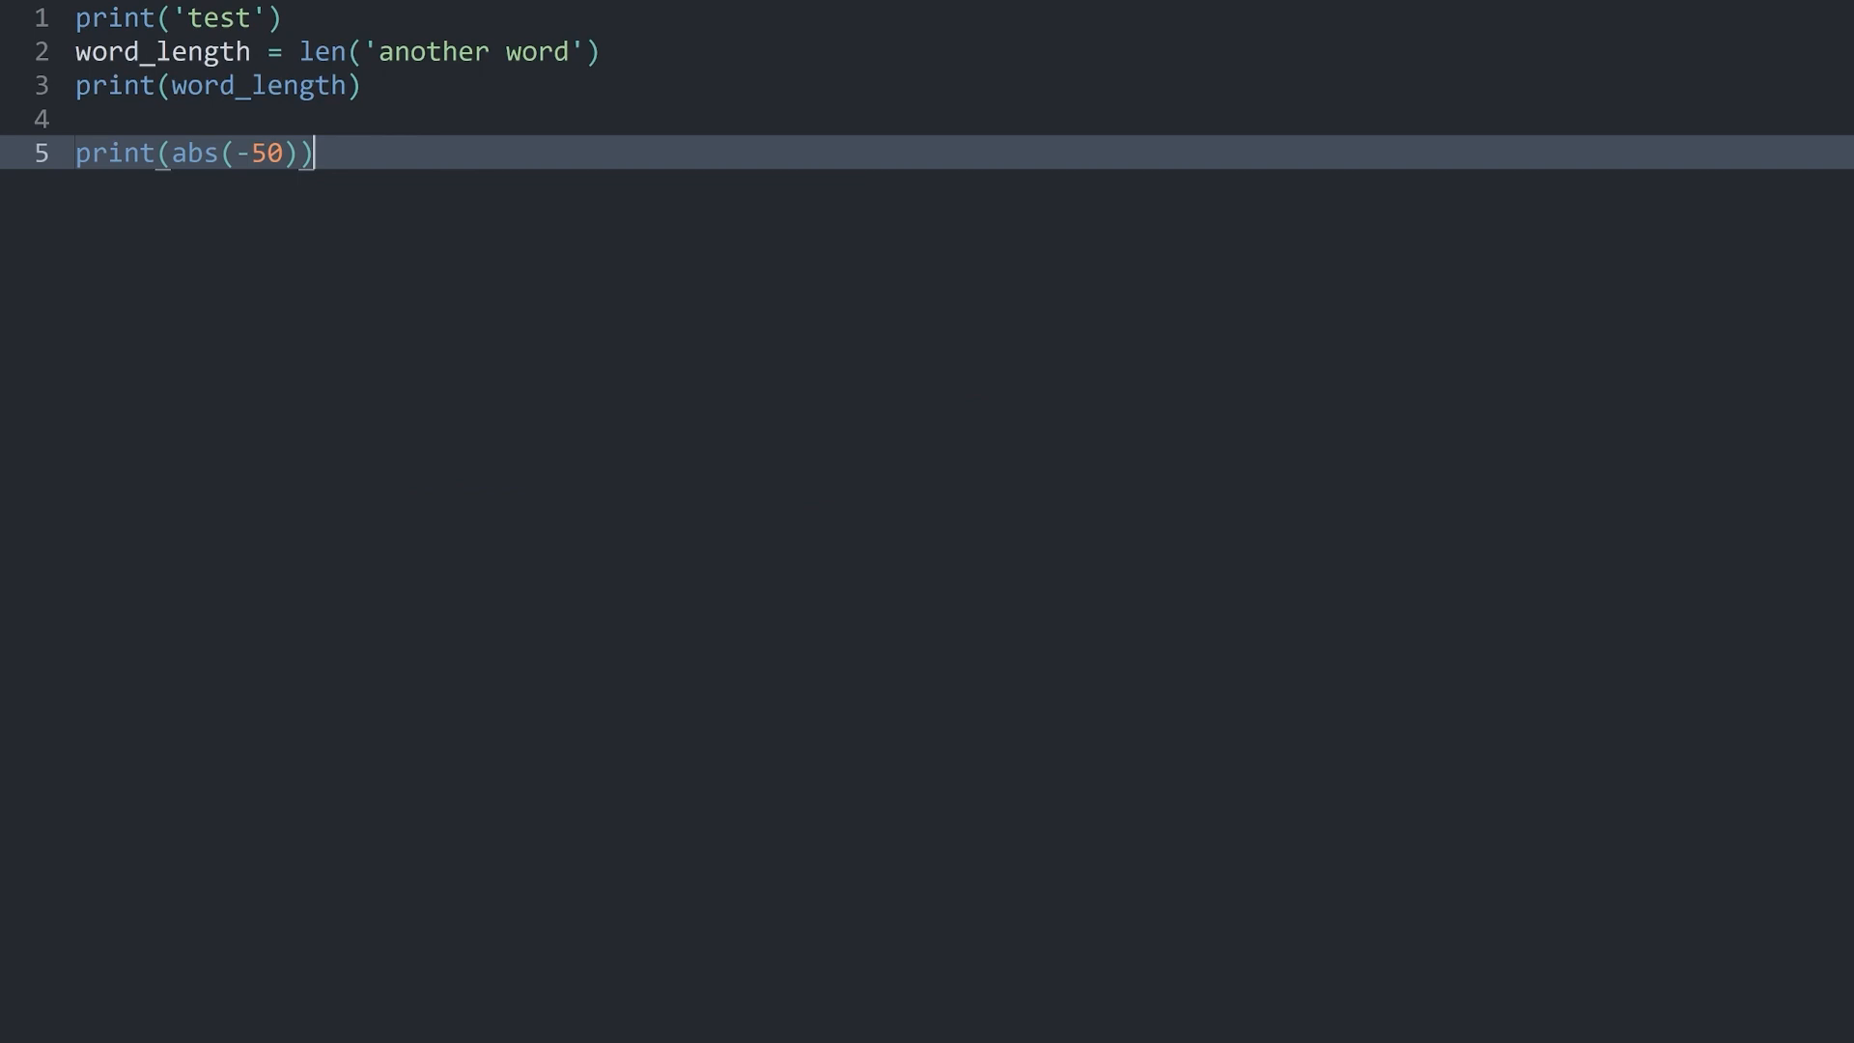
Step: Add print('one argument','another argument') on line 7 and run it
click(200, 18)
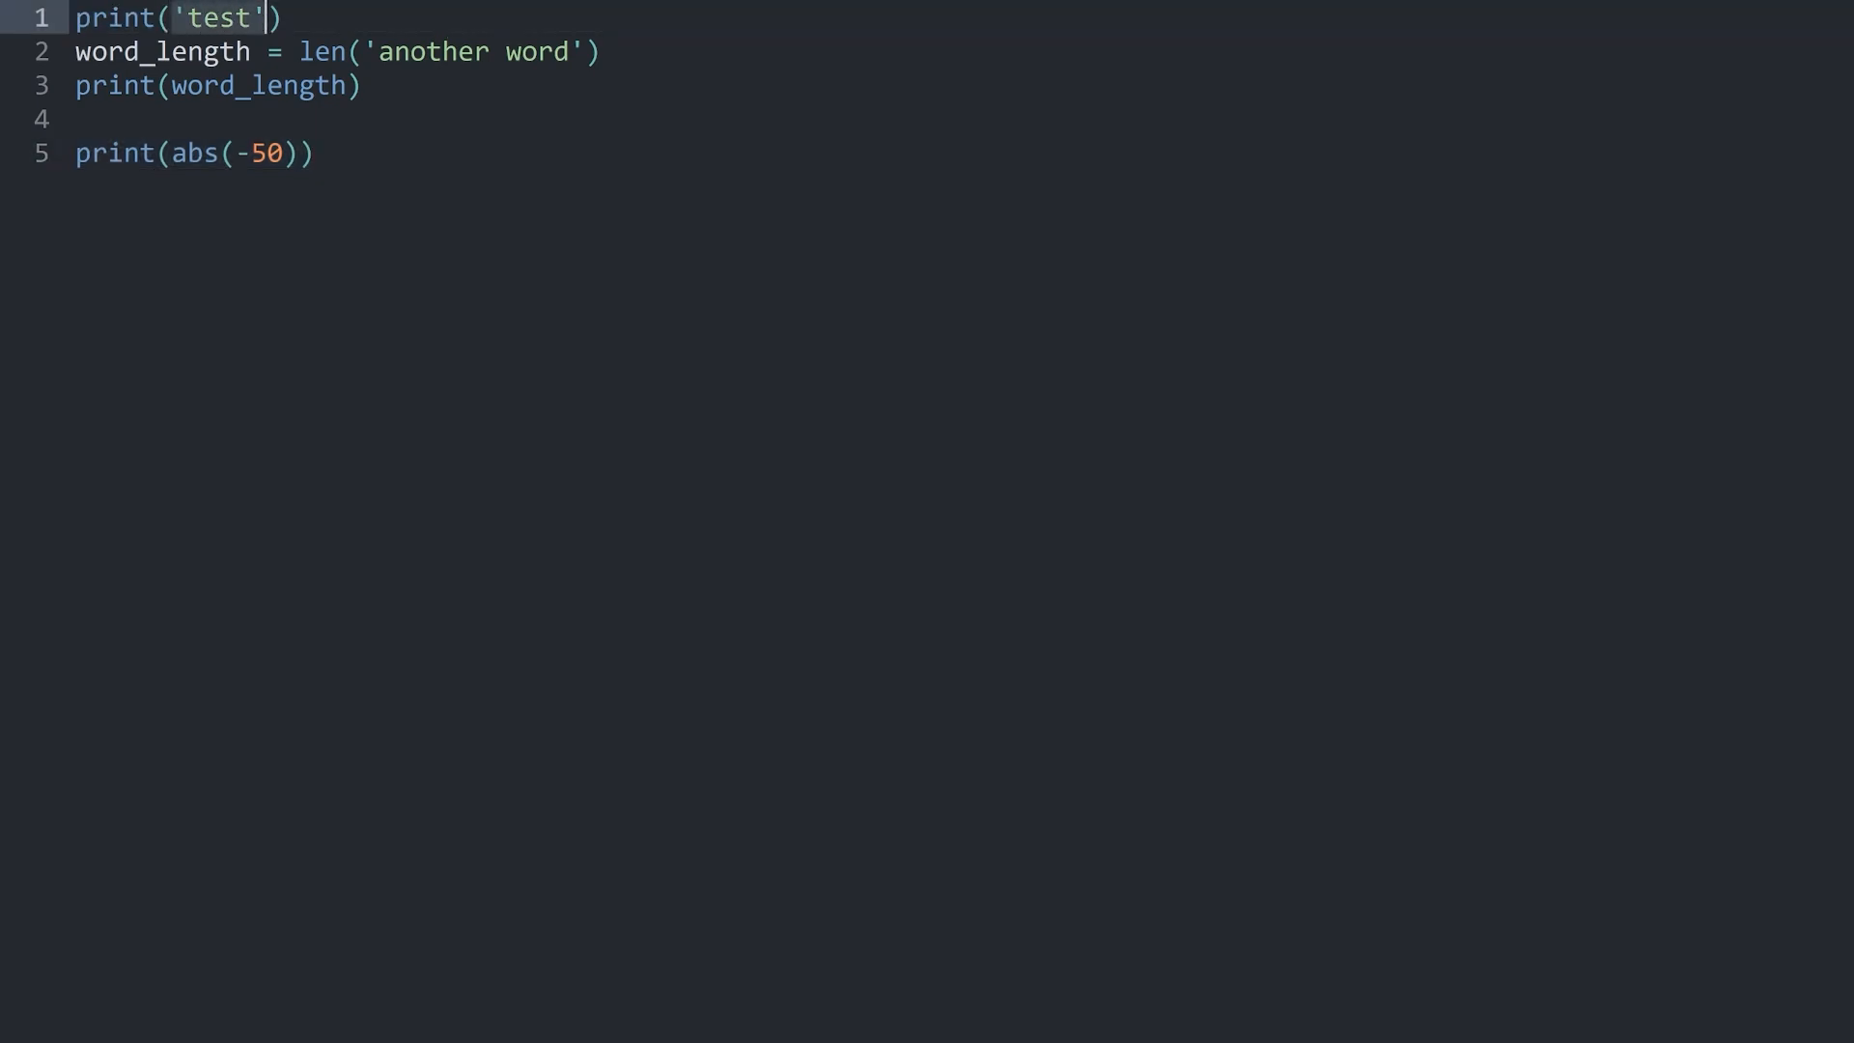
double_click(113, 18)
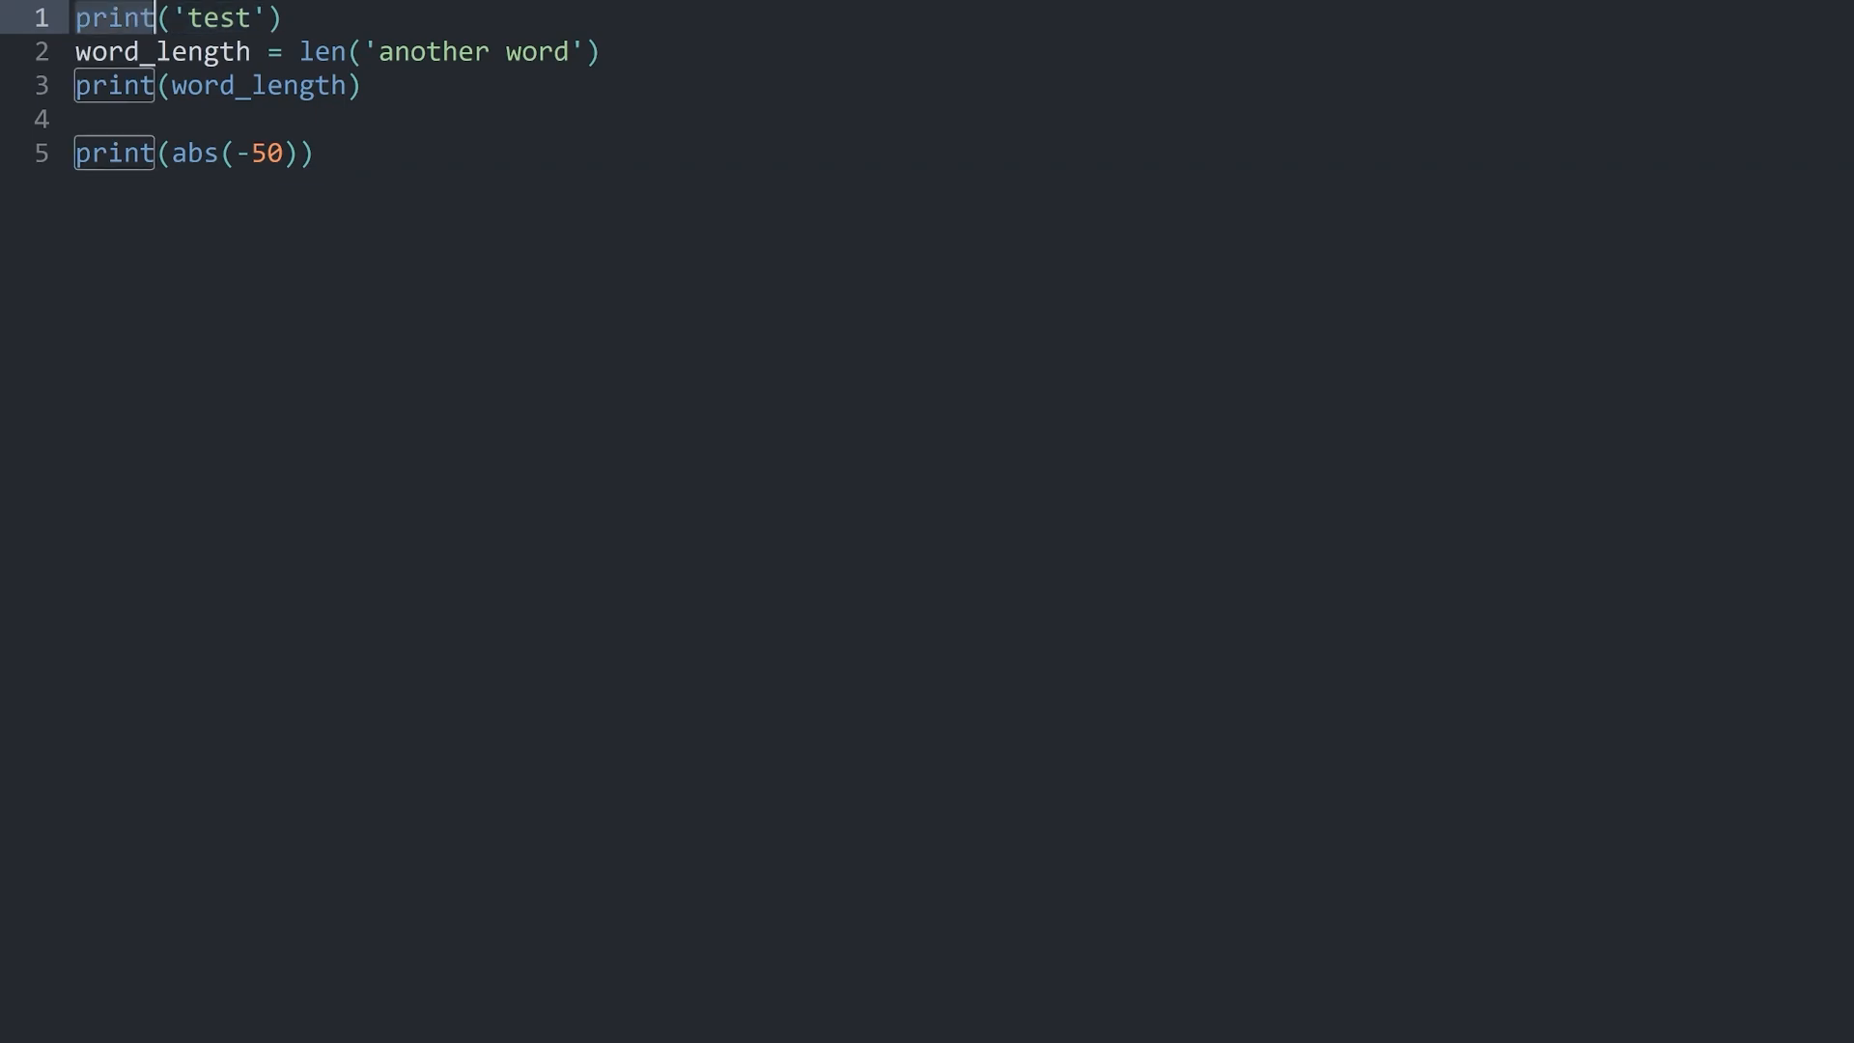
key(enter)
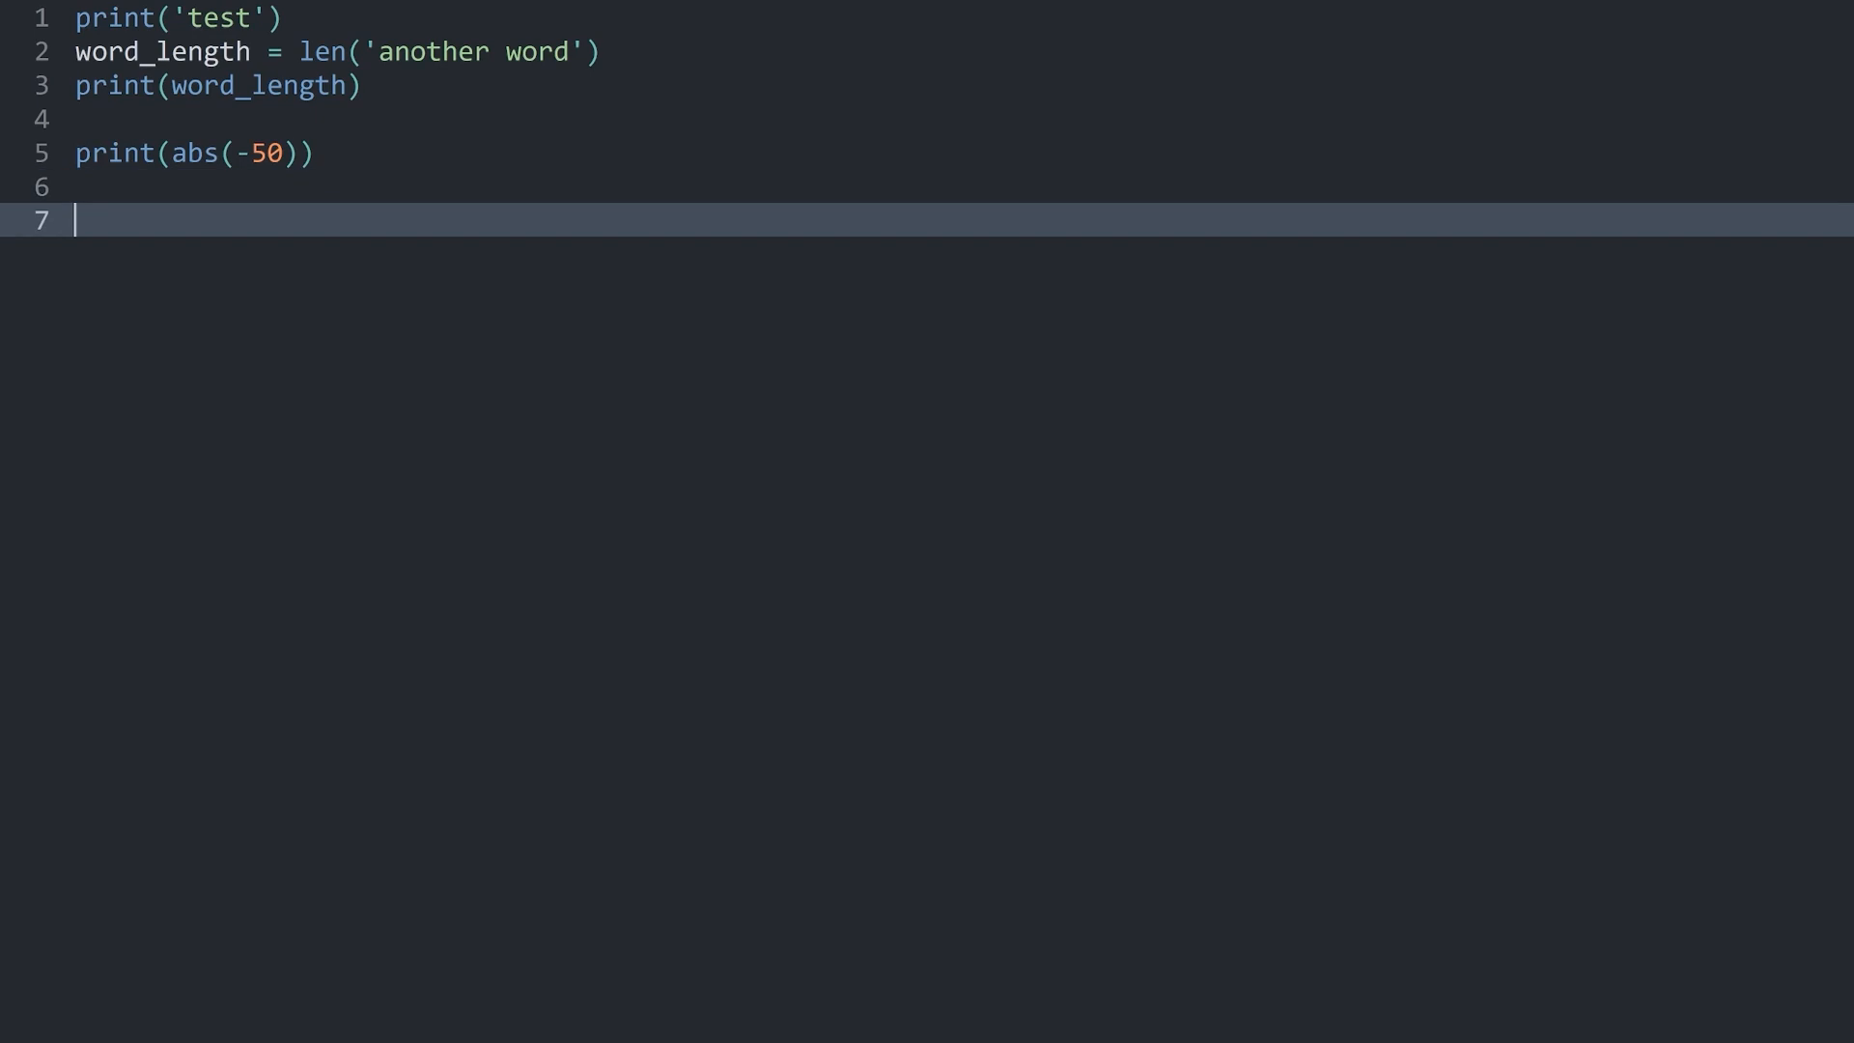
text(print*)
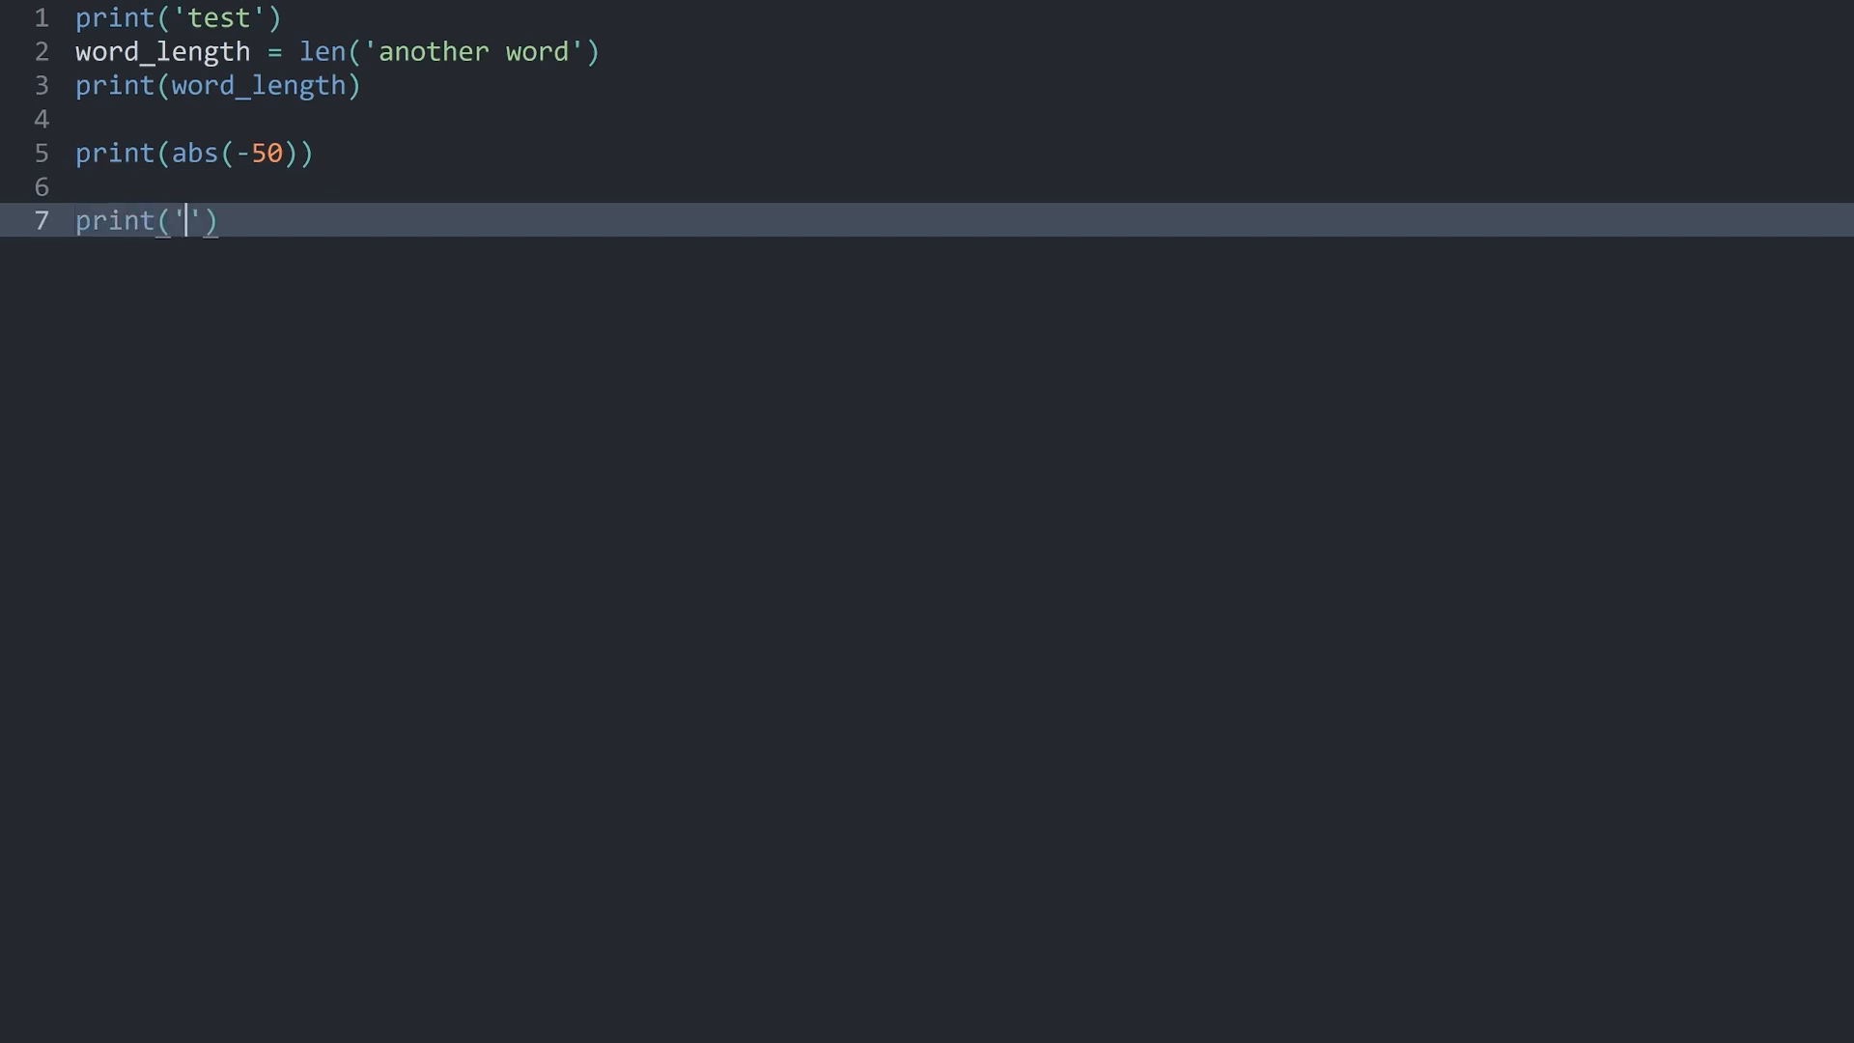
text(one argument)
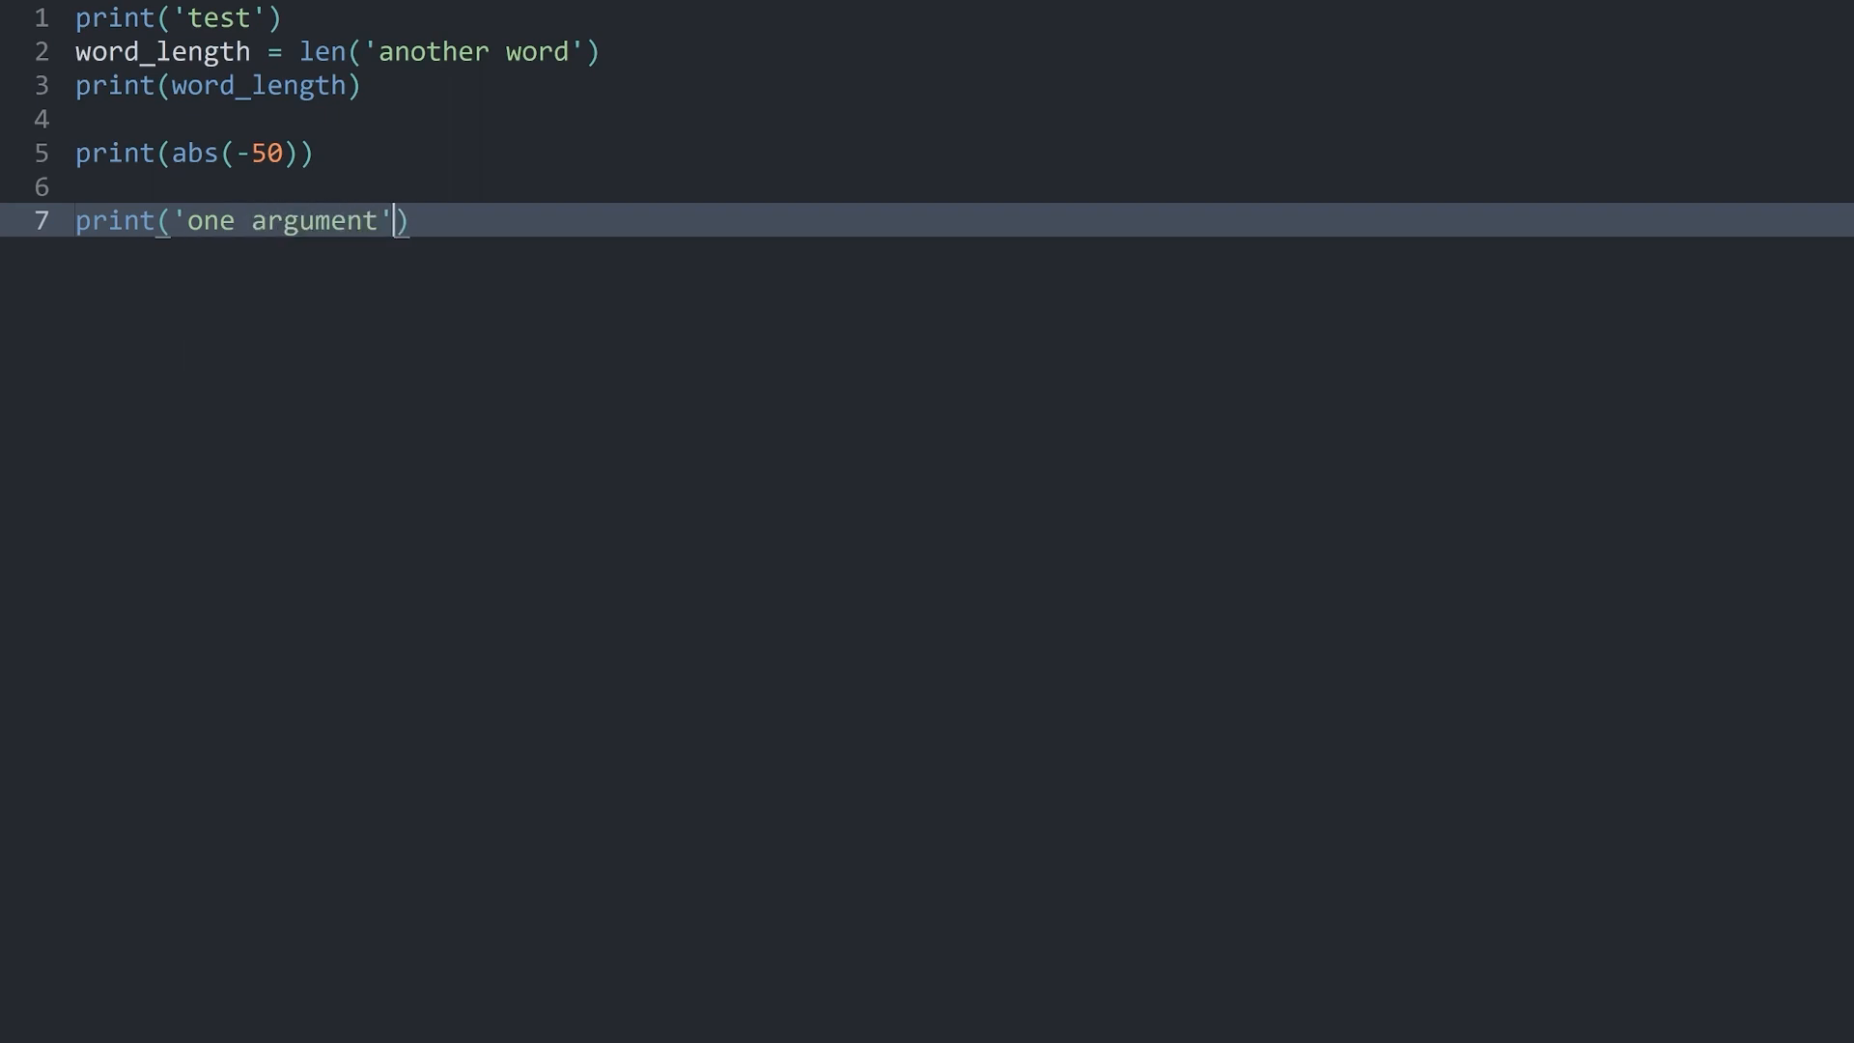
text(,)
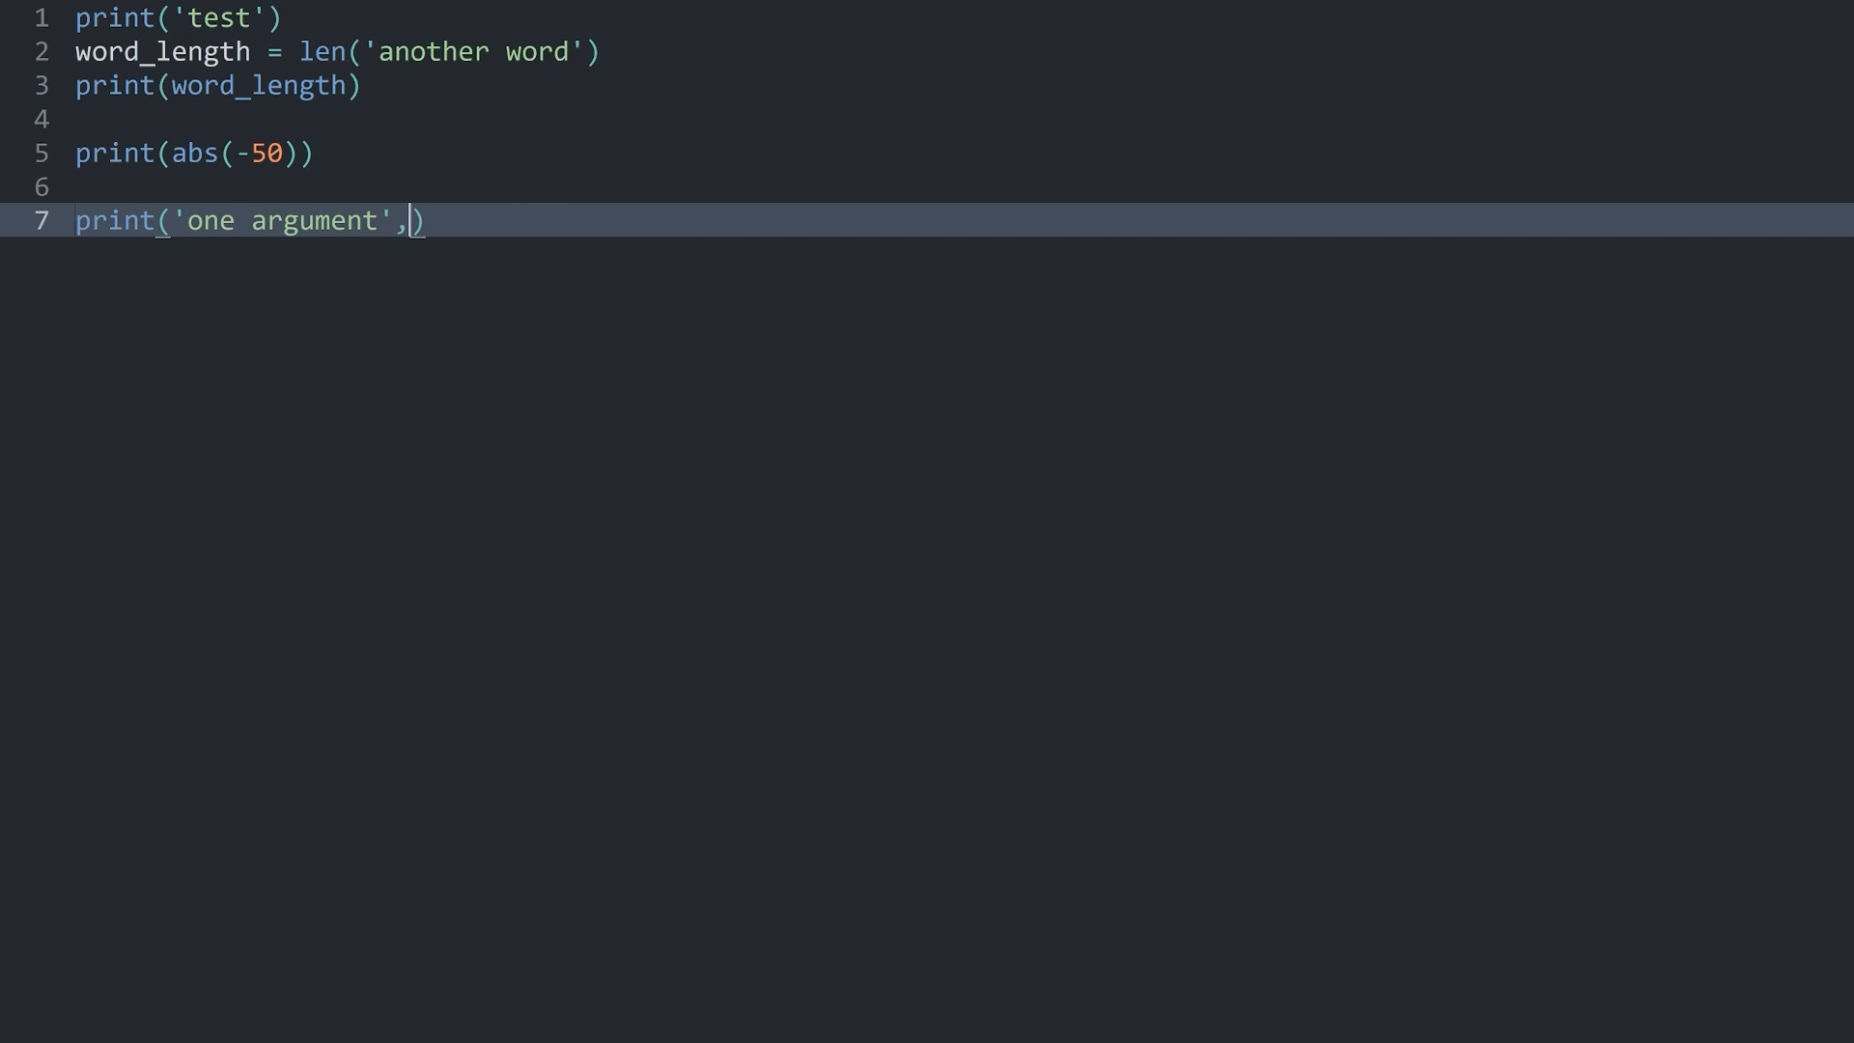
text('another)
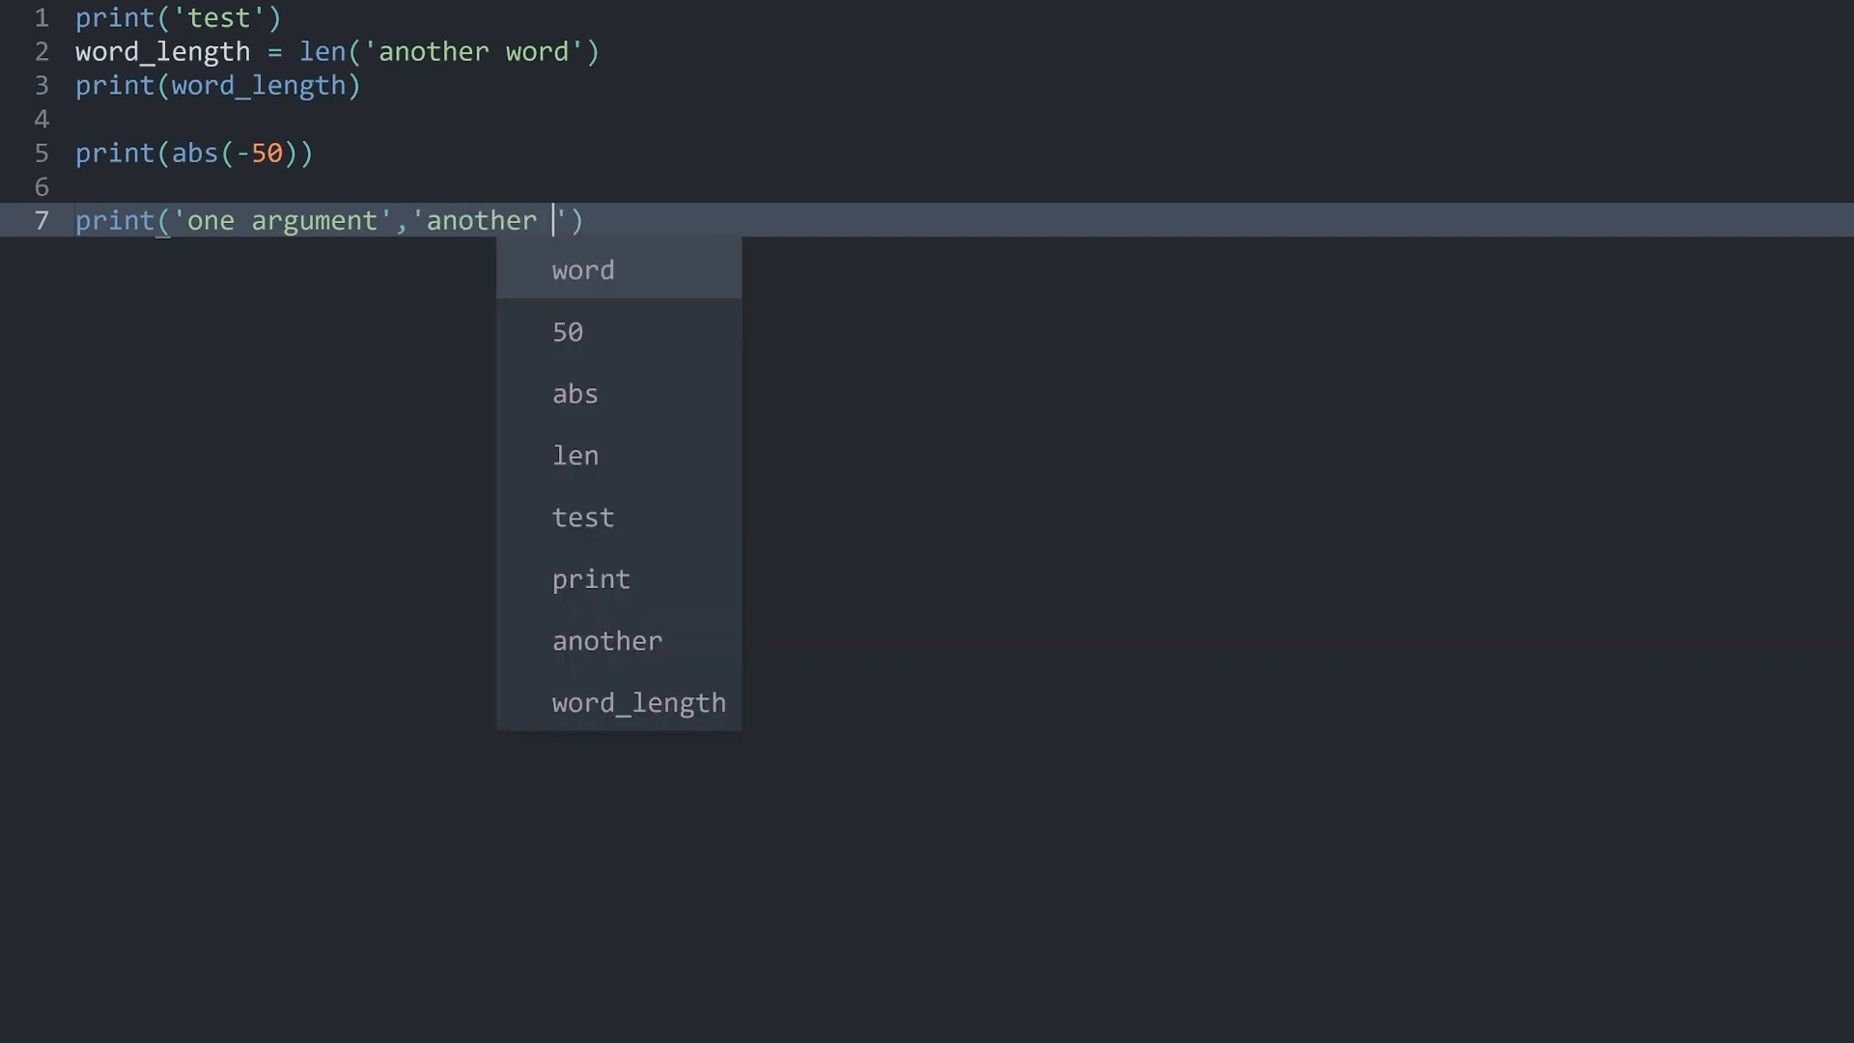
text(argument)
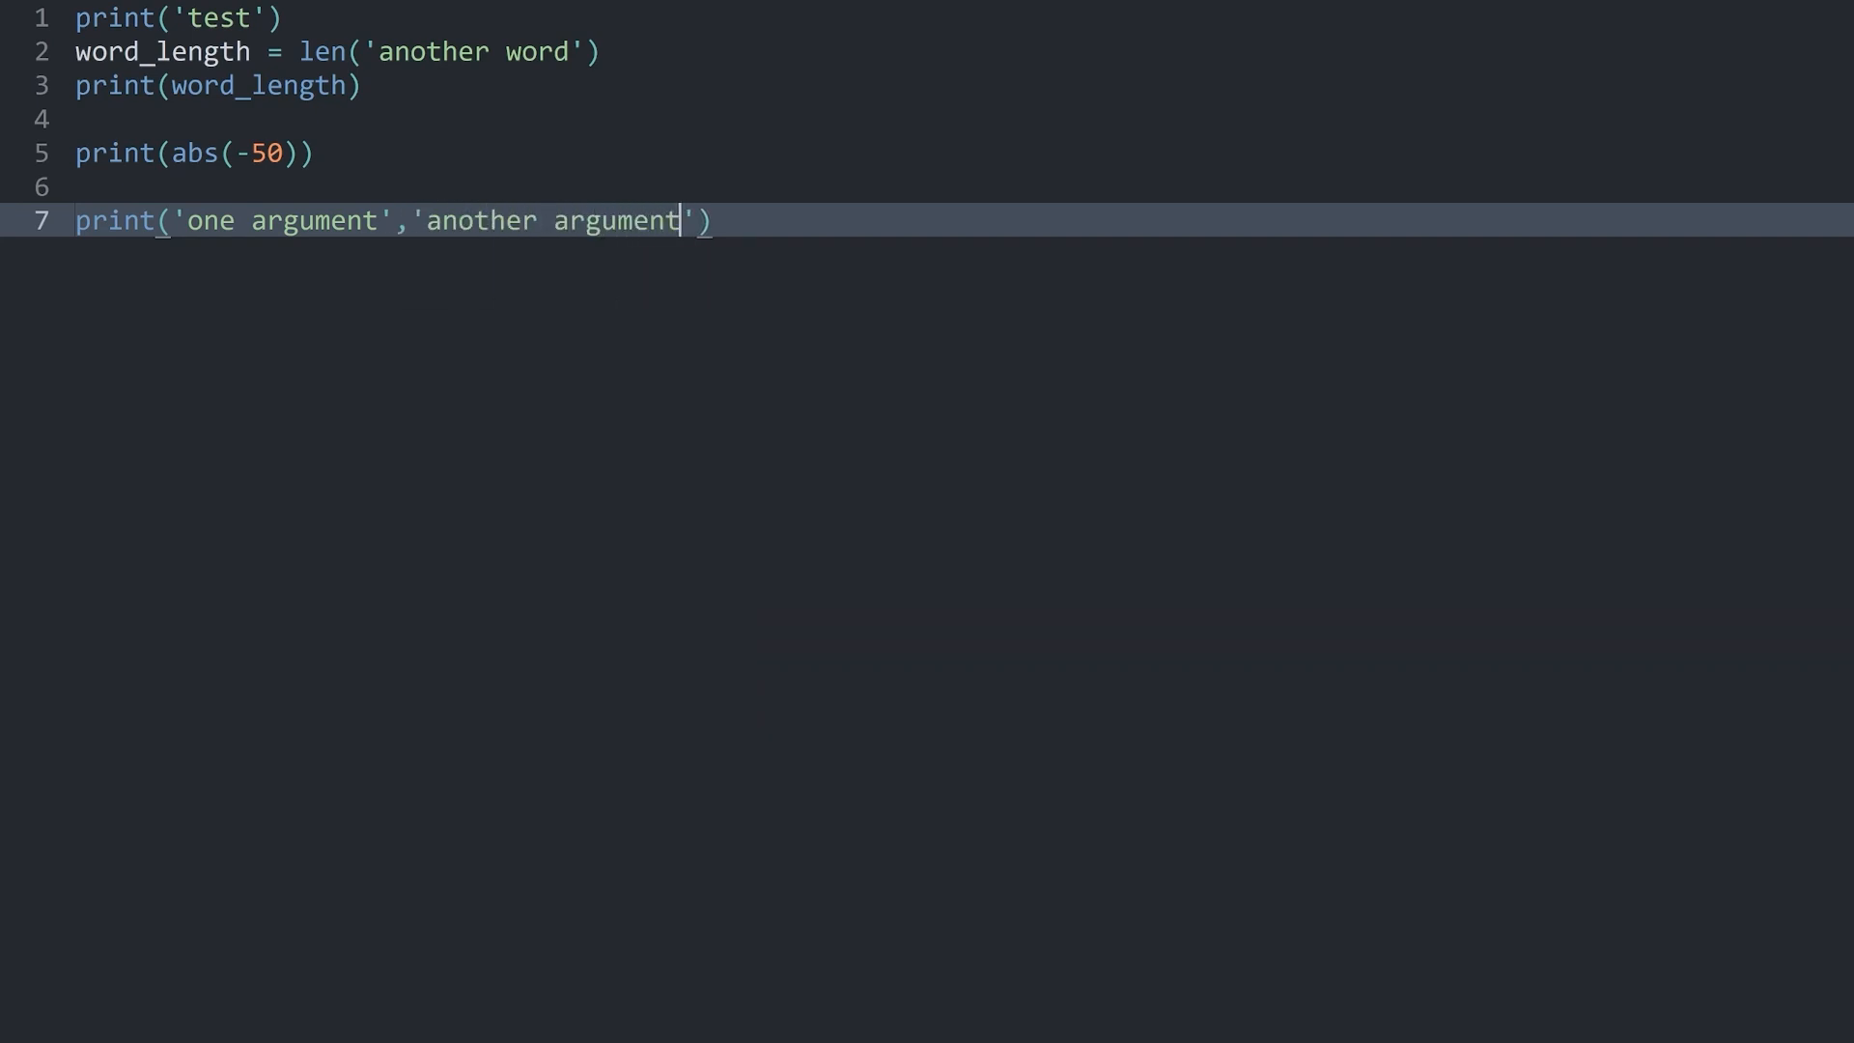
key(ctrl+b)
text(,'another argument)
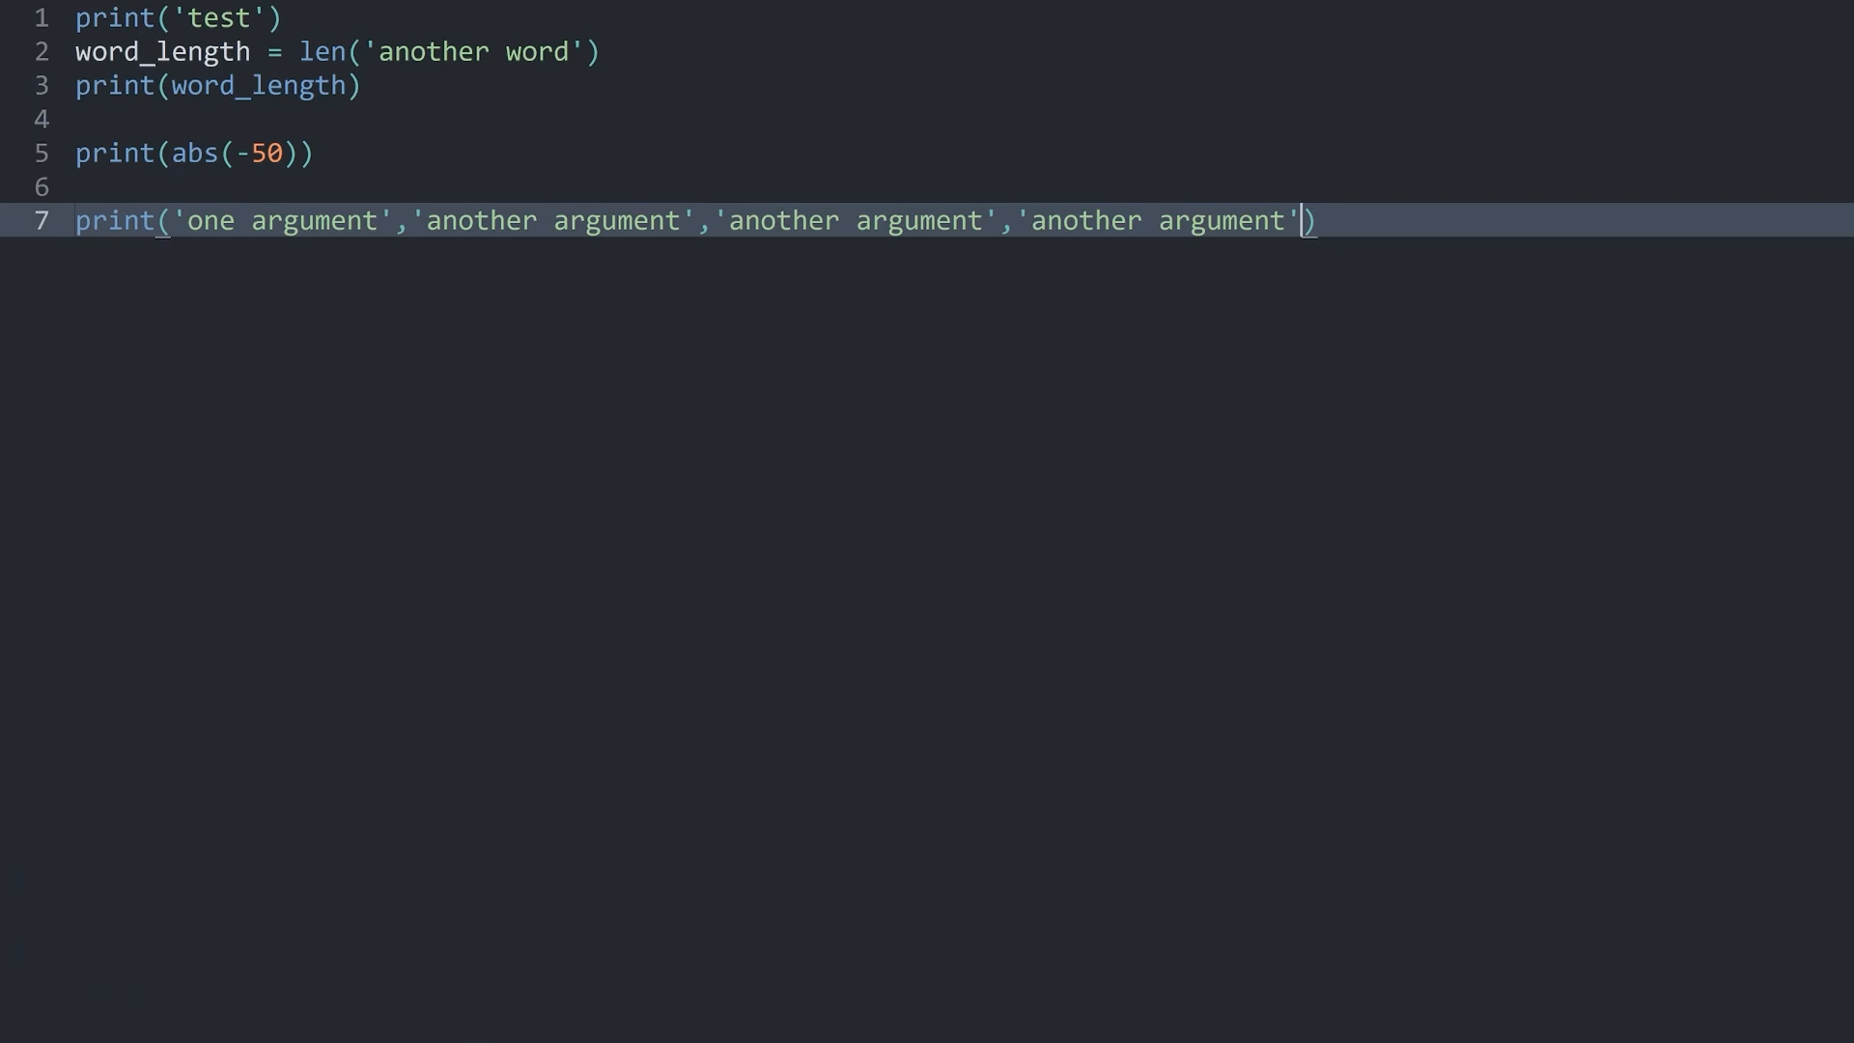
Step: Extend the print call with further 'another argument' strings and run again
text(,'another argument')
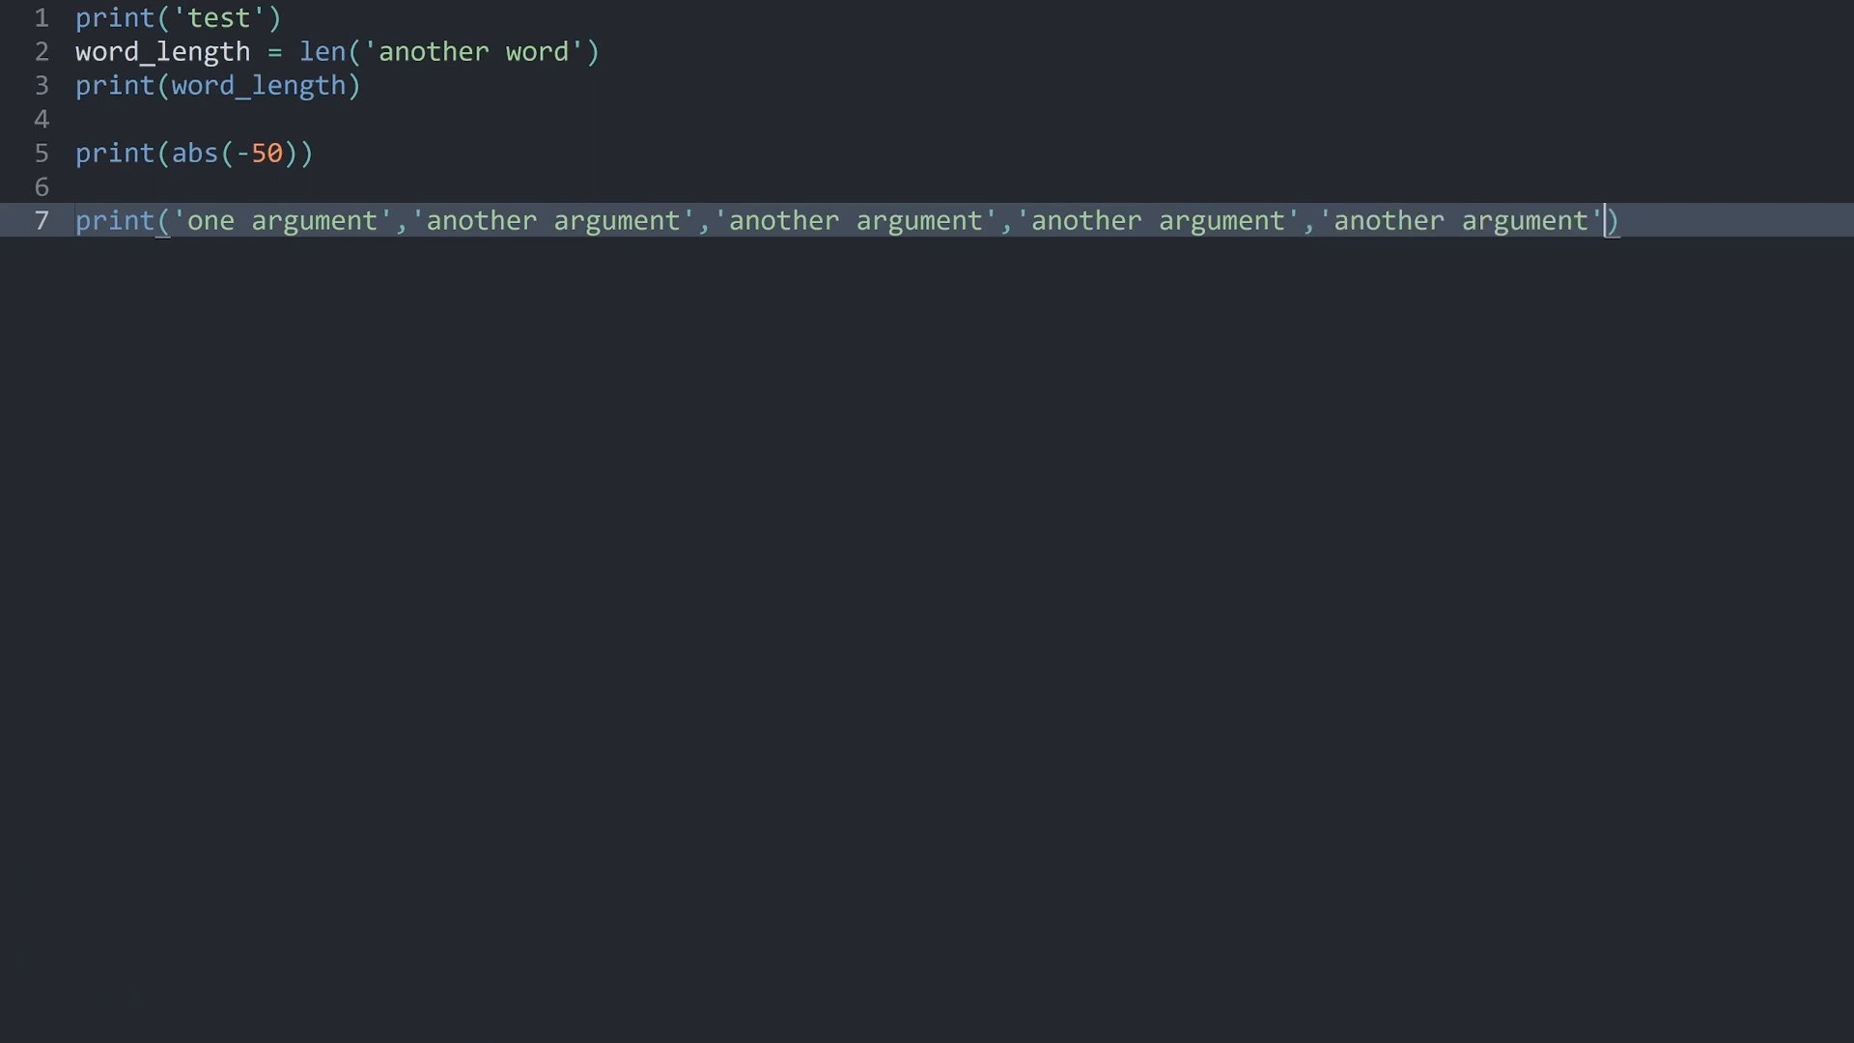
key(ctrl+b)
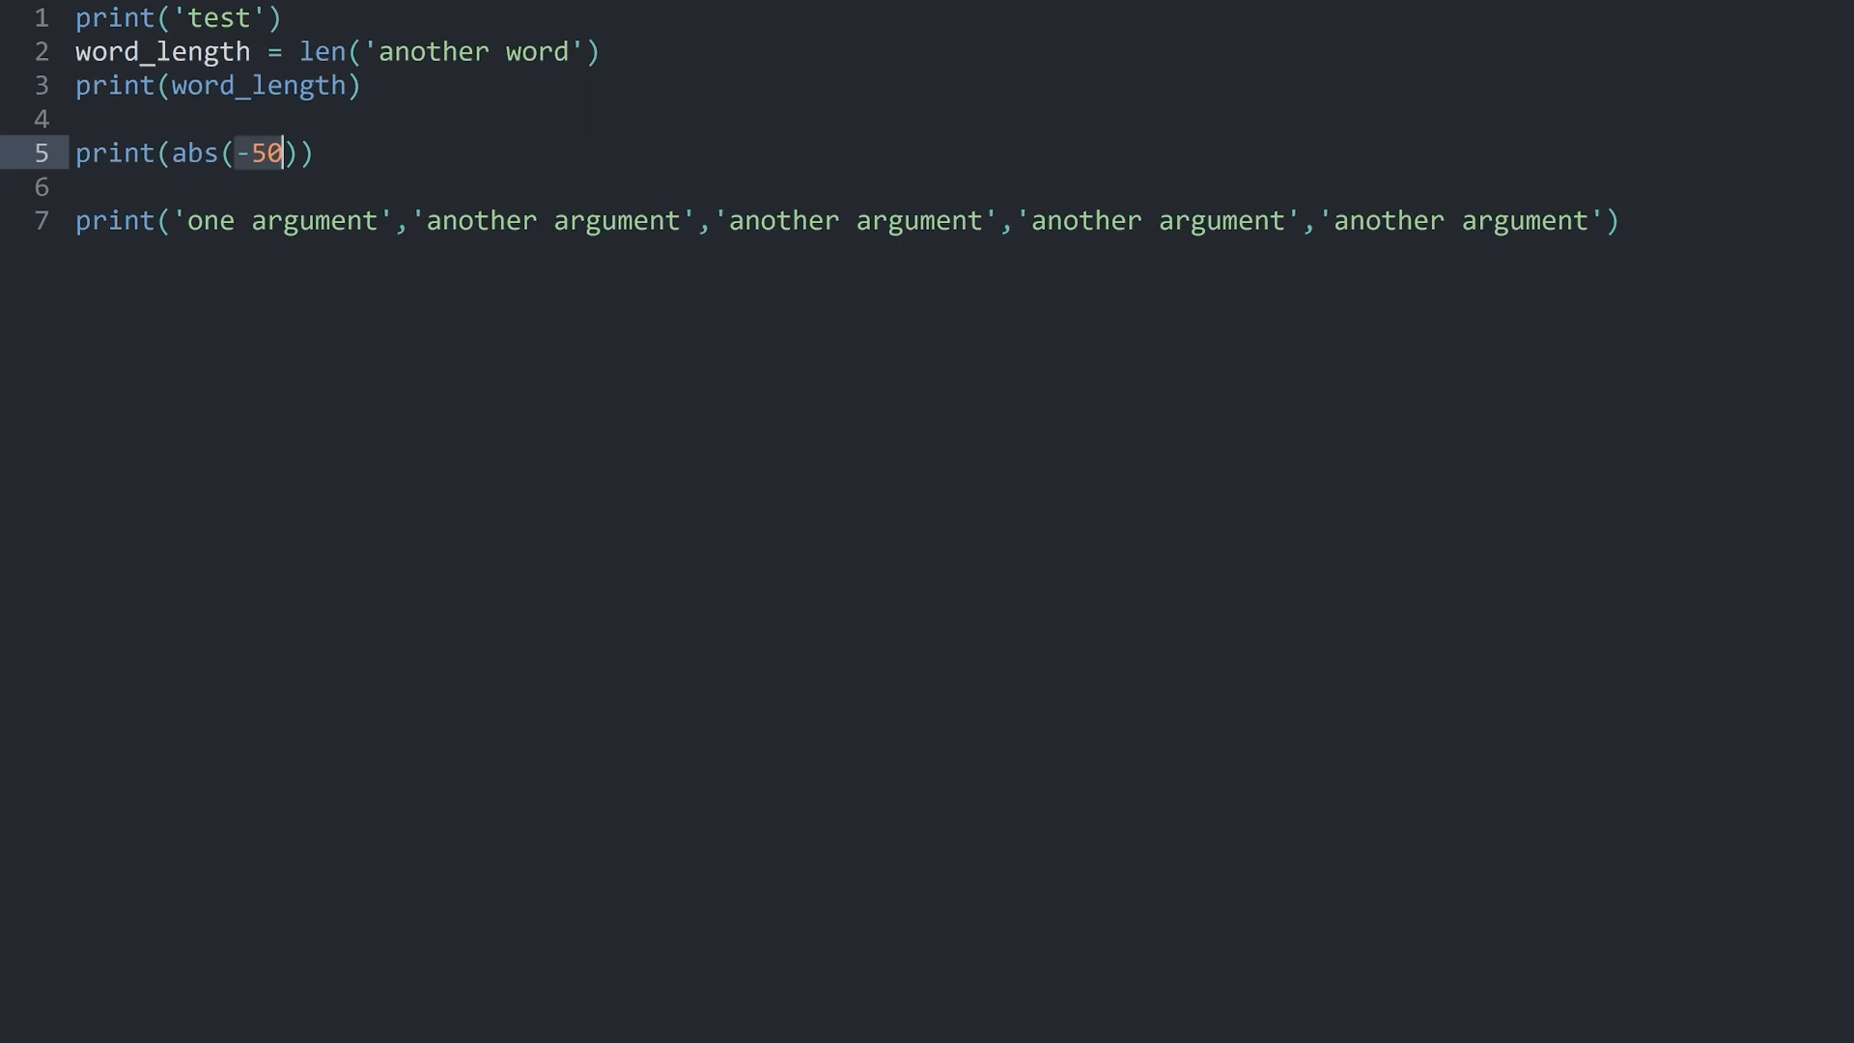
text(,)
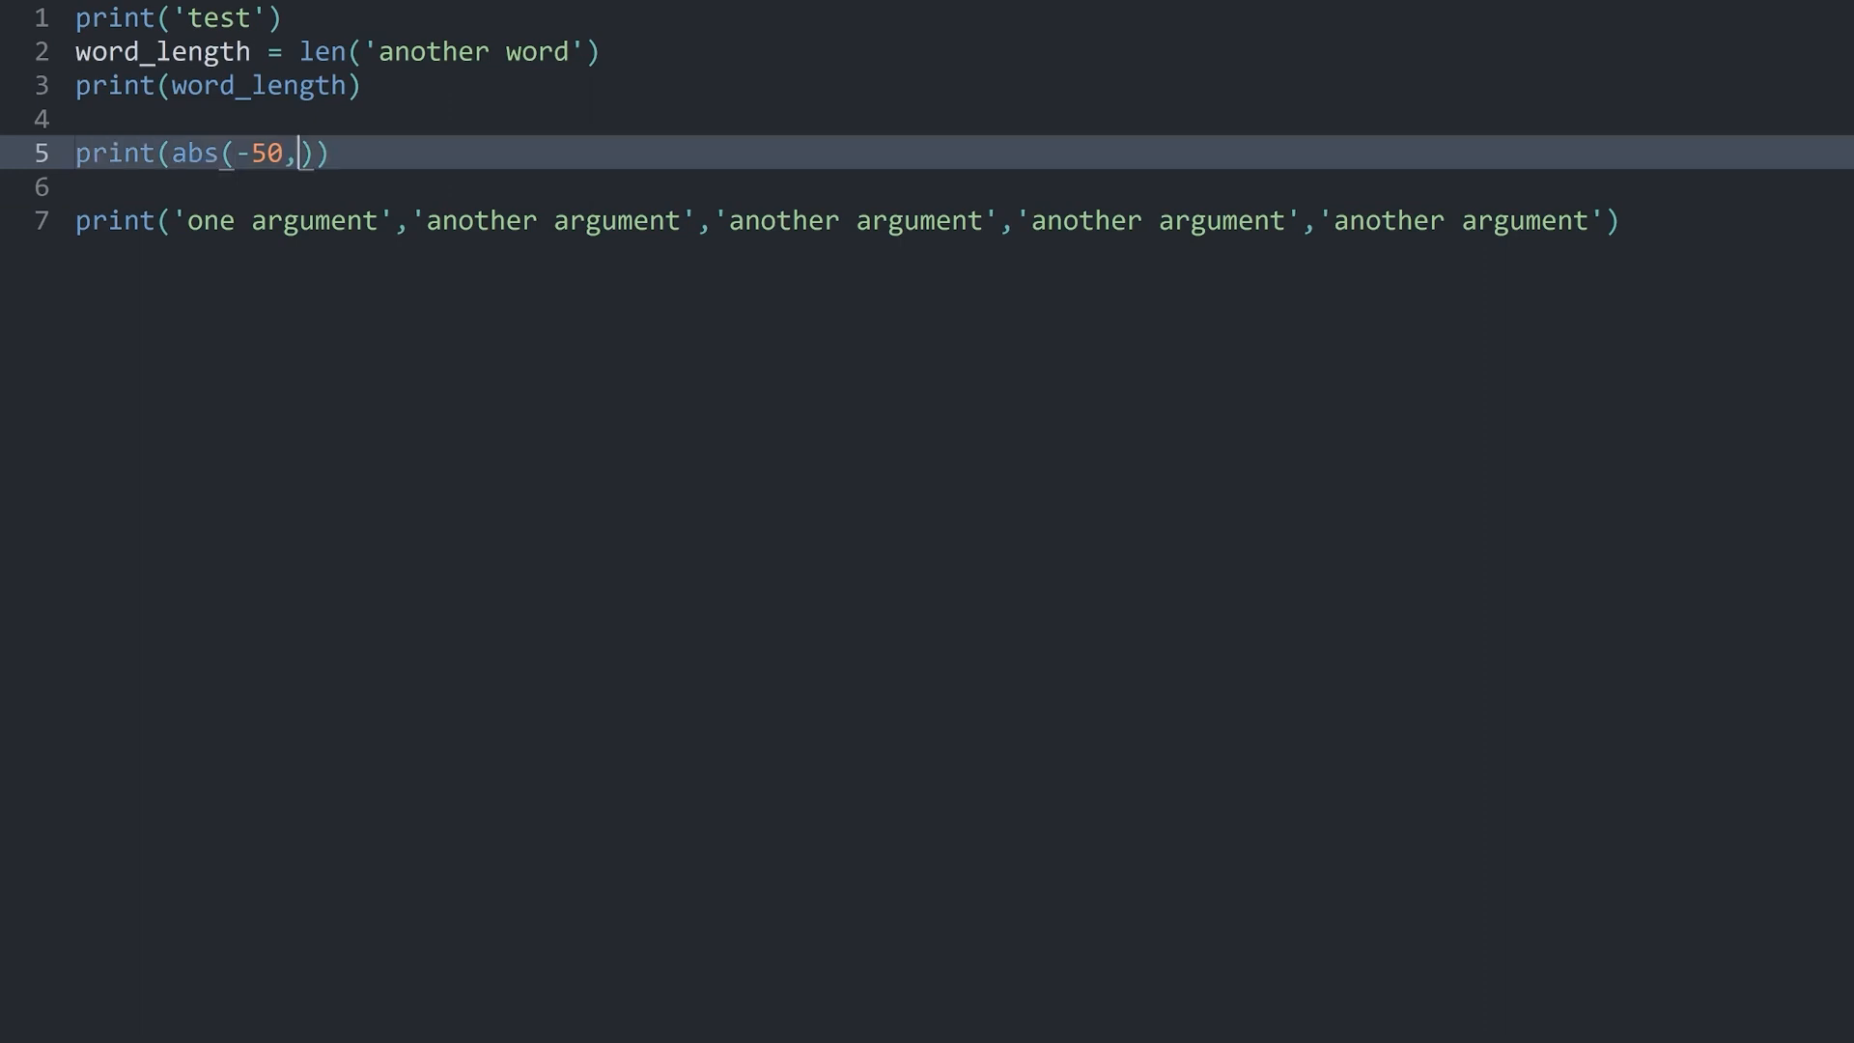
text(1)
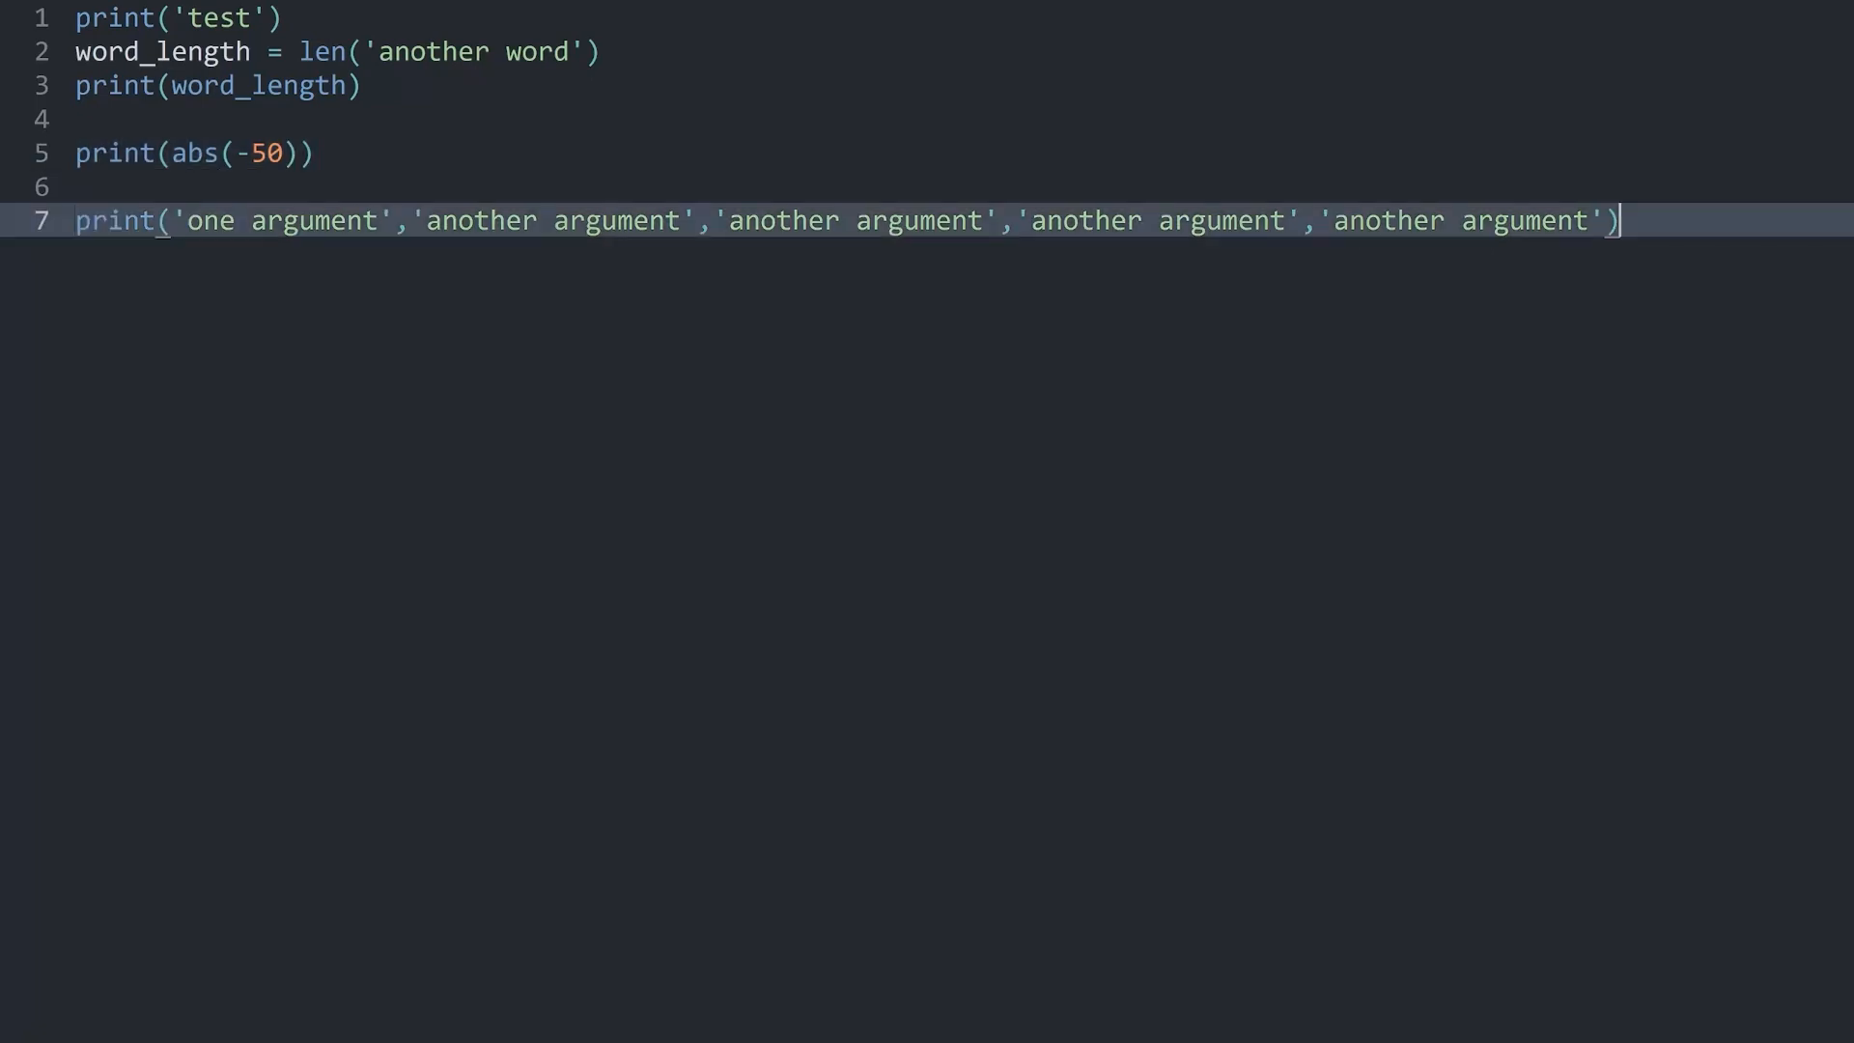
key(enter)
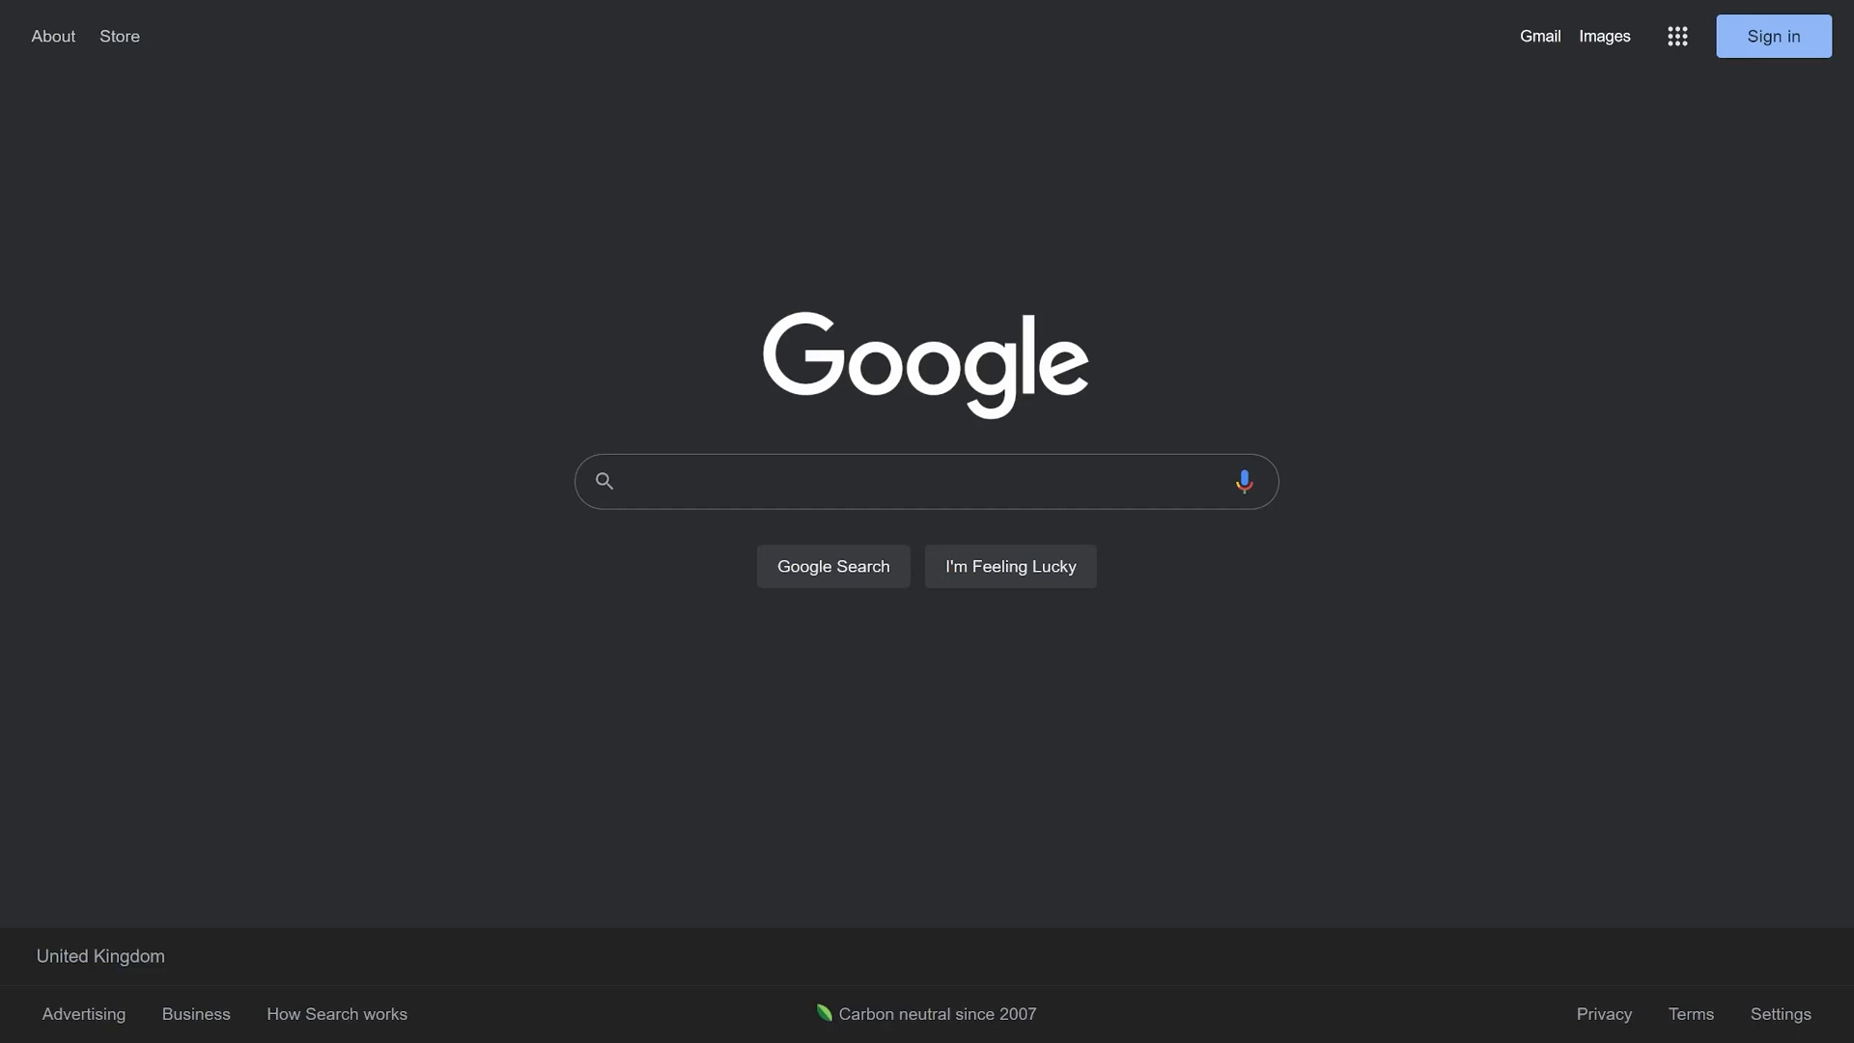
Step: Search Google for 'python function max' and scroll to the docs.python.org result
text(python)
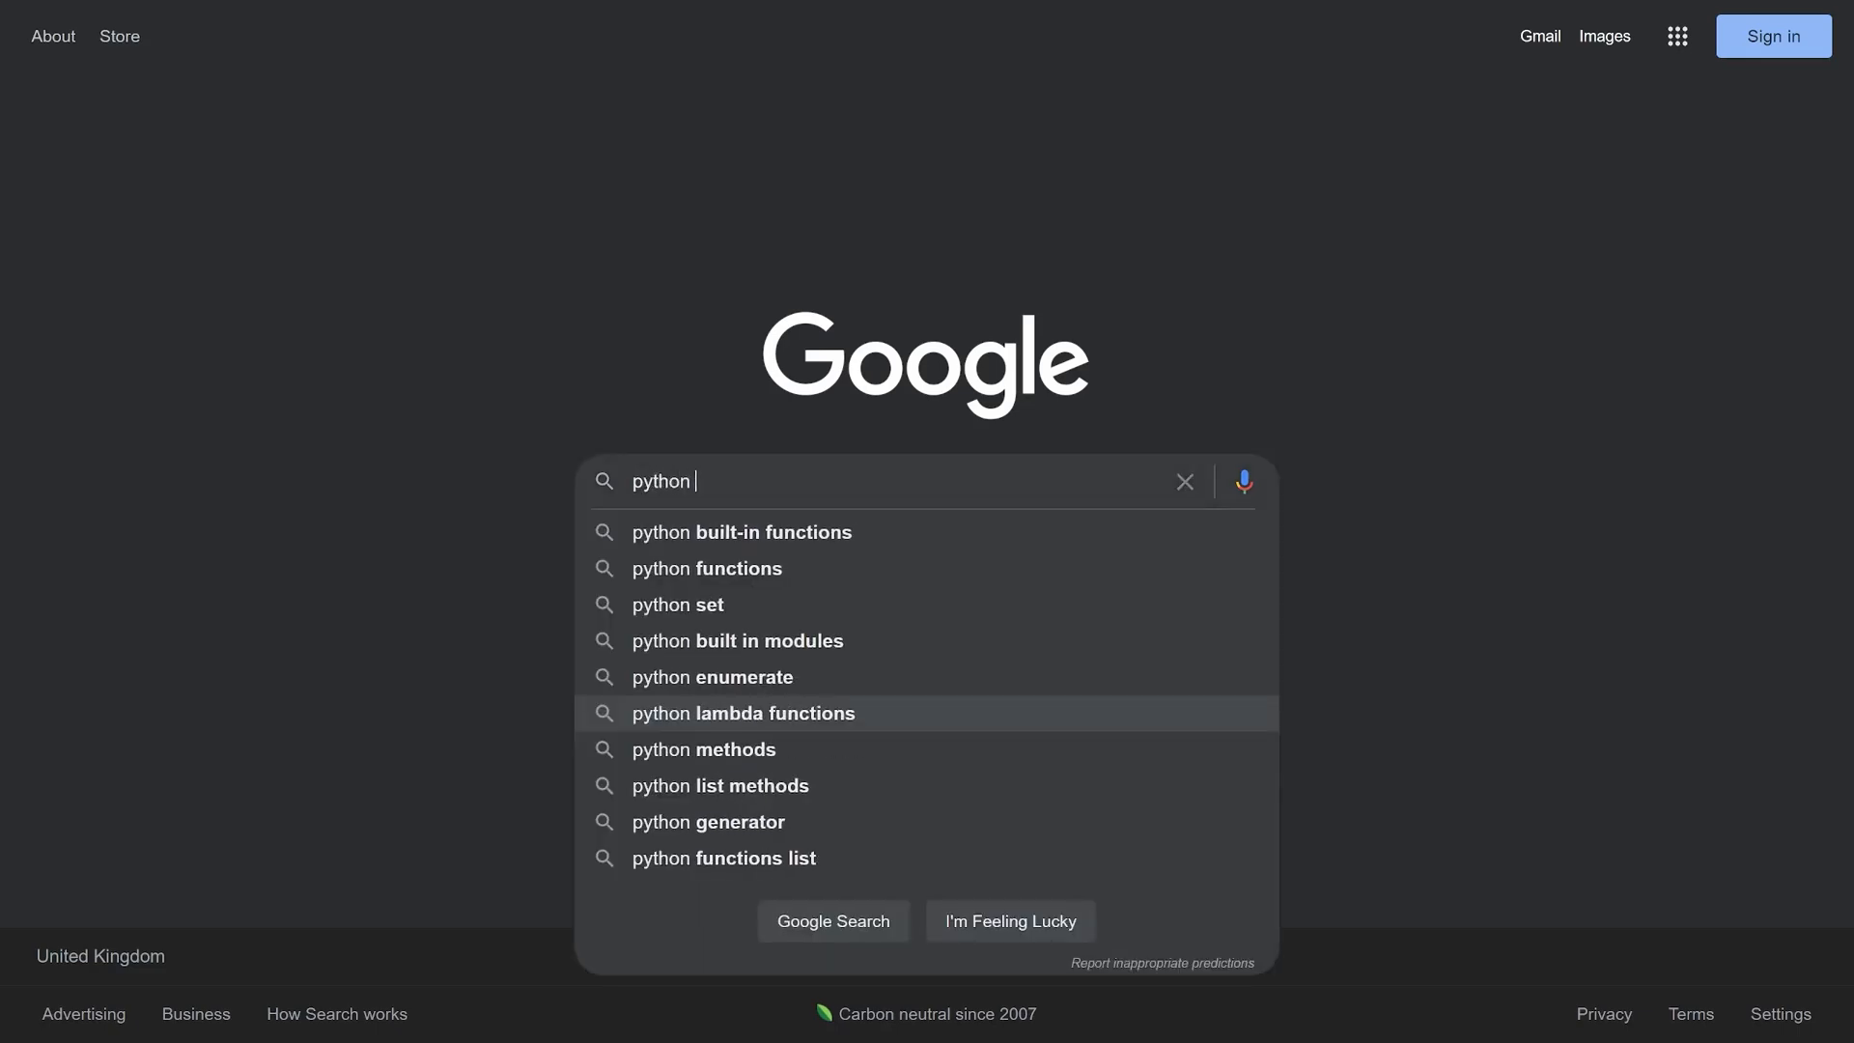
text(function max)
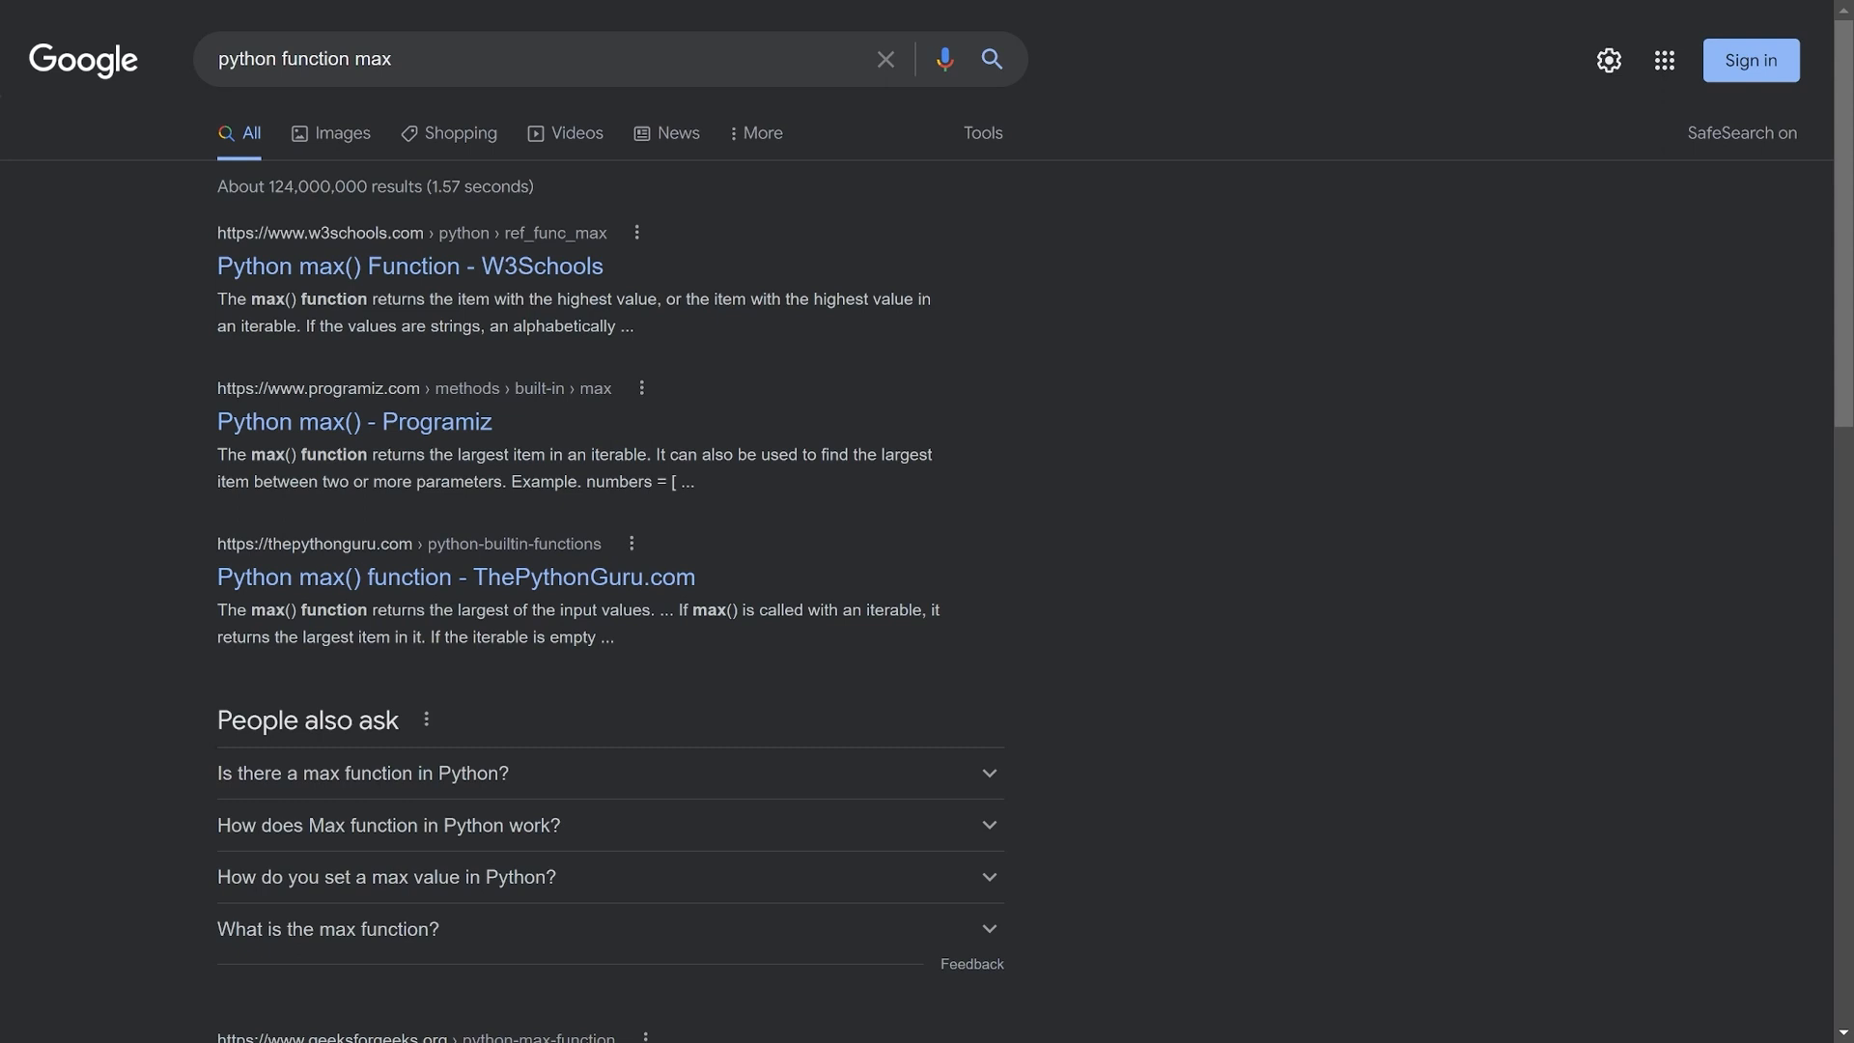
mouse_move(407, 264)
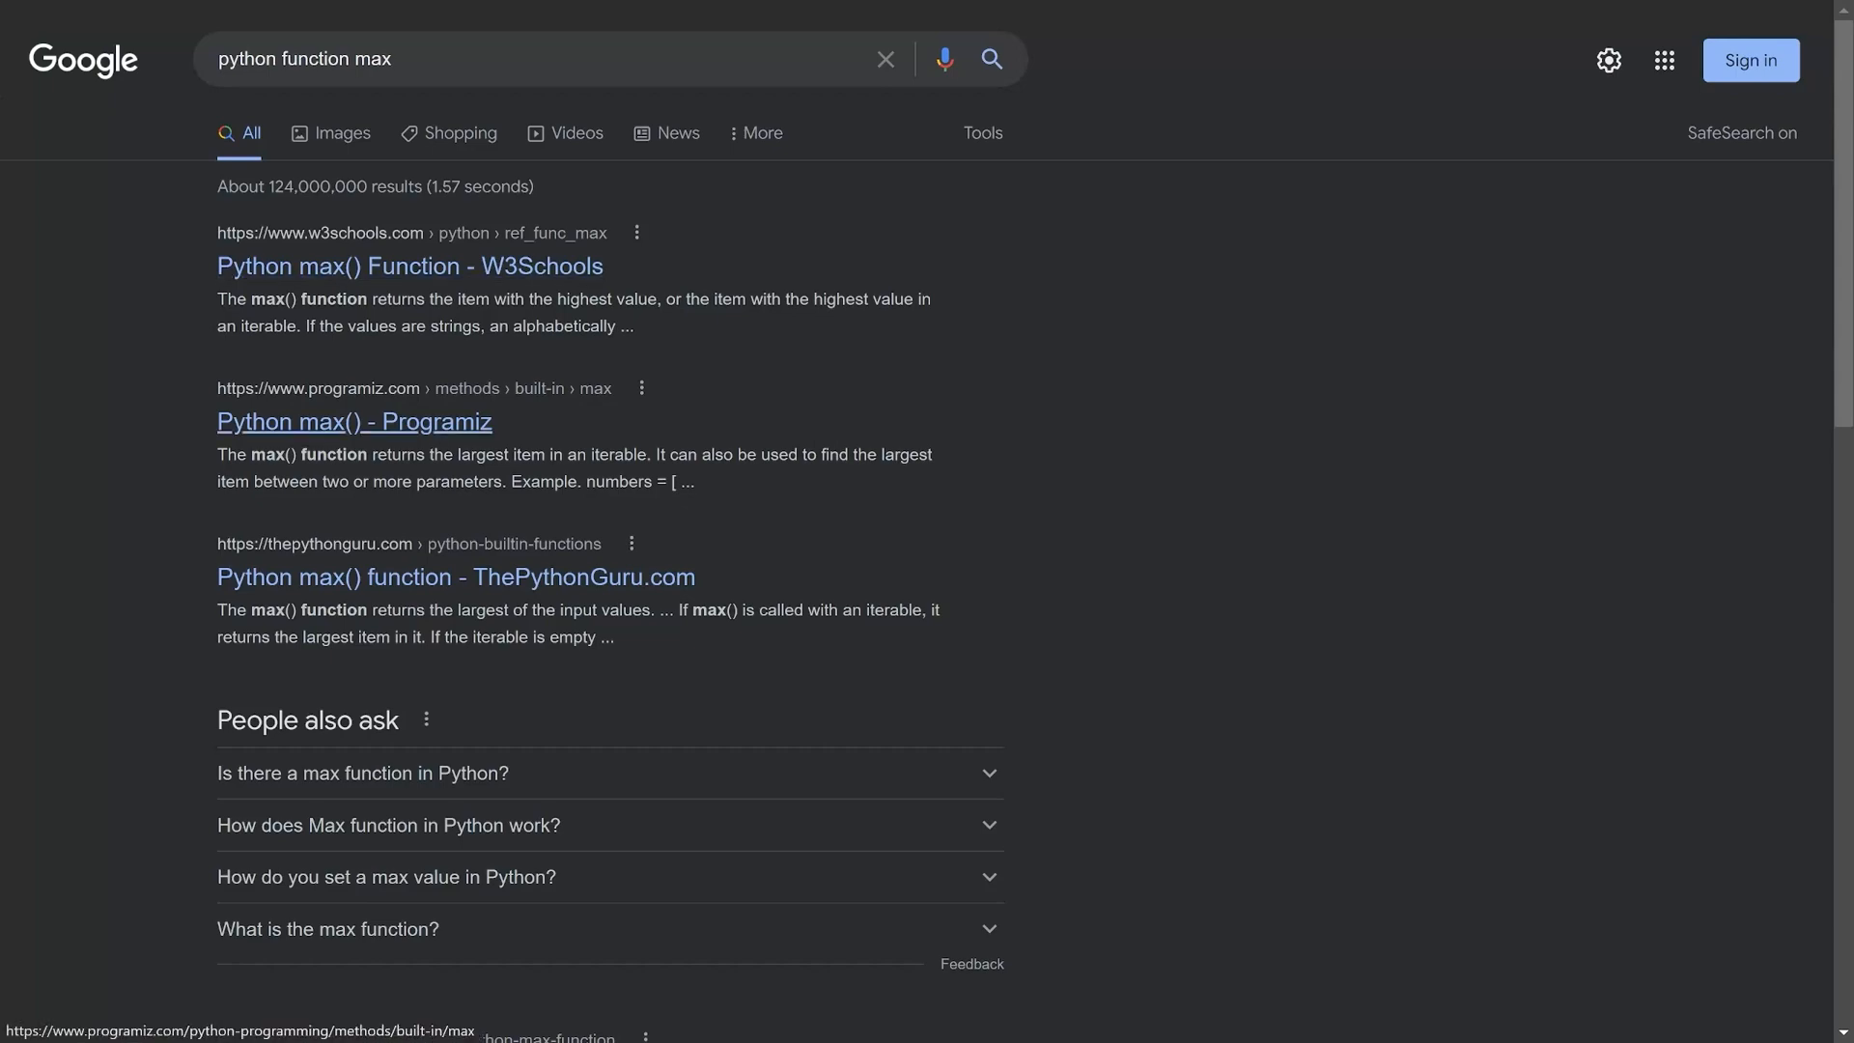
scroll(down, 3)
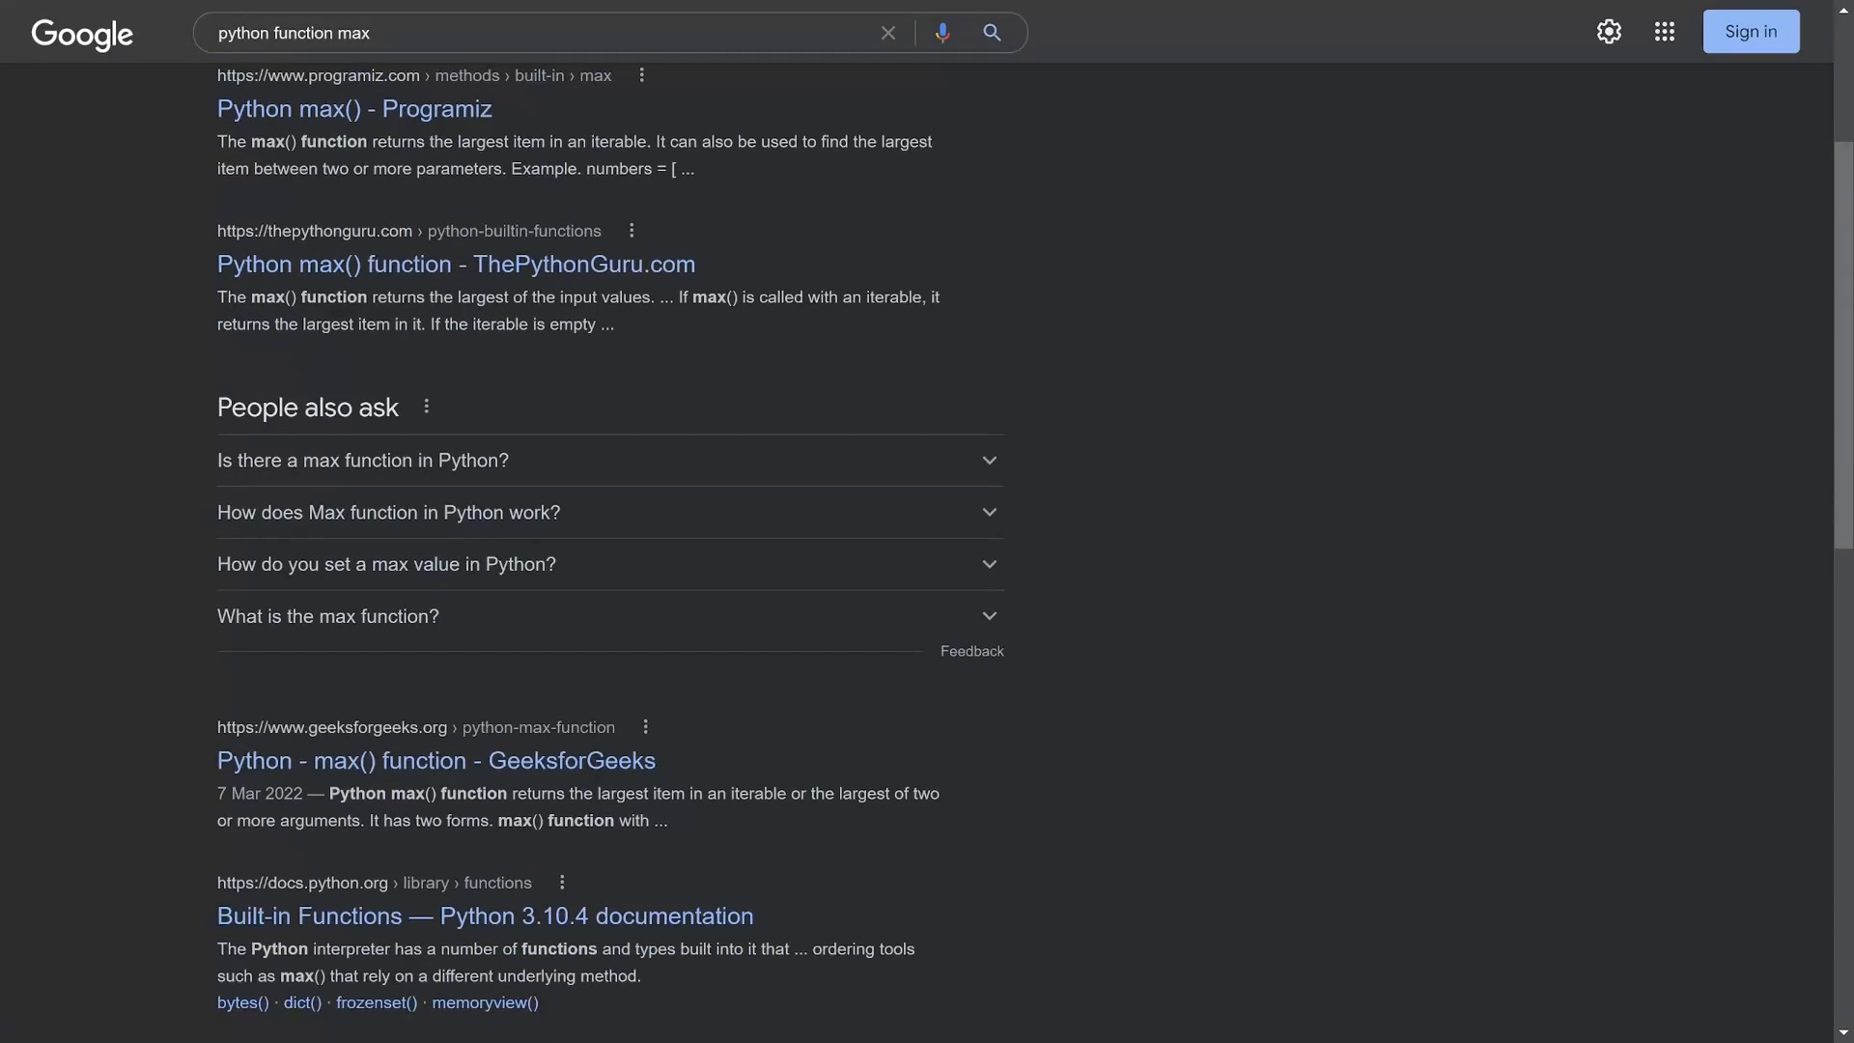
scroll(down, 3)
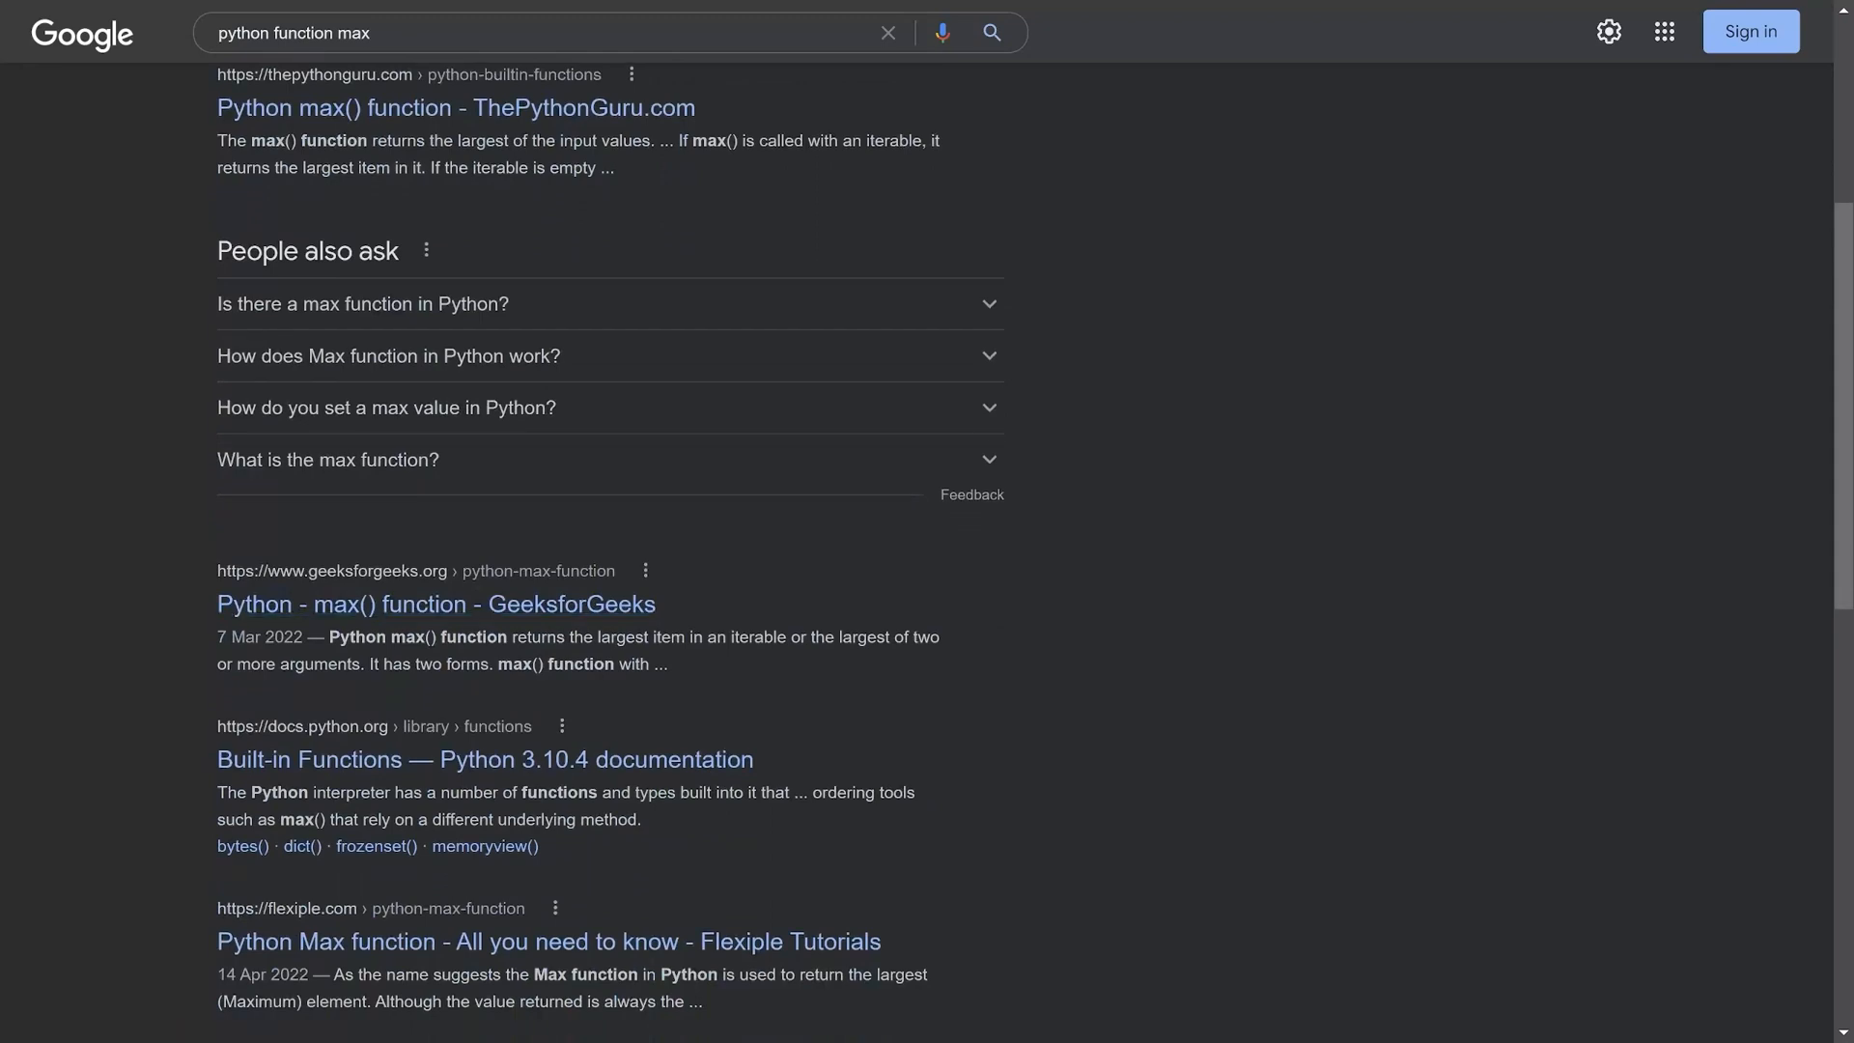
mouse_move(311, 726)
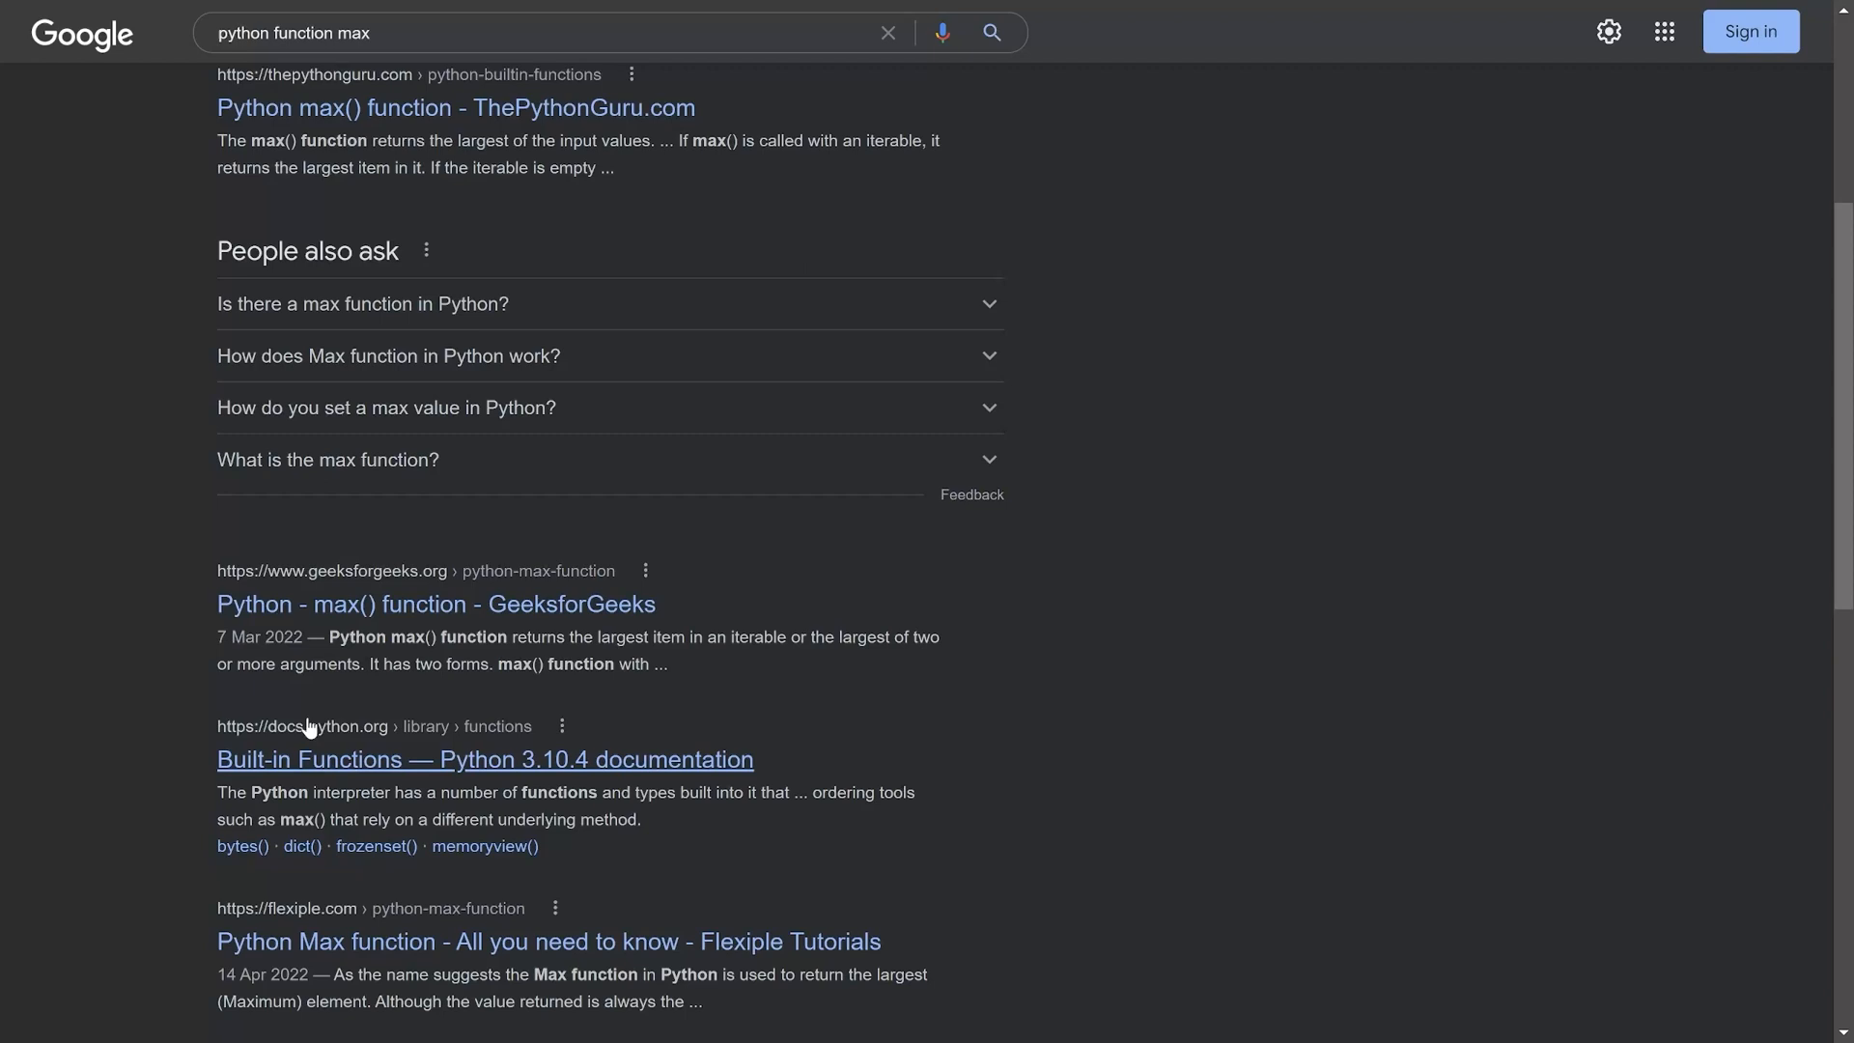
mouse_move(365, 745)
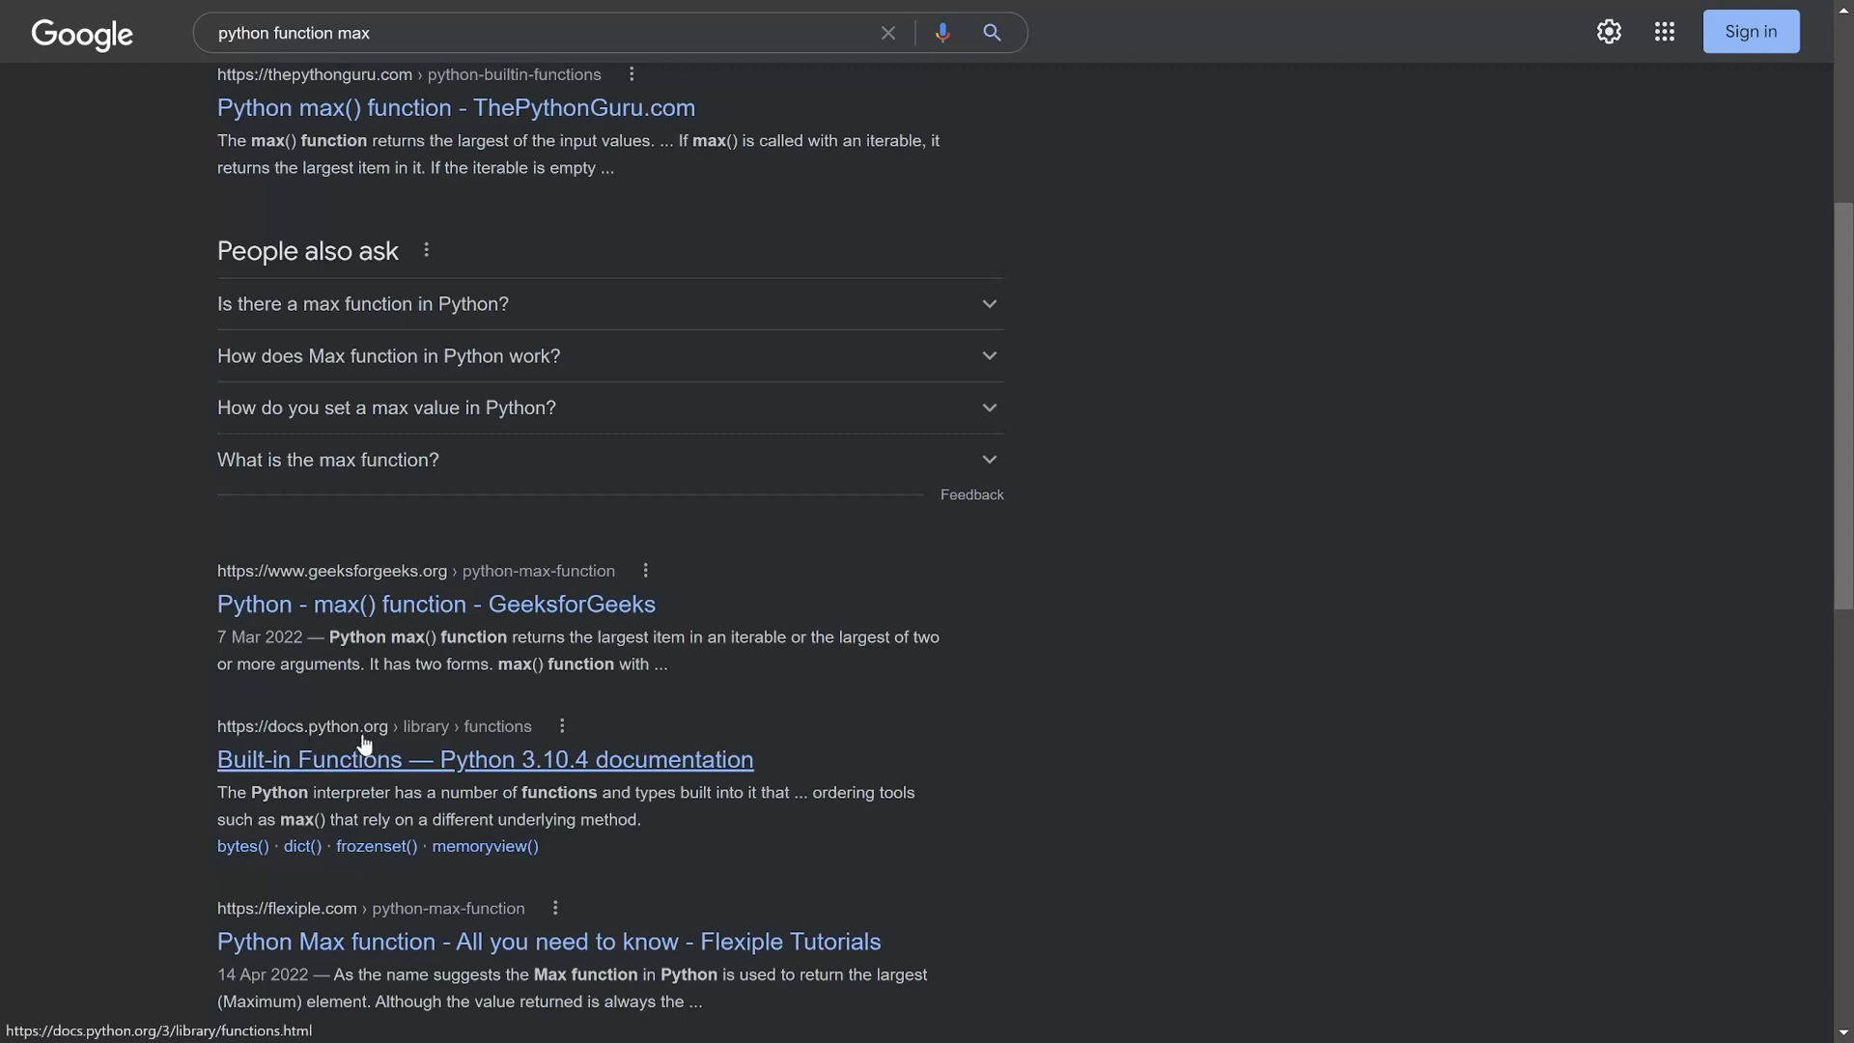
mouse_move(235, 742)
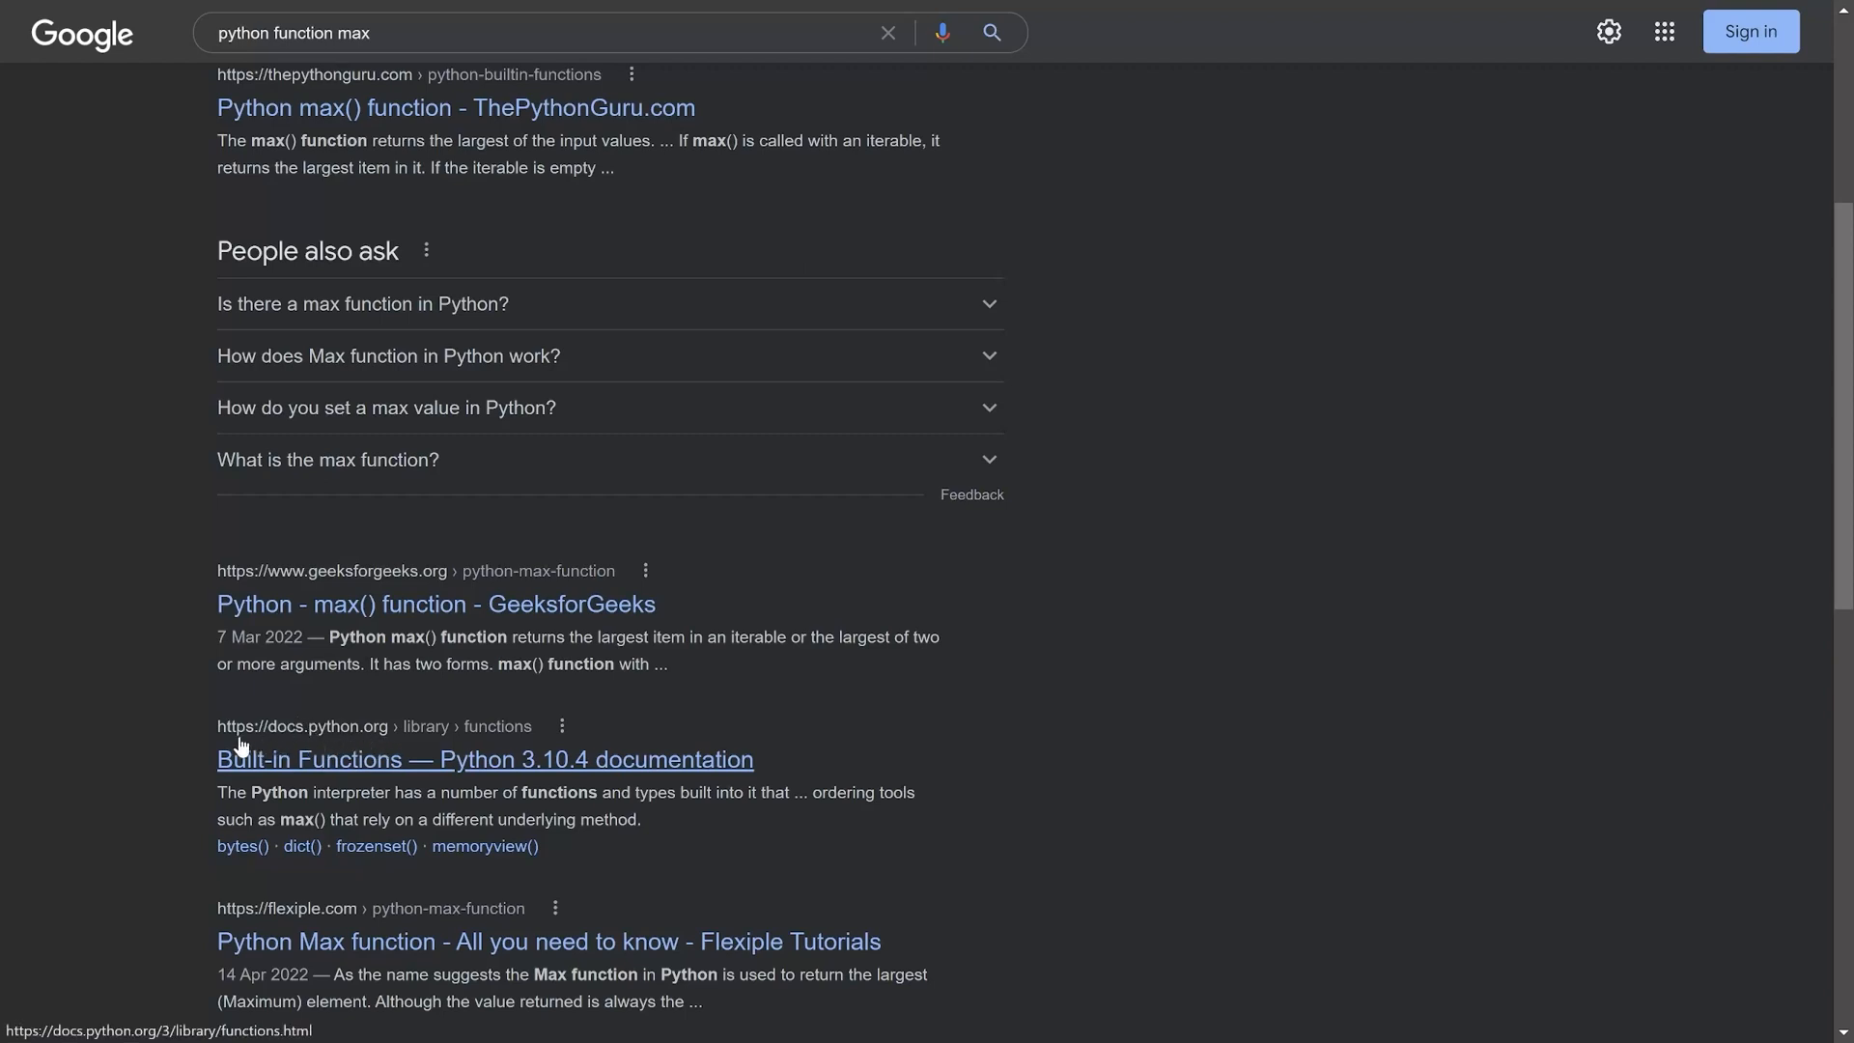
Step: Read the max() and min() entries in the Built-in Functions reference
click(485, 759)
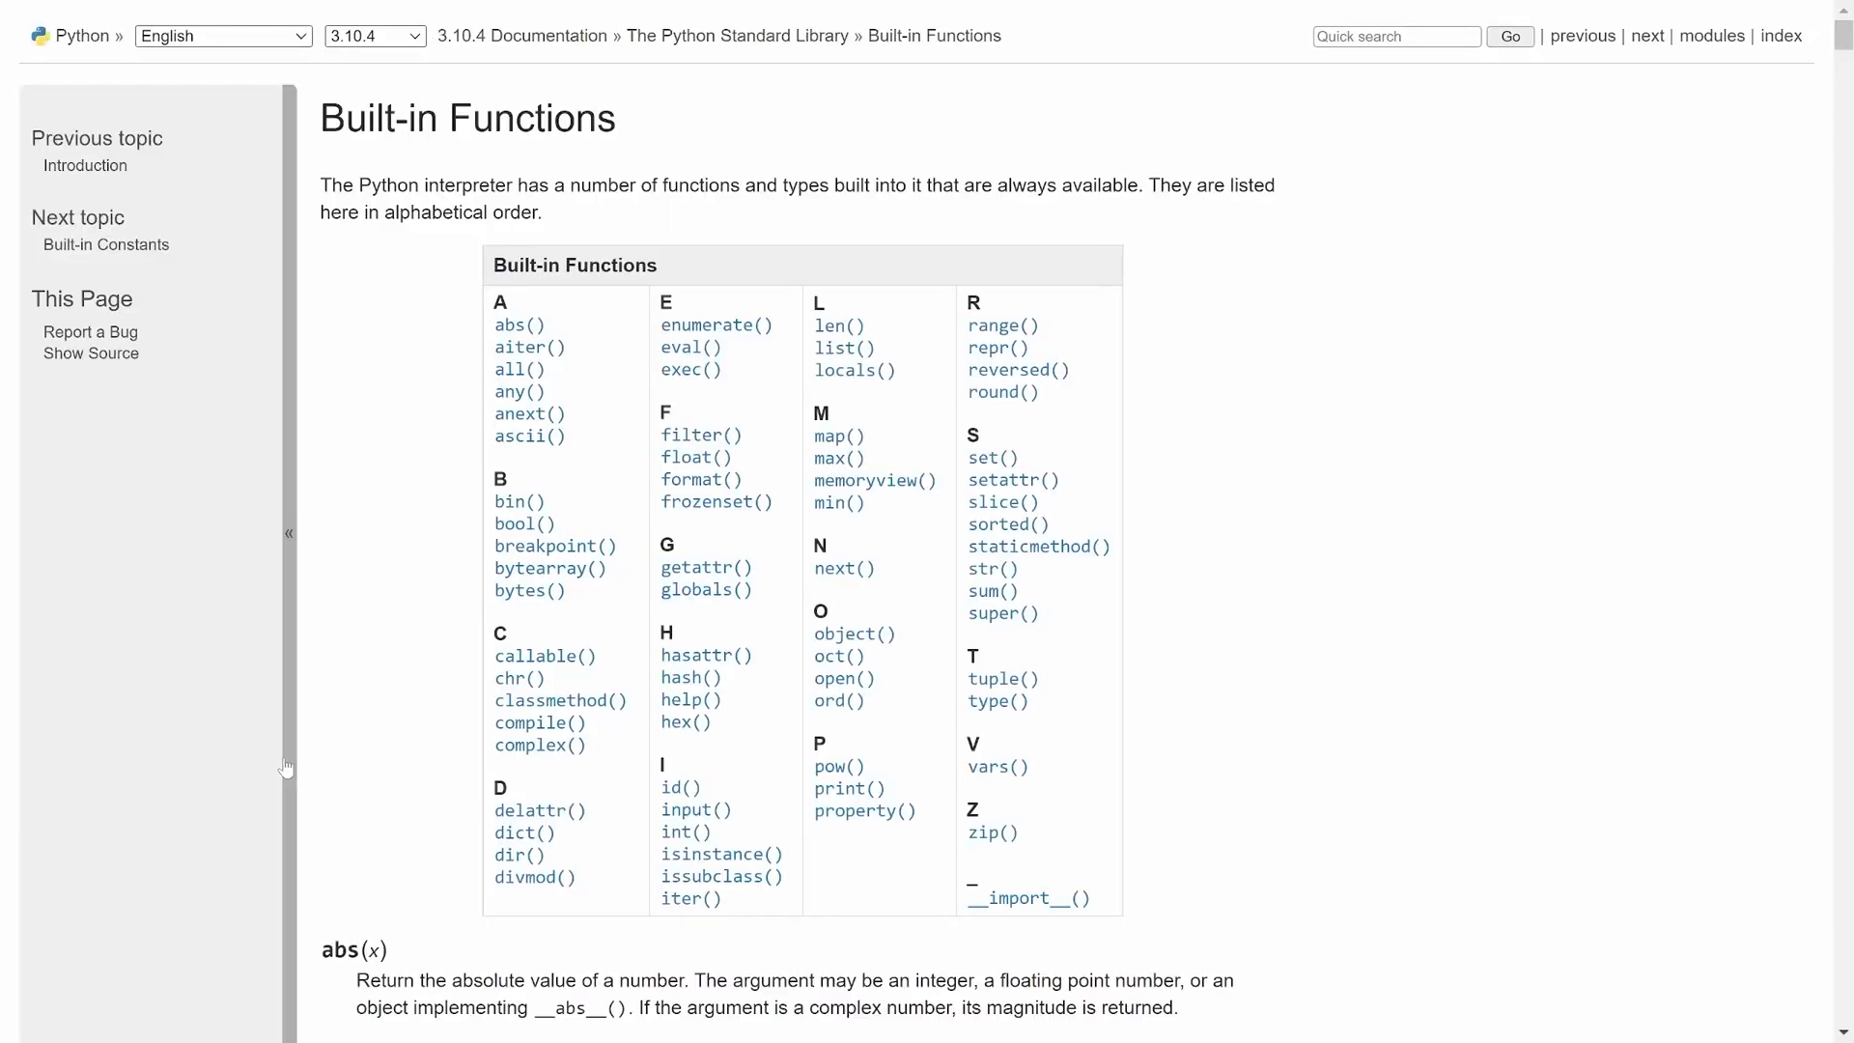
mouse_move(350, 519)
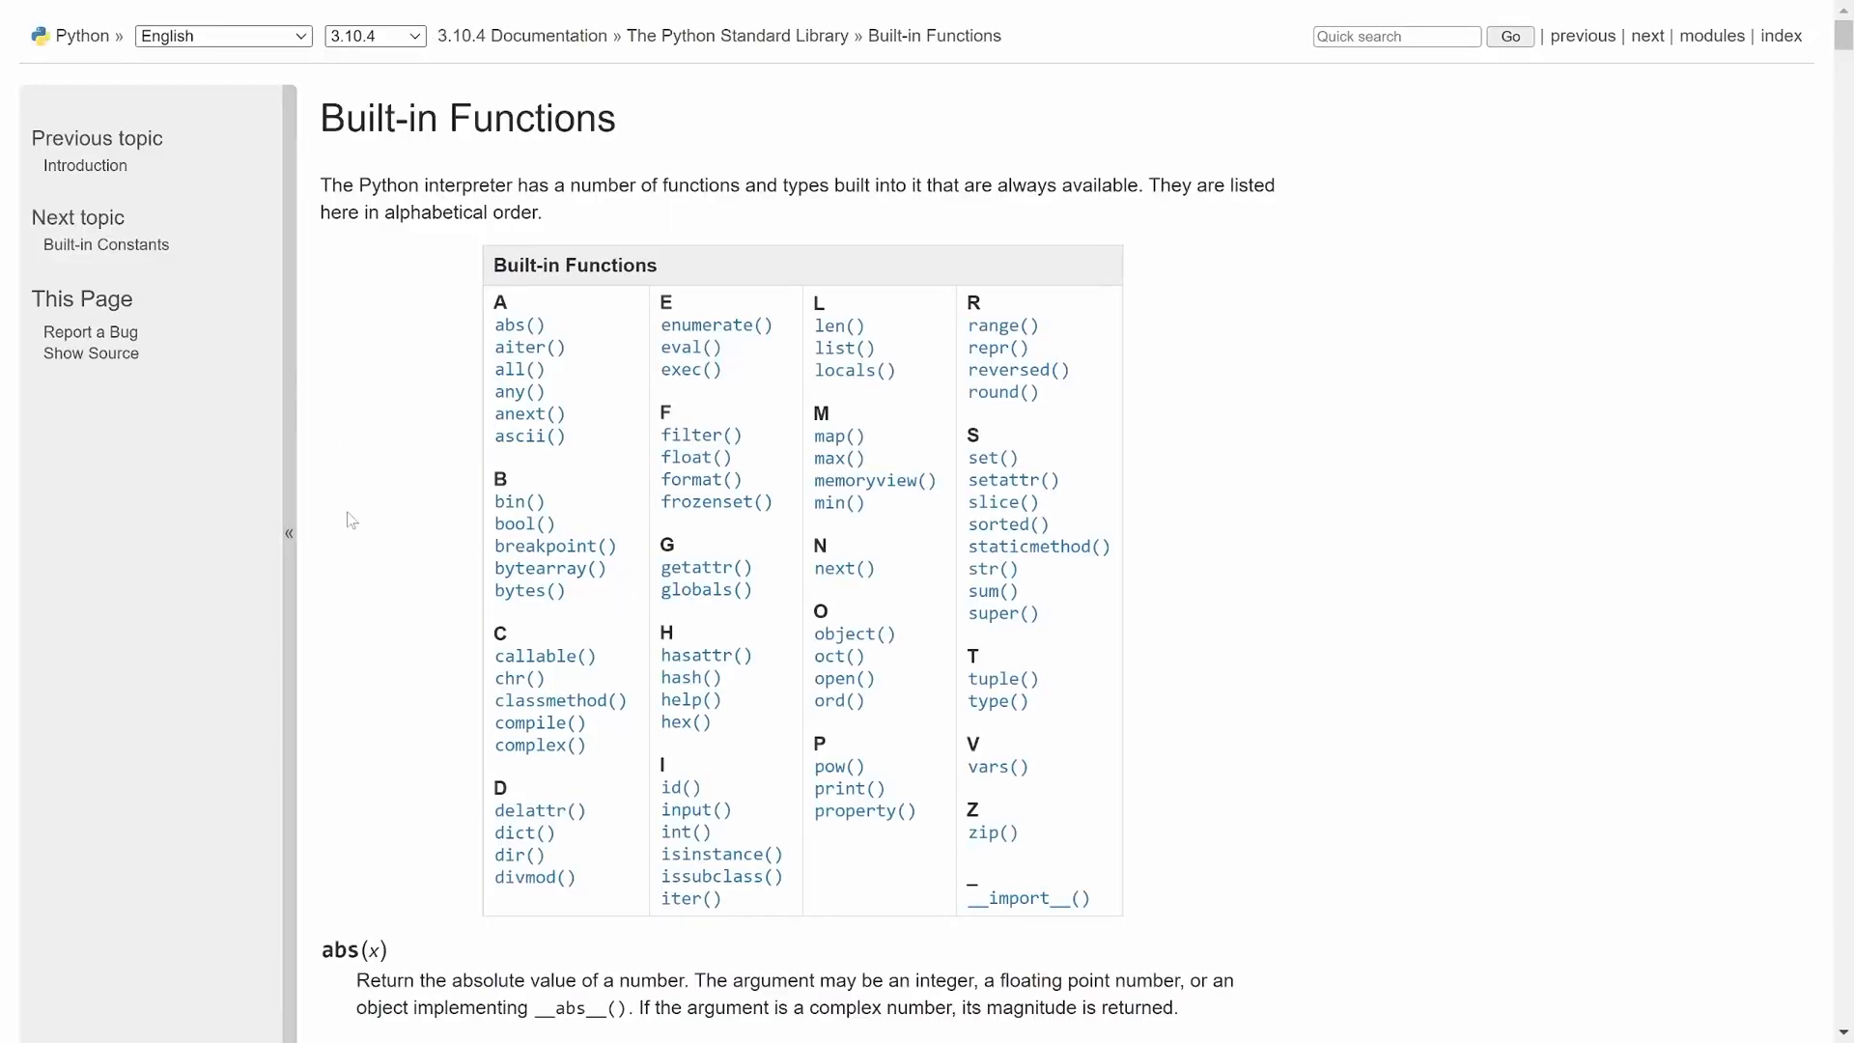
mouse_move(491, 775)
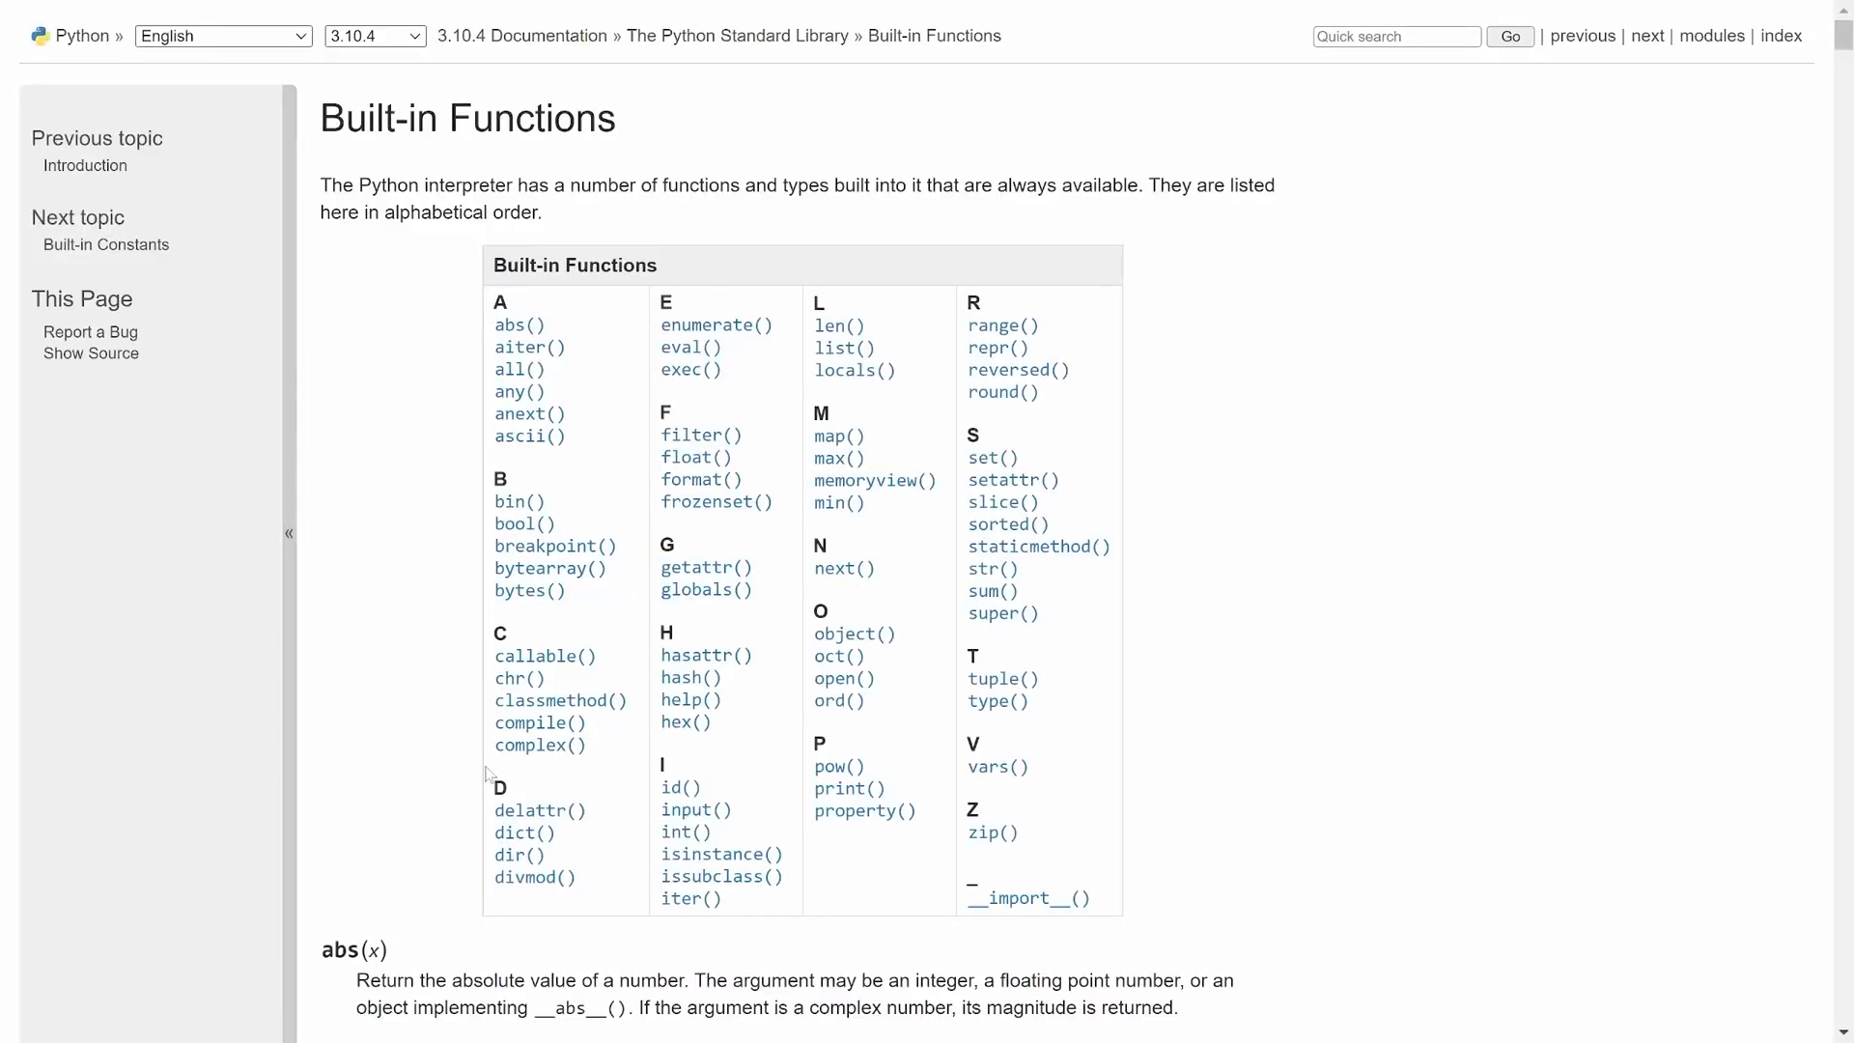
mouse_move(1130, 653)
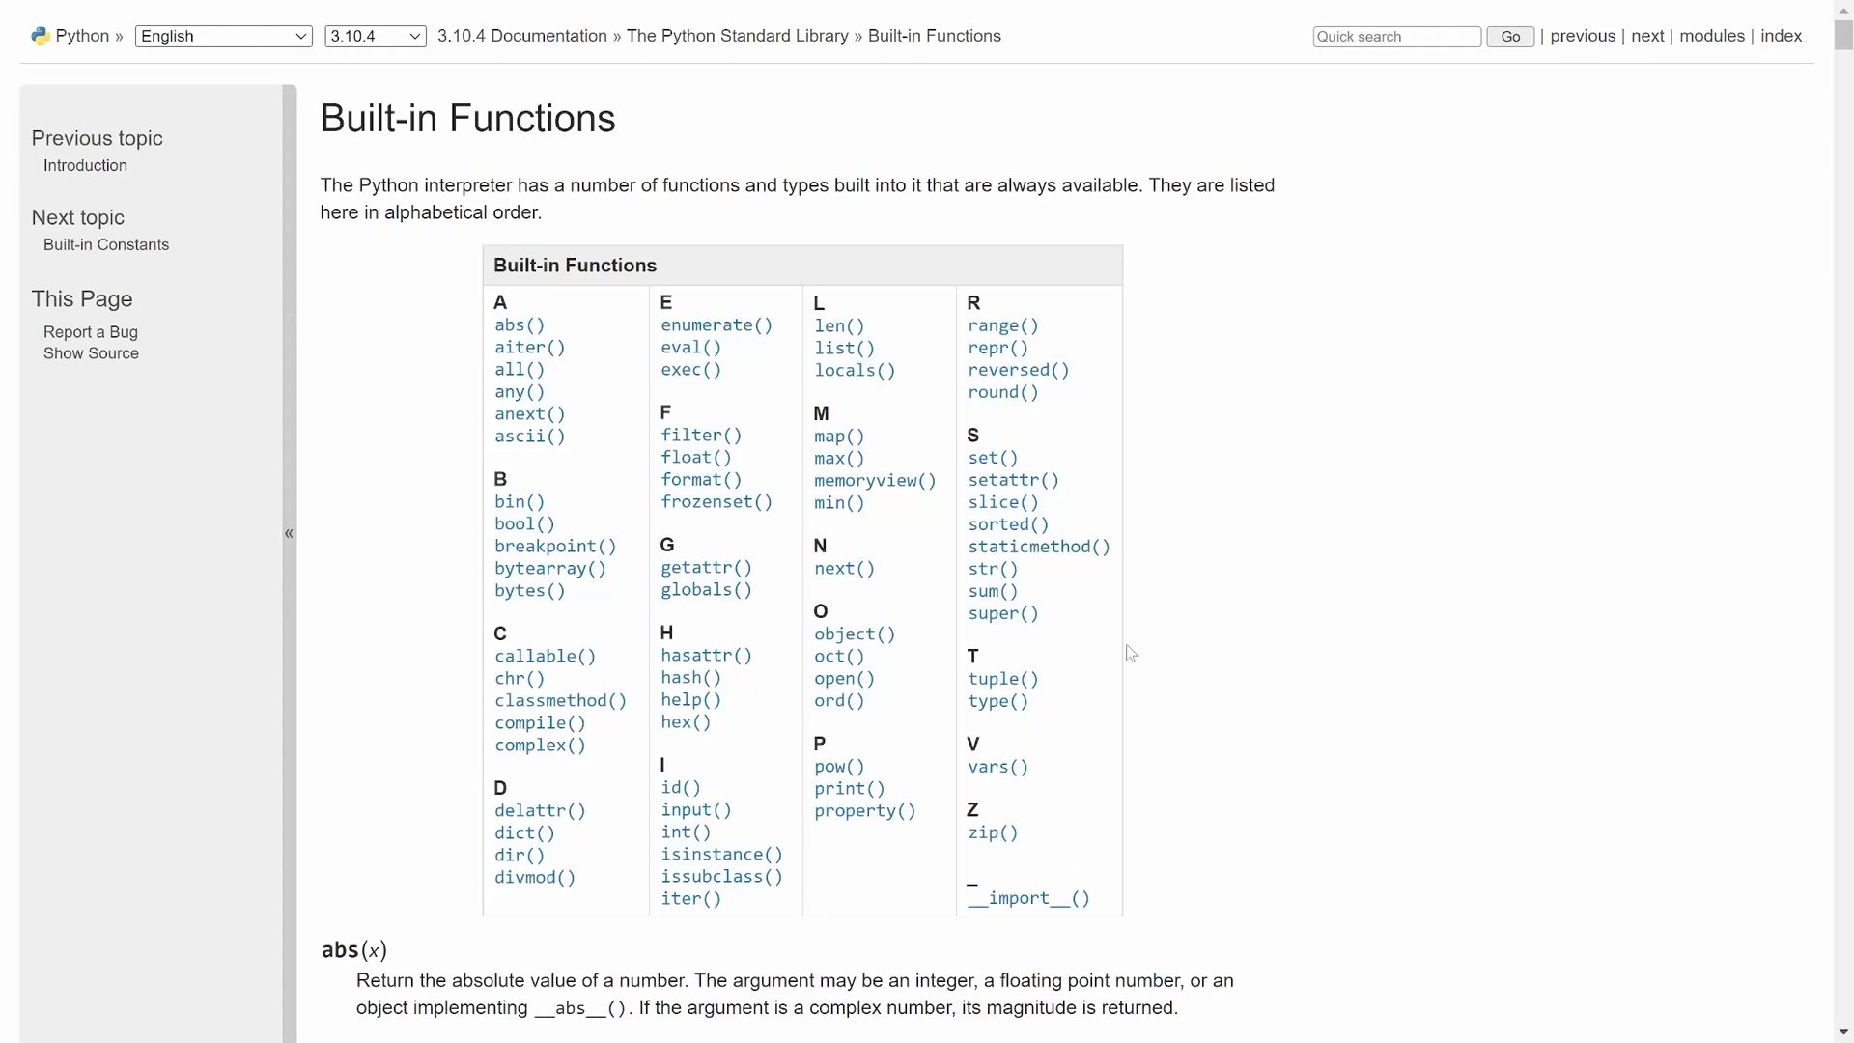
mouse_move(830, 460)
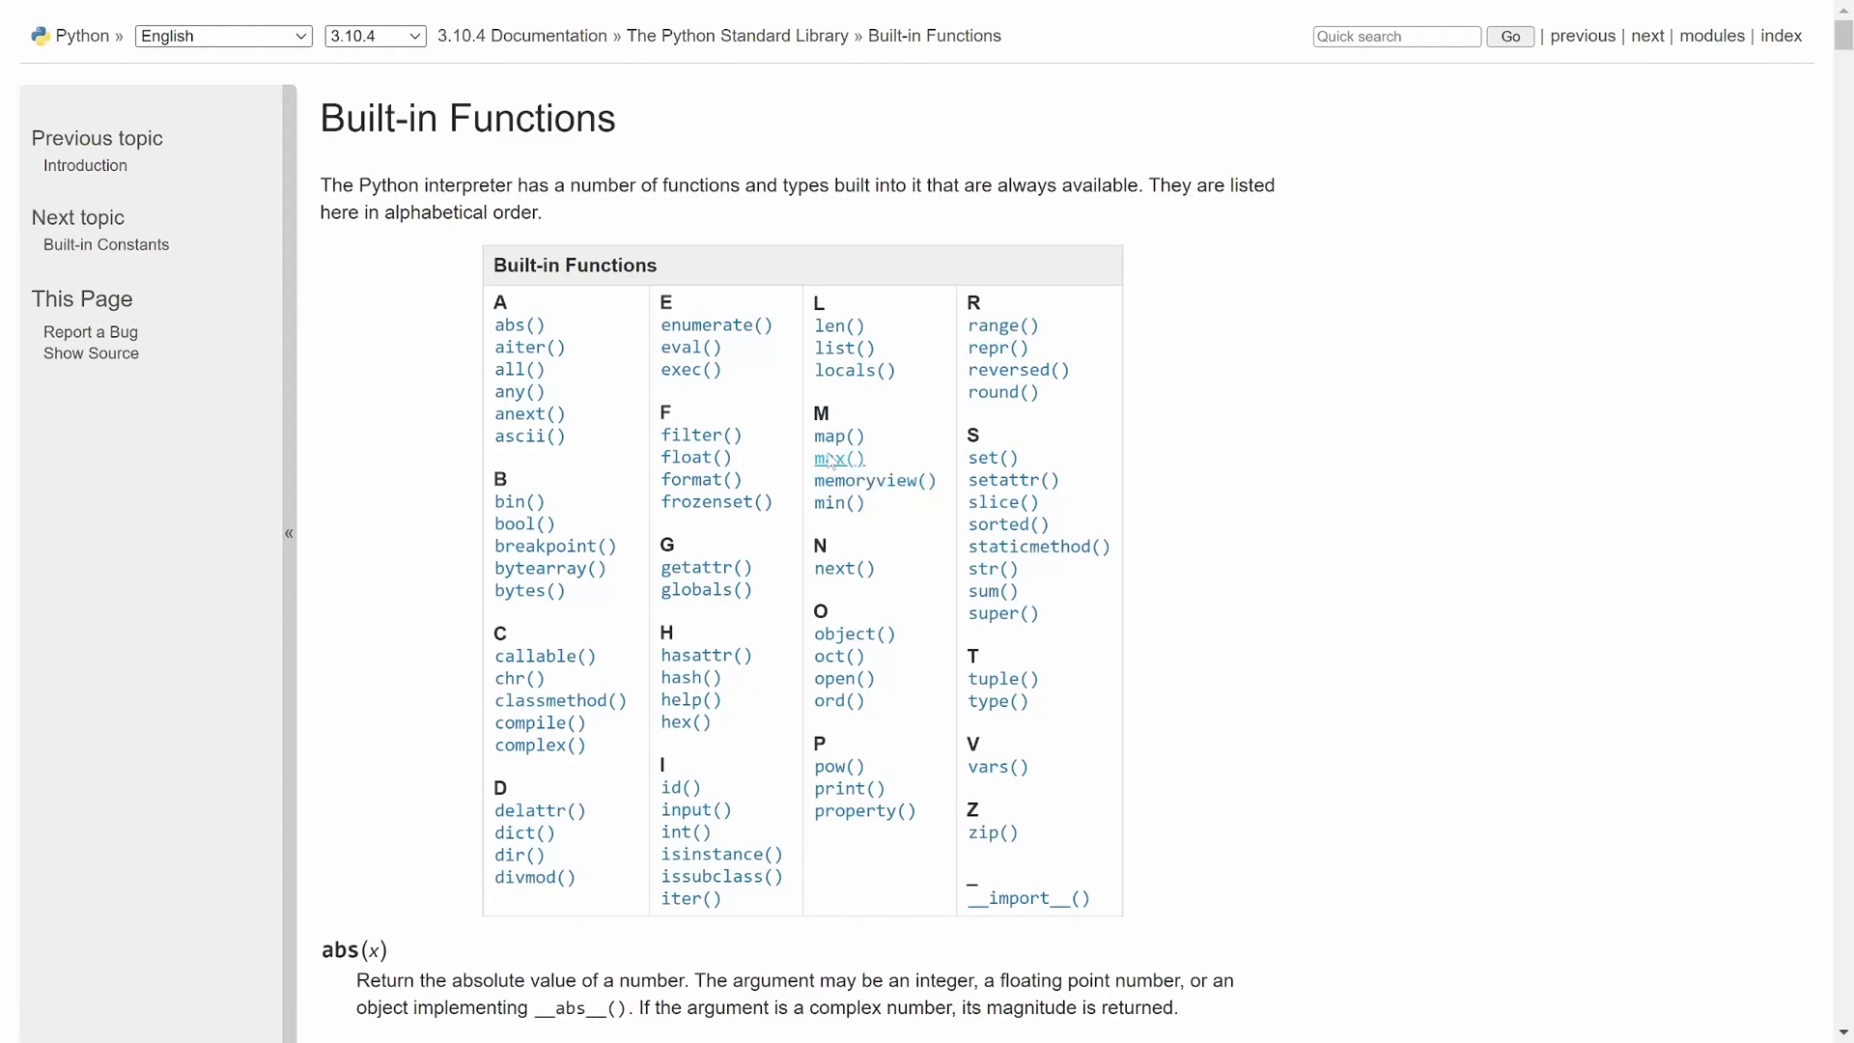
click(830, 459)
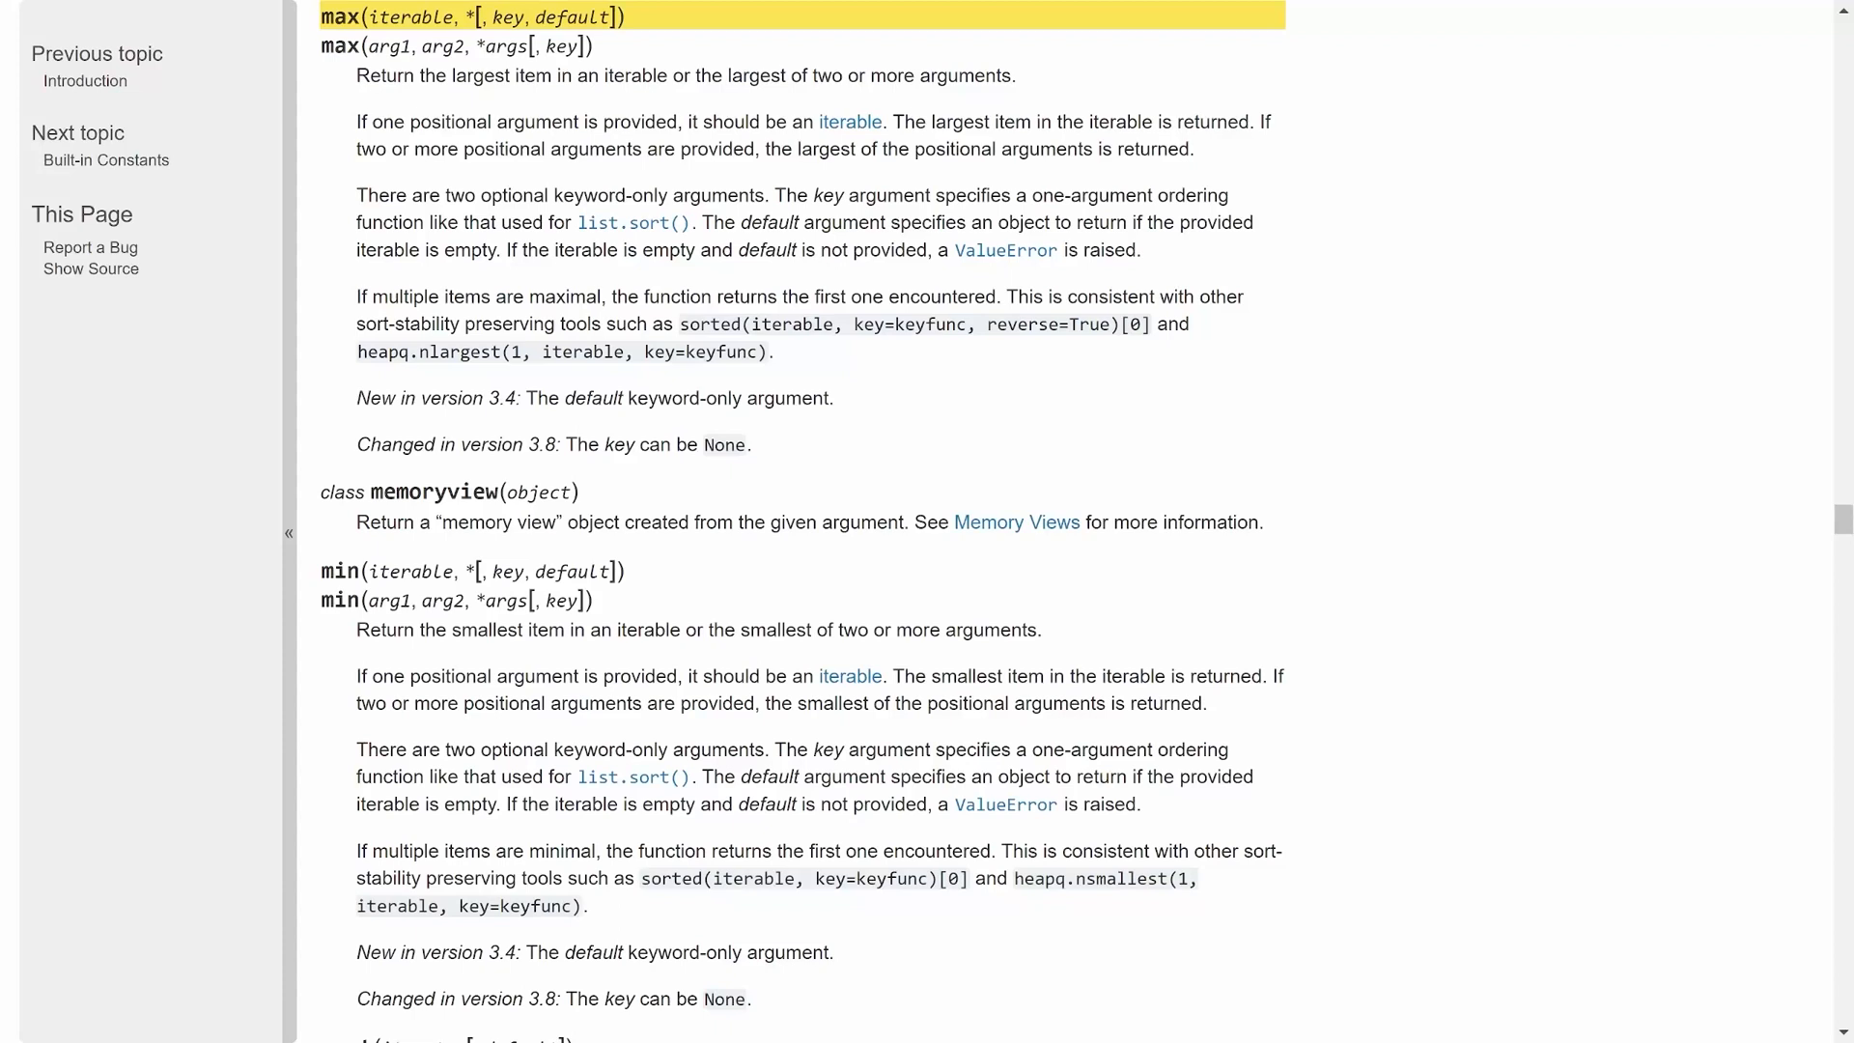
drag(355, 75, 521, 75)
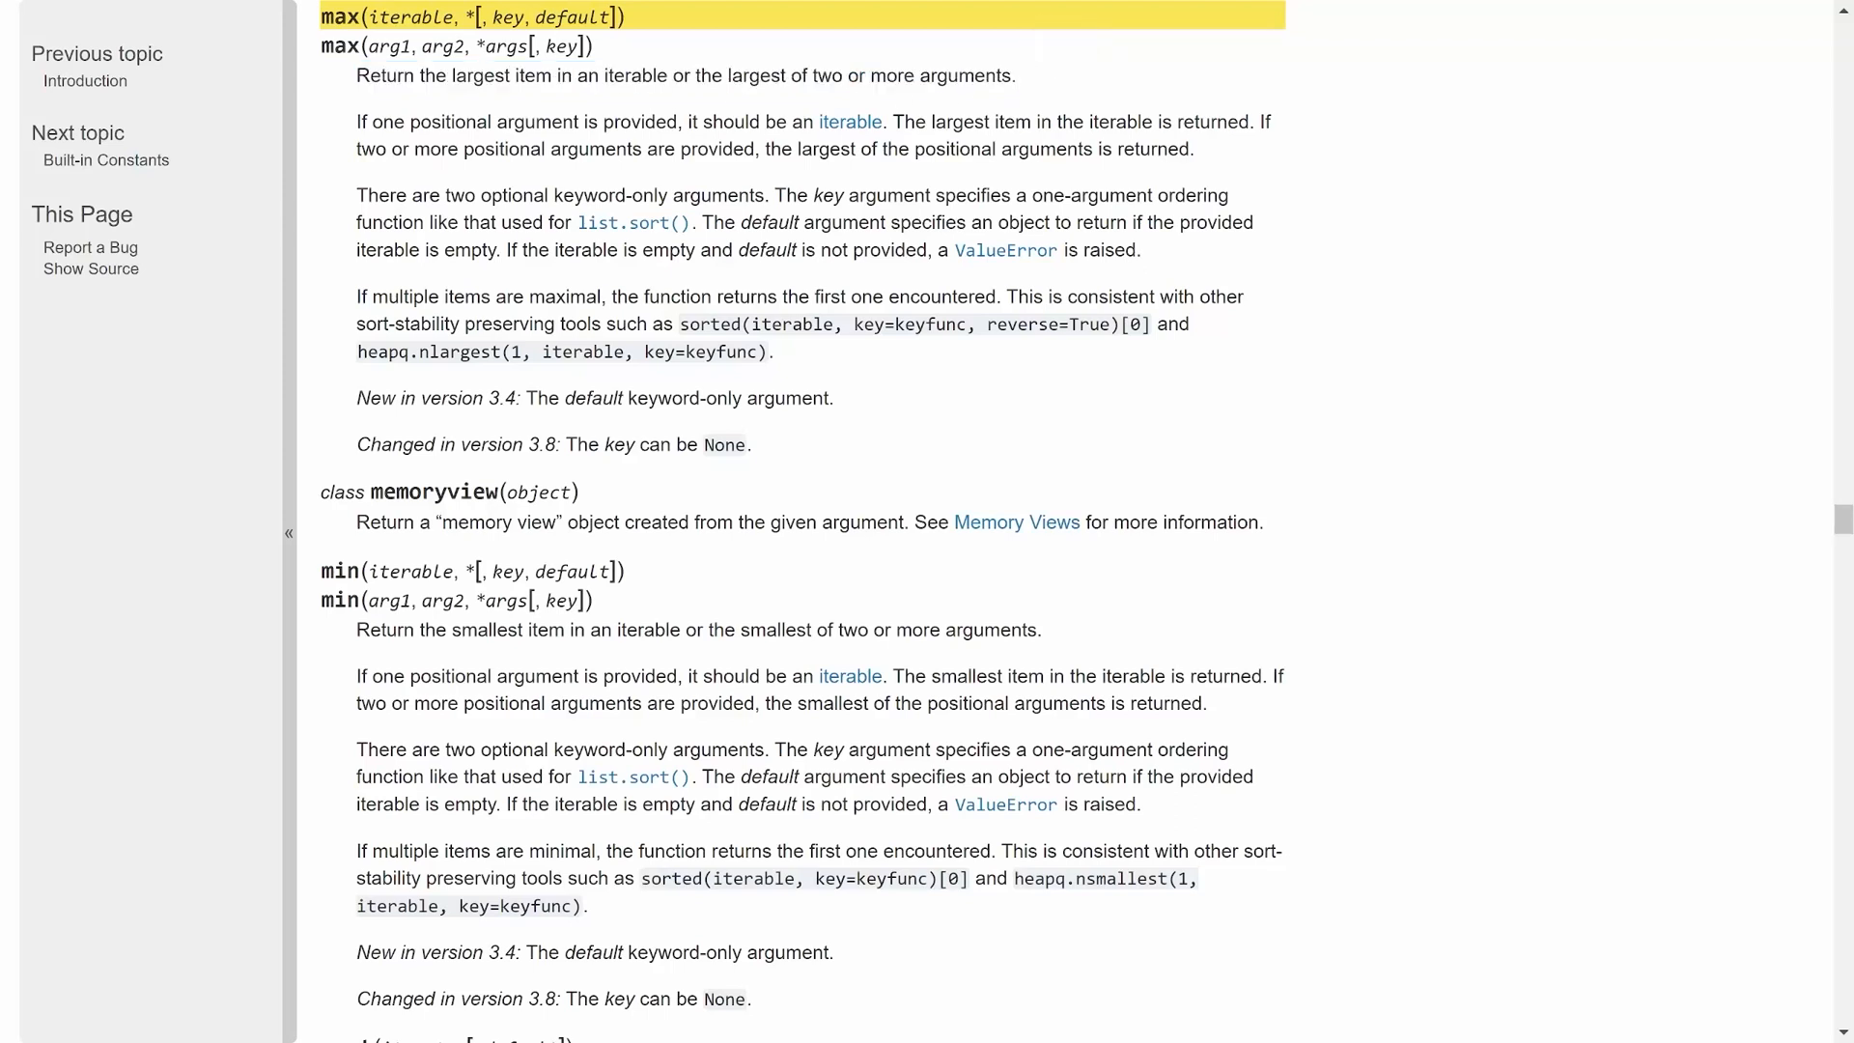
double_click(635, 75)
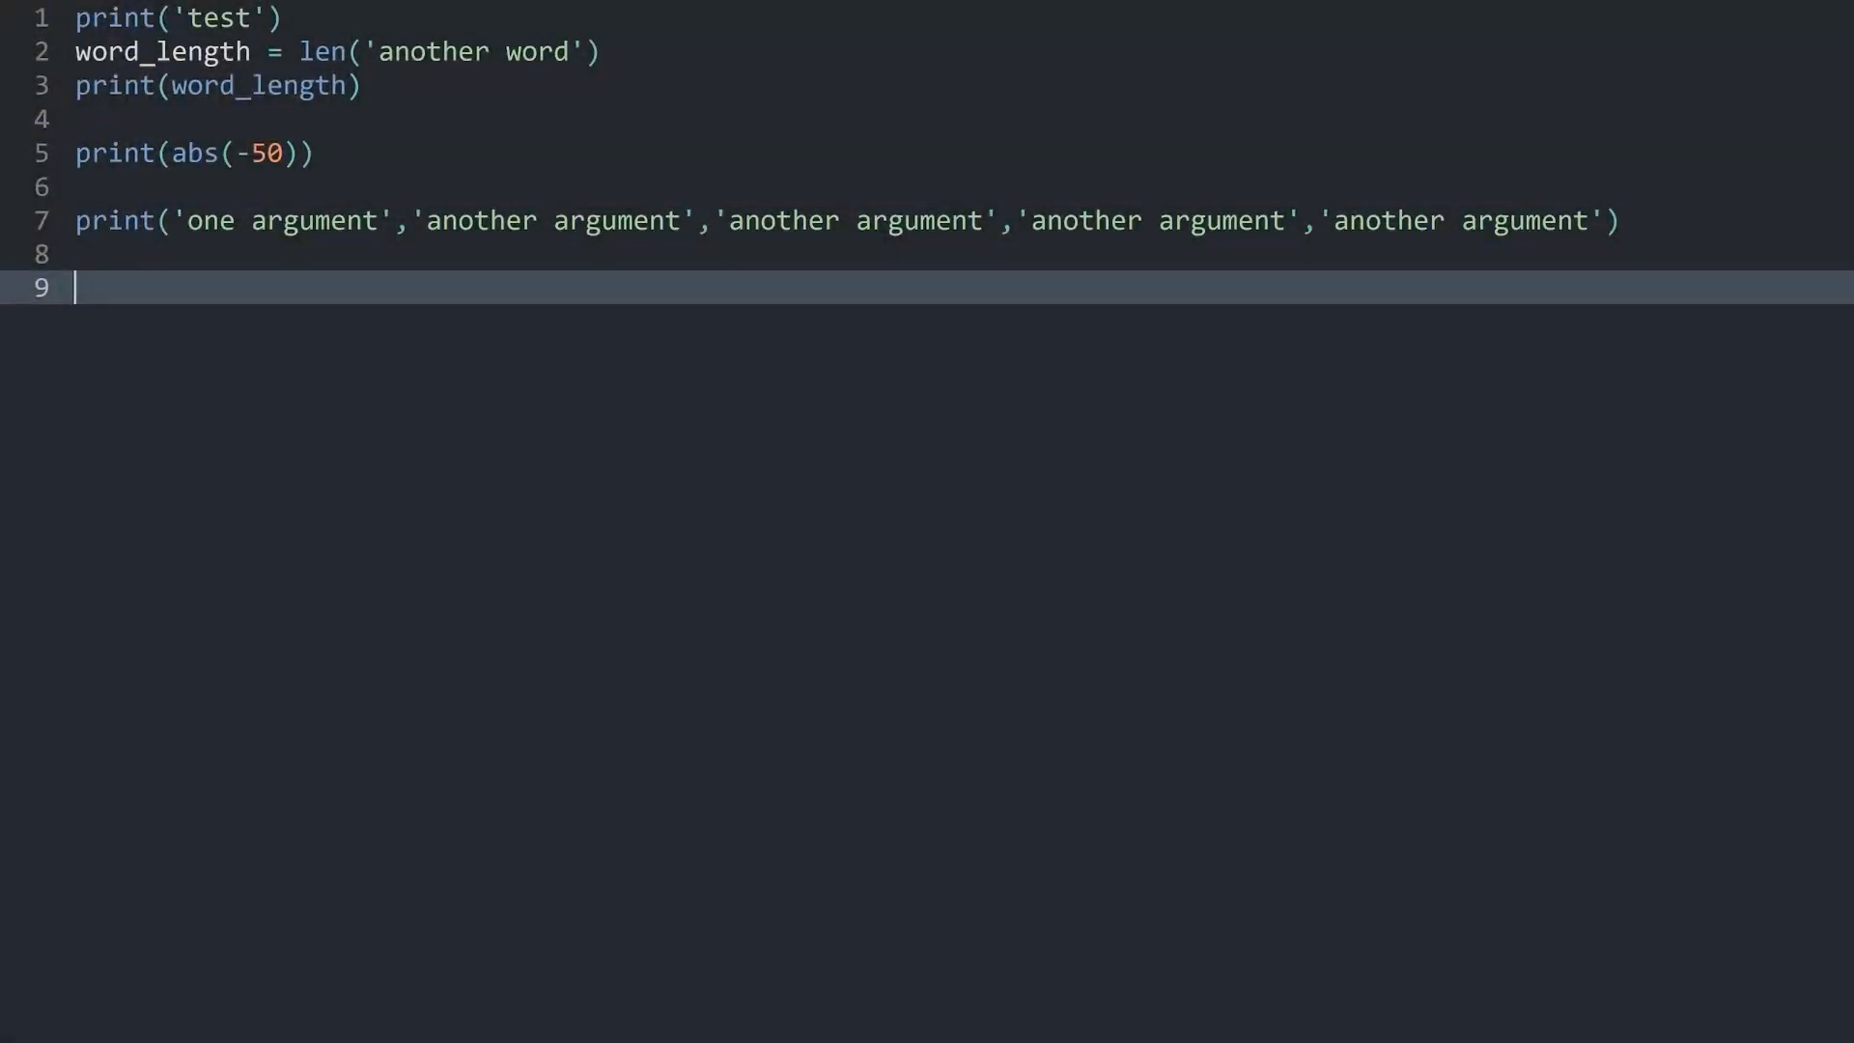
Step: Add print(max(10,2,3,4)) on line 9 and run it, getting 10
text(max()
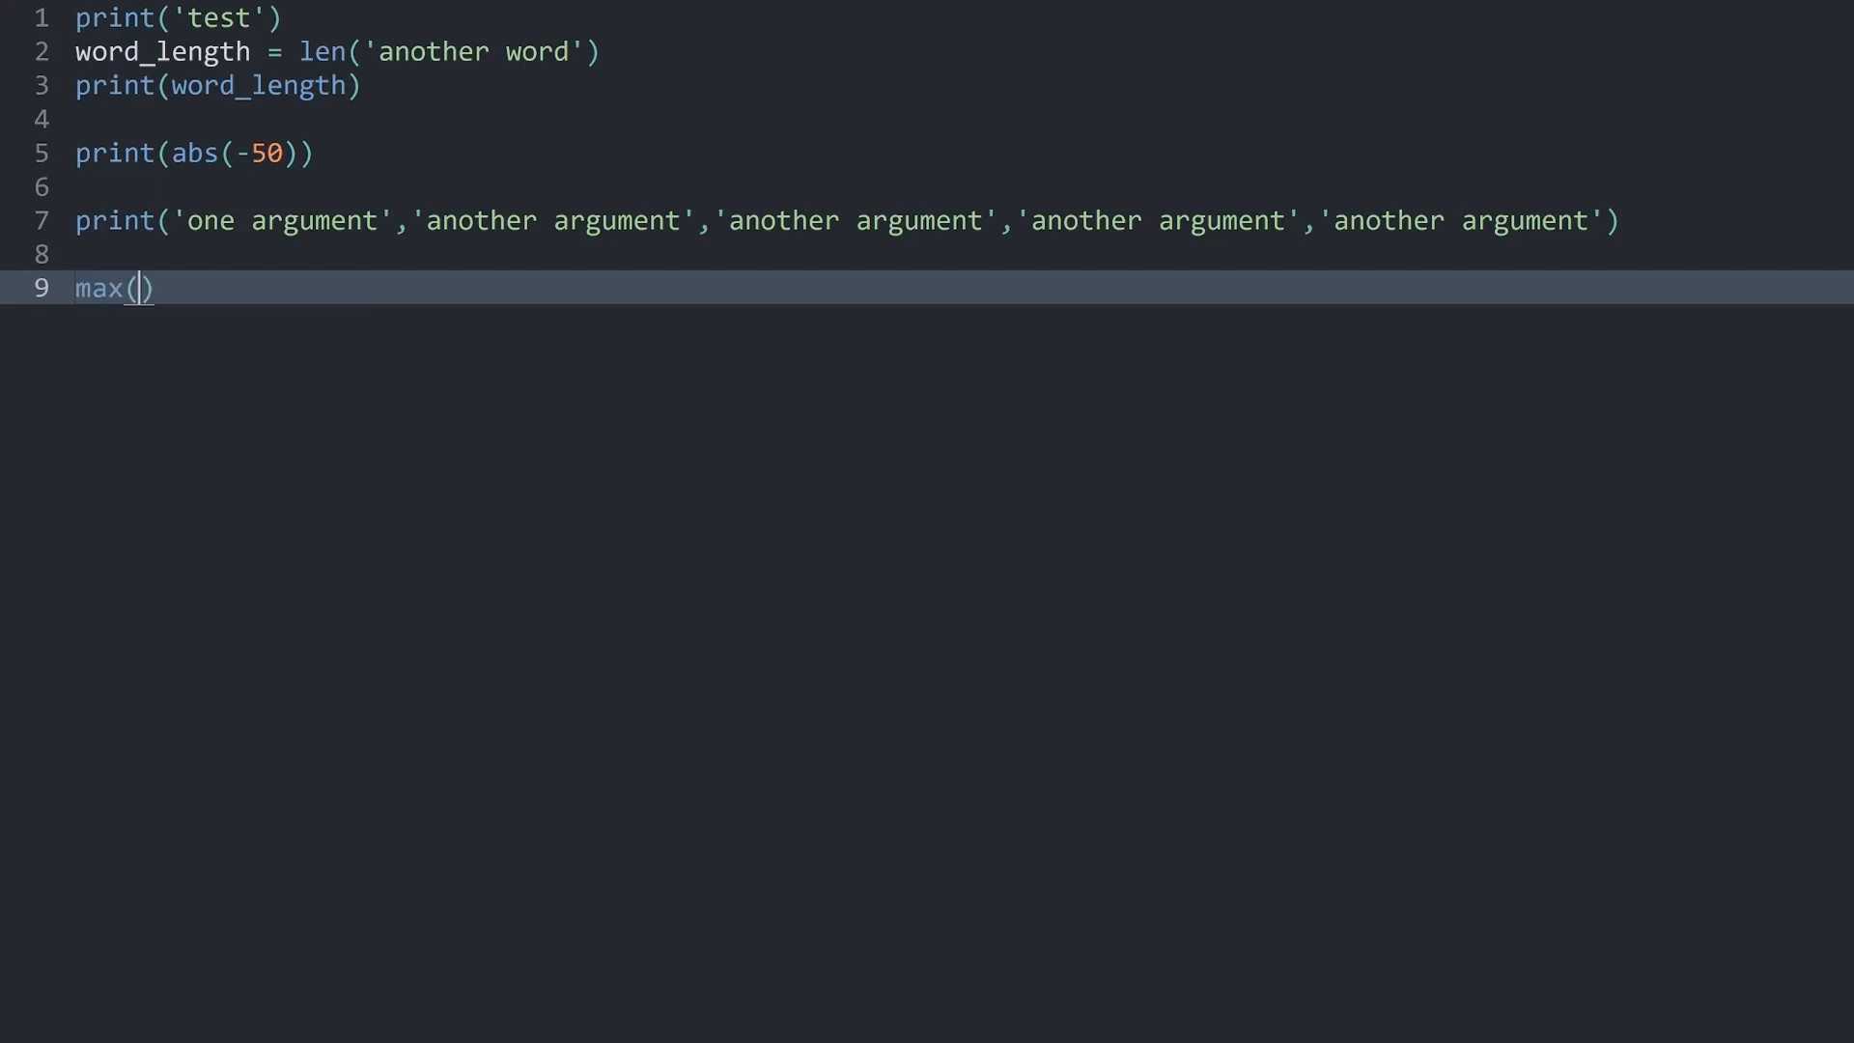
text(10,2,)
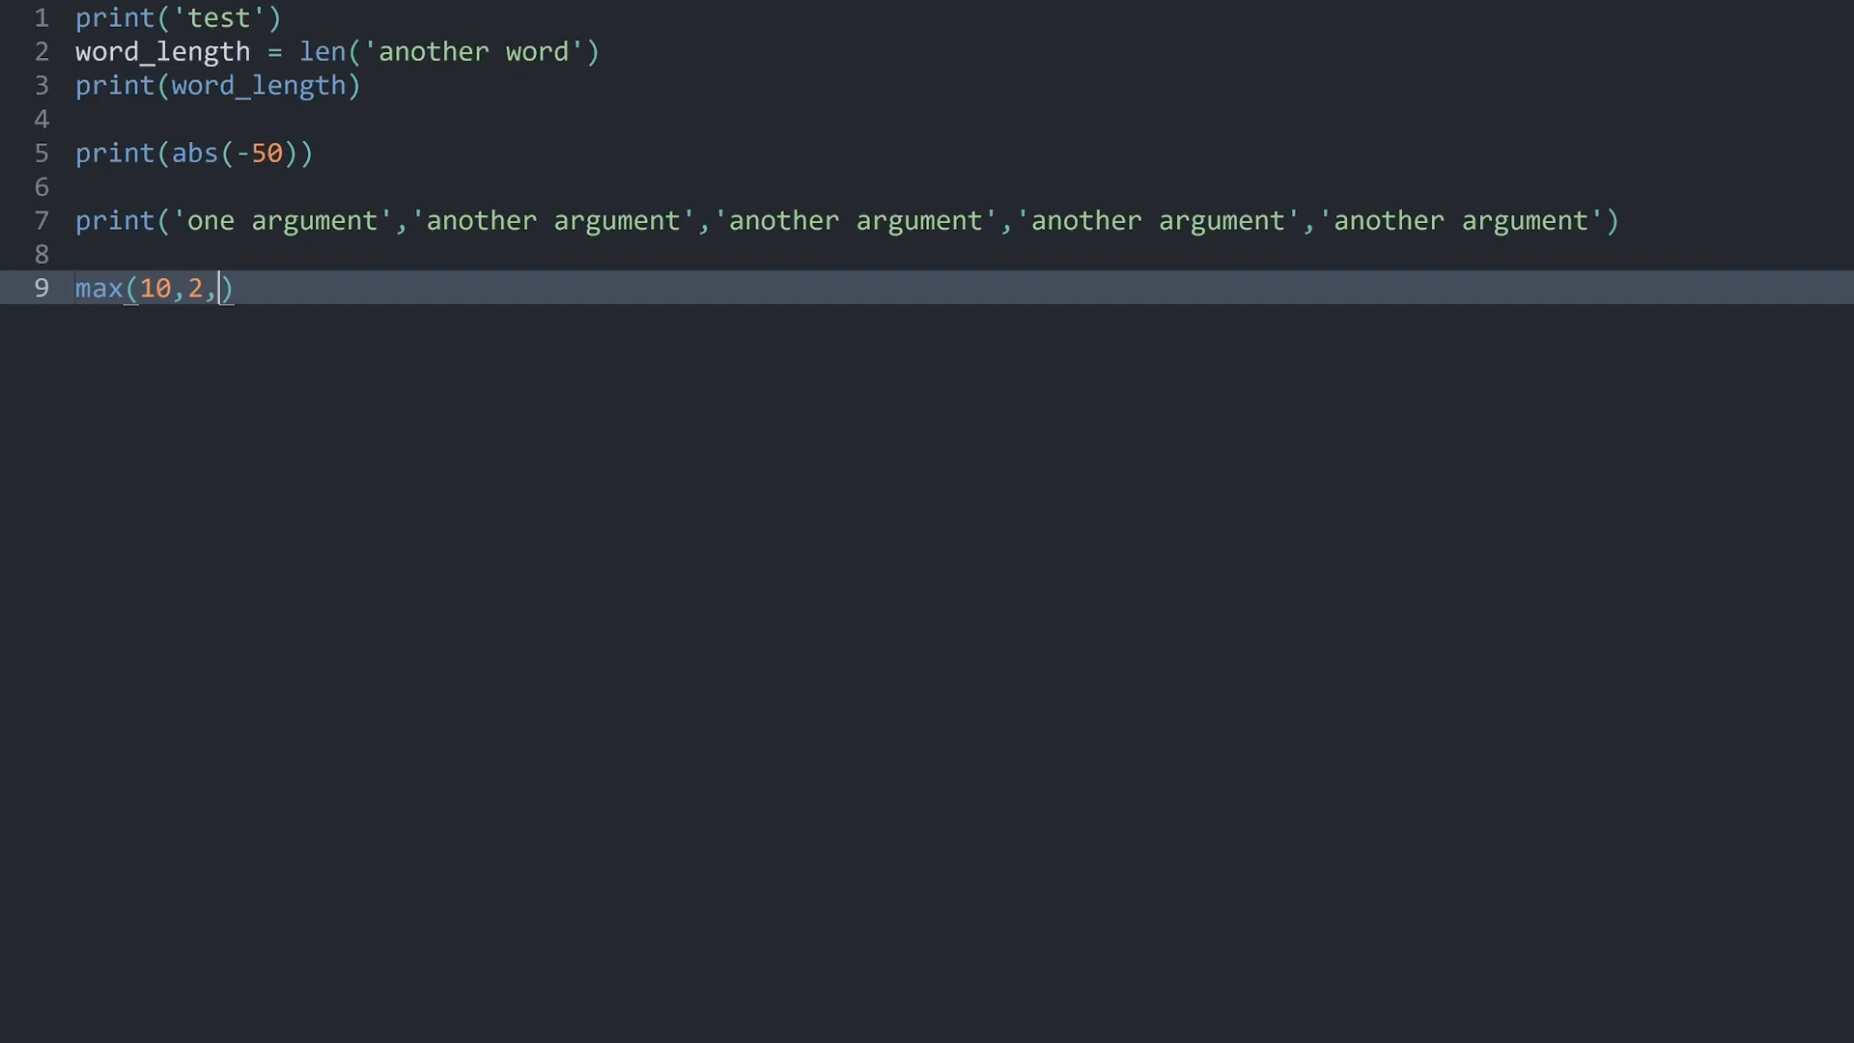
text(3,4)
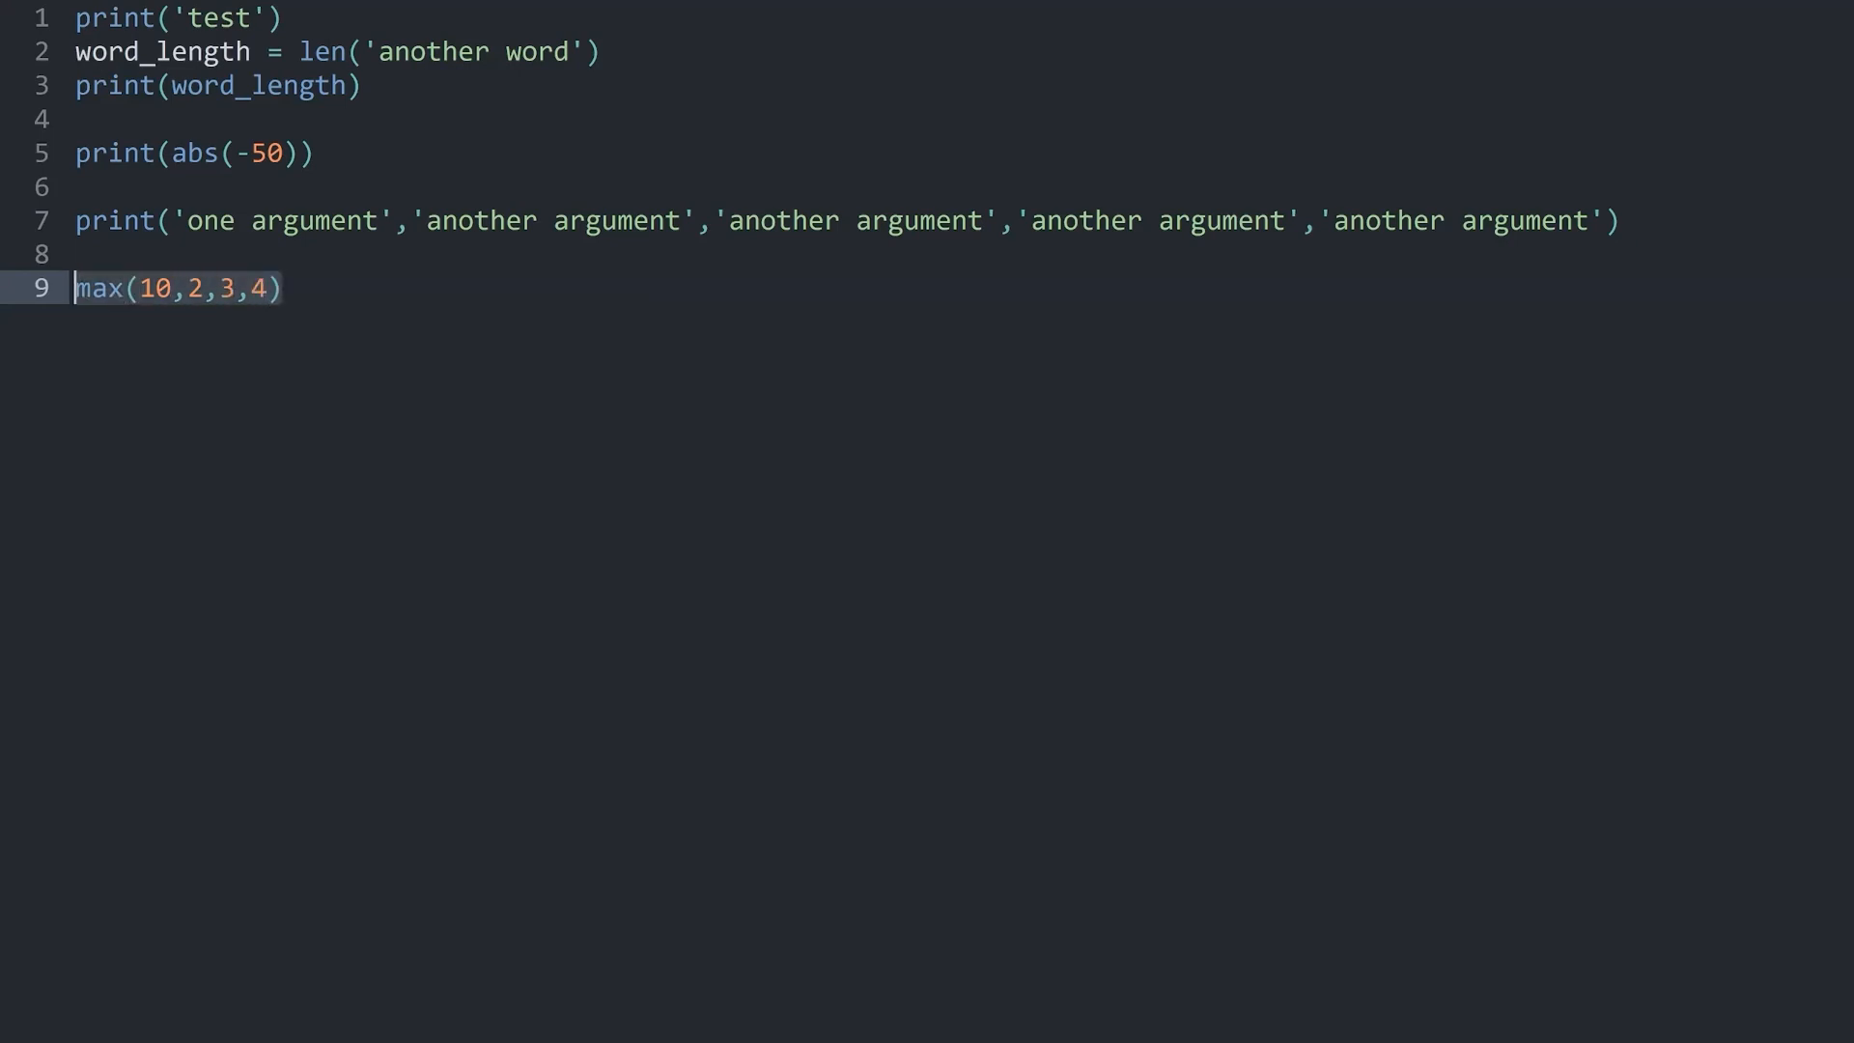
text(print()
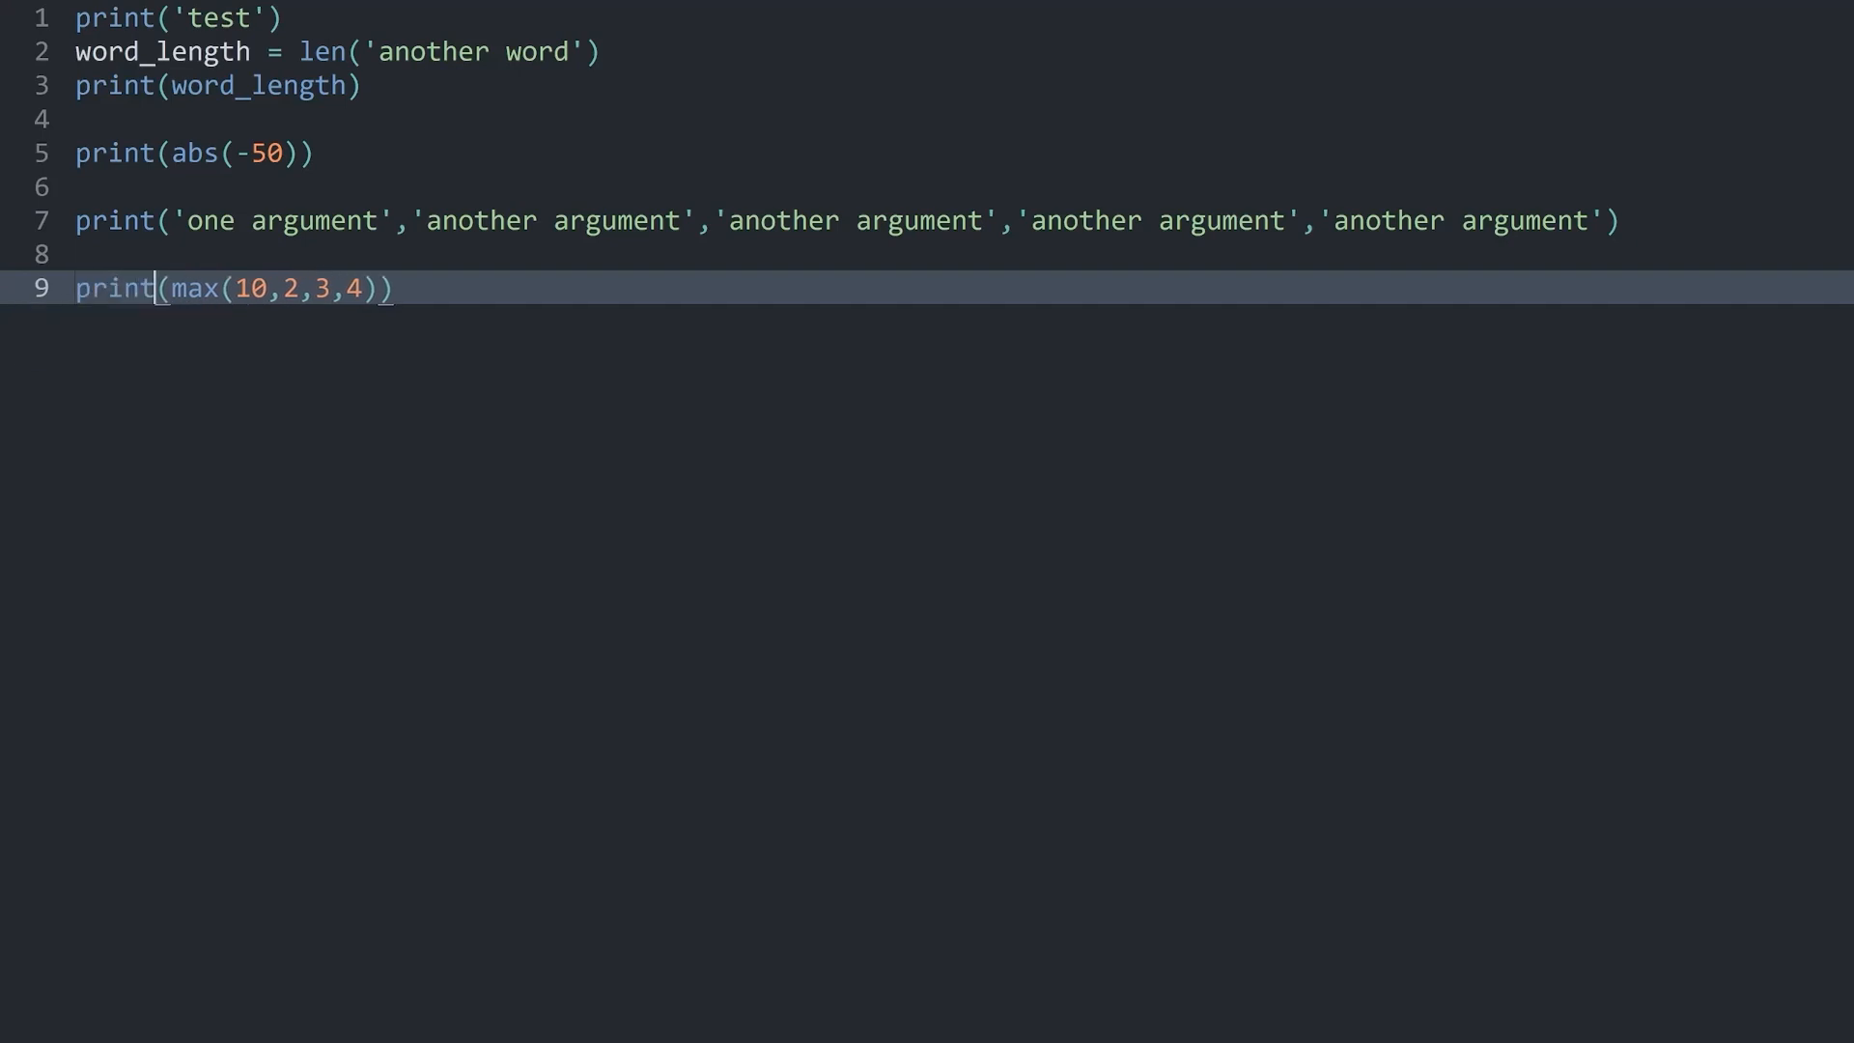
key(ctrl+b)
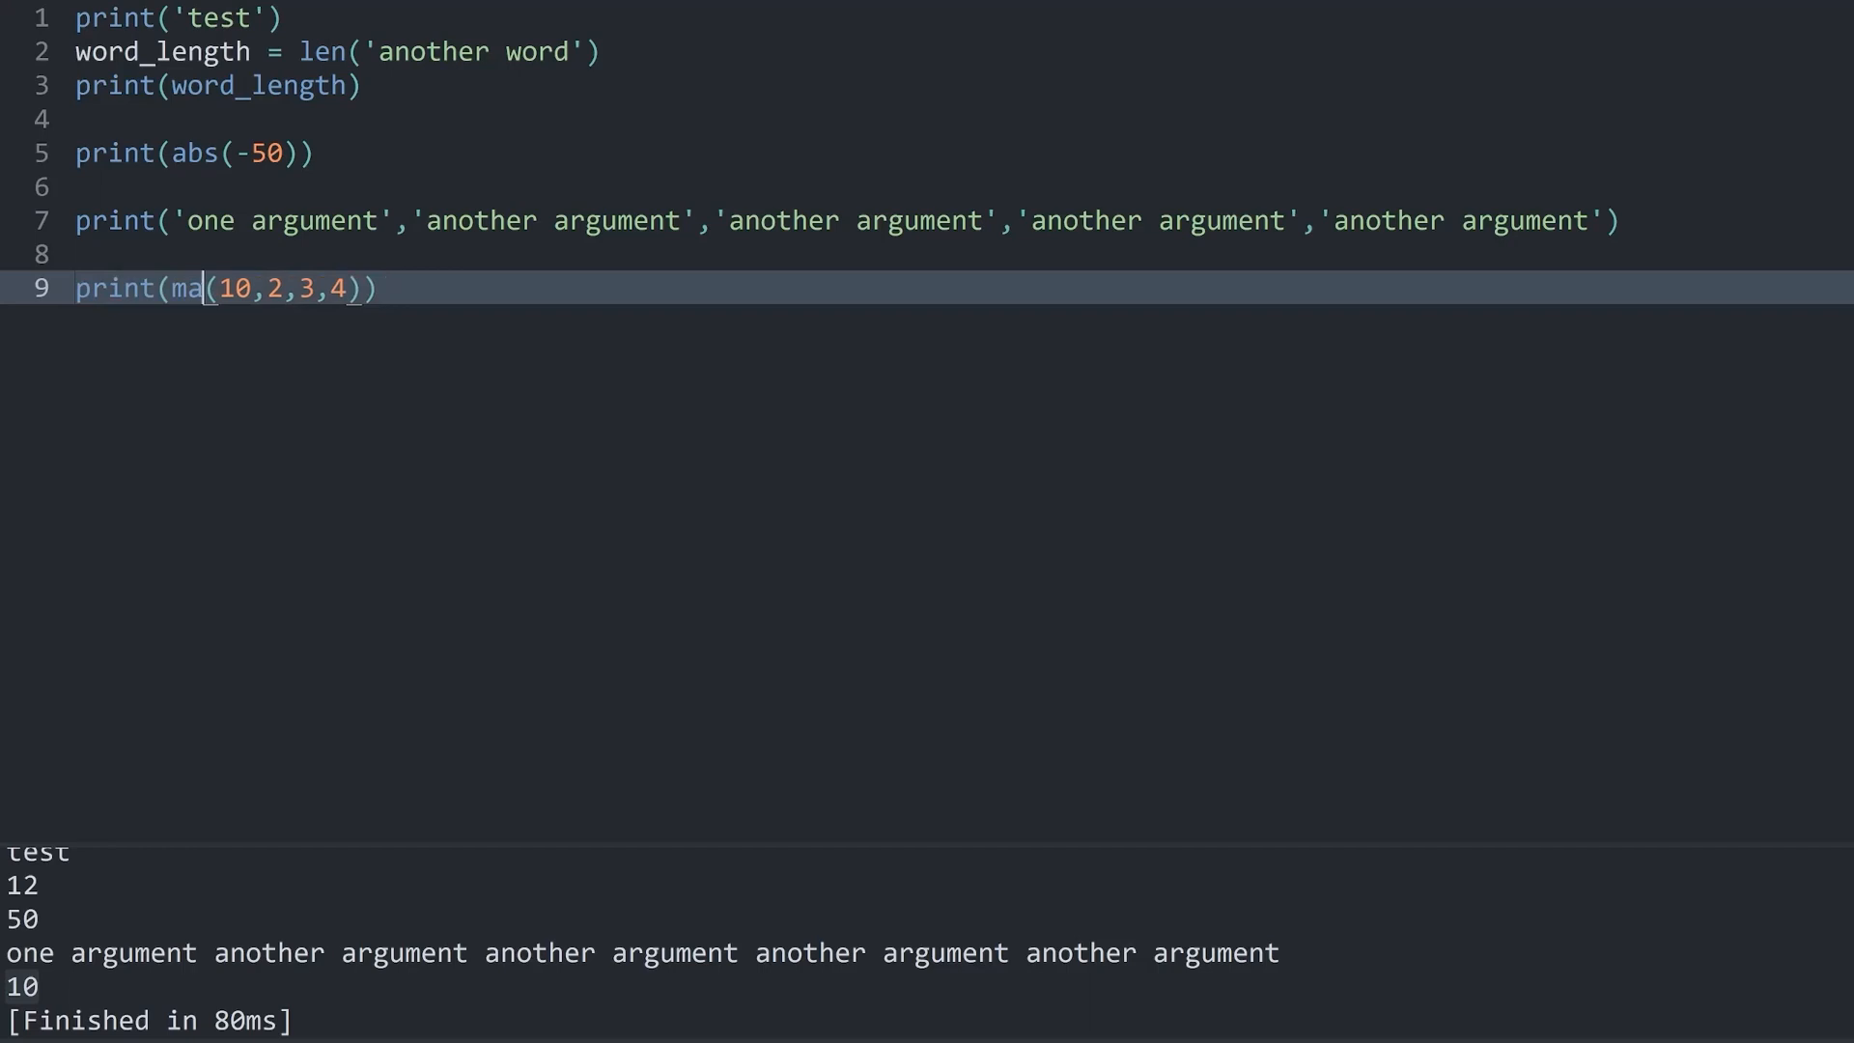
Step: Change the max call to min
text(in)
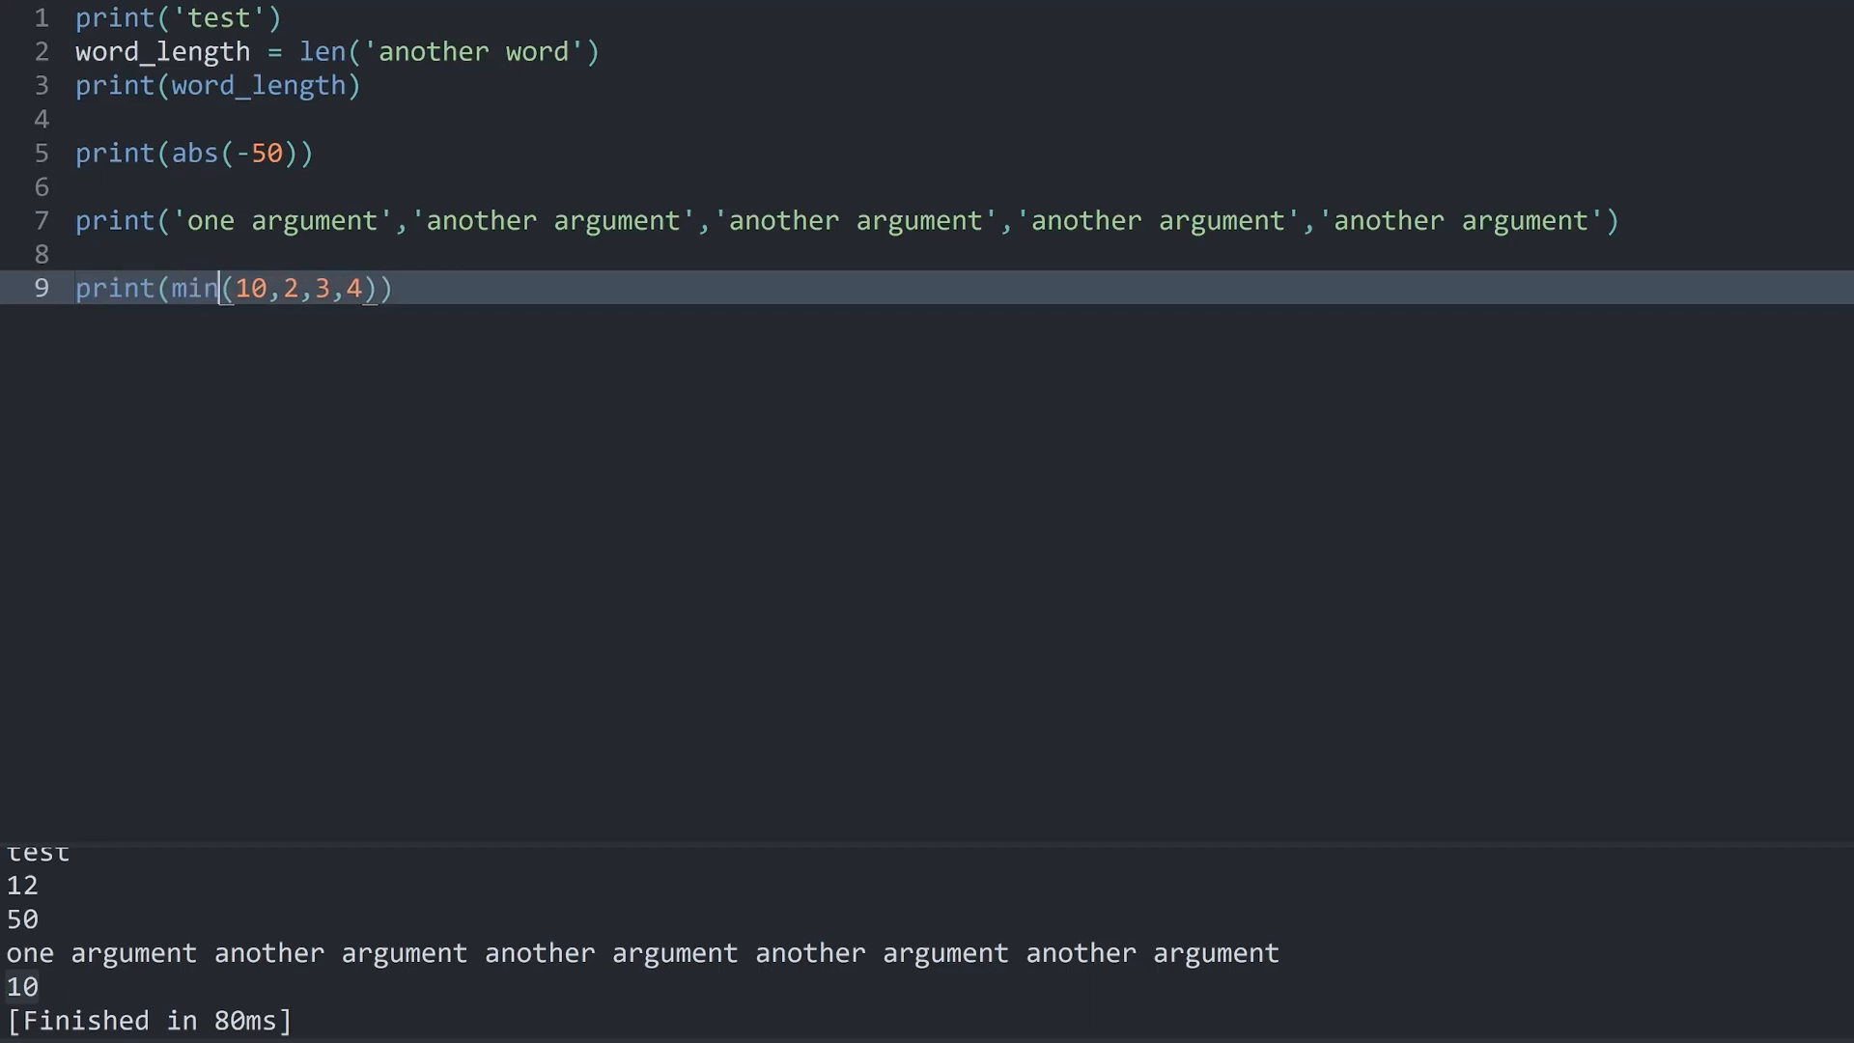